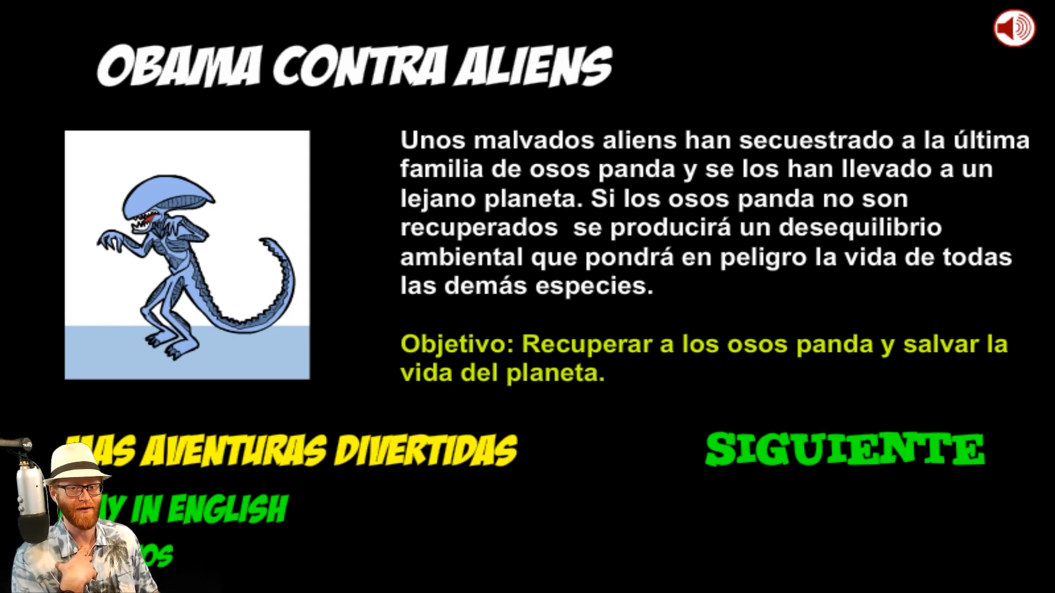
Step: Advance past the story screen with SIGUIENTE and let the game load
click(843, 451)
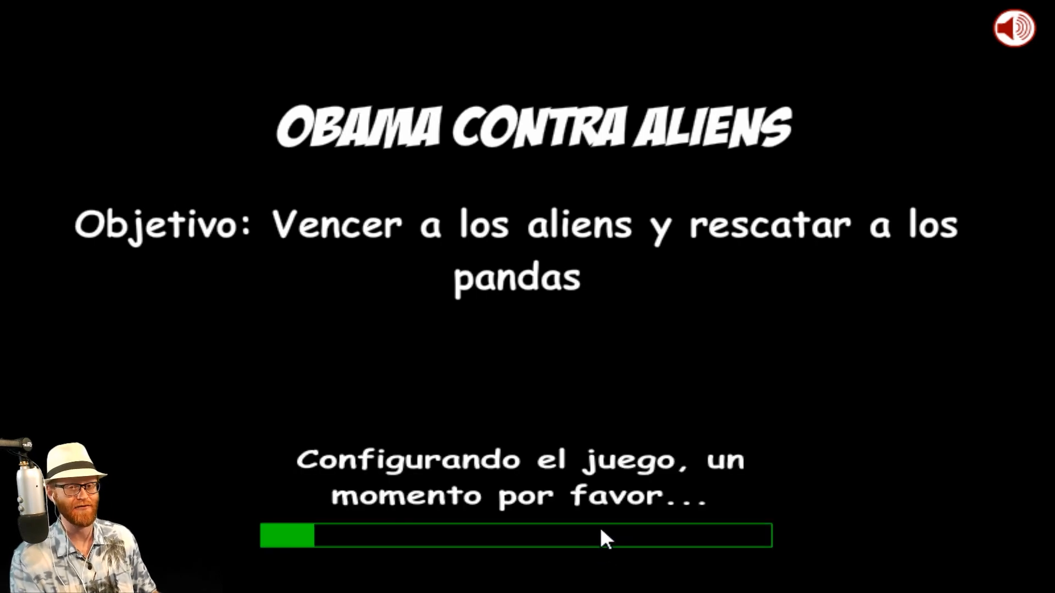
mouse_move(723, 498)
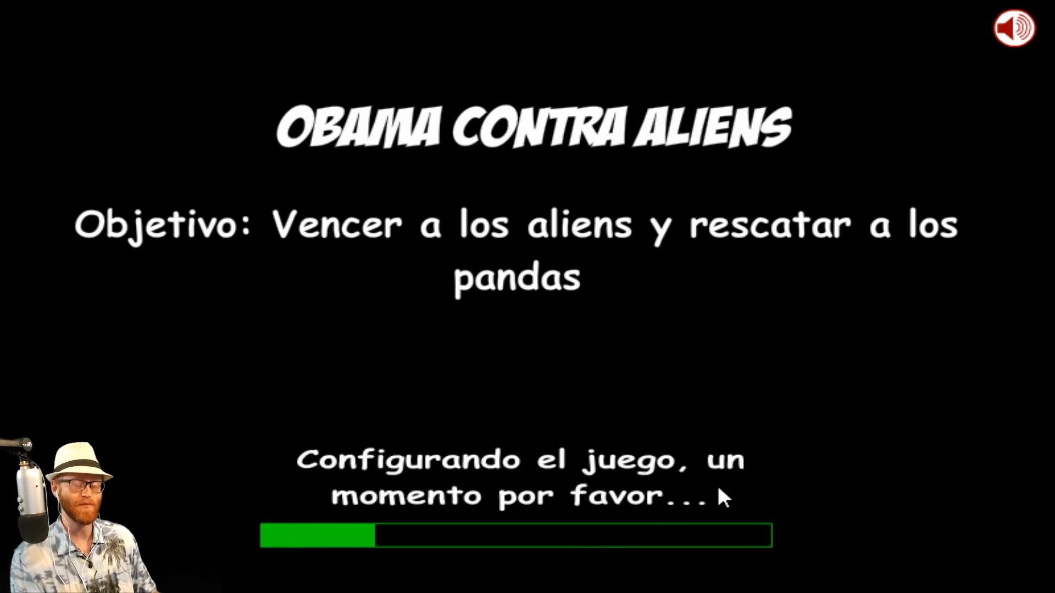
mouse_move(822, 480)
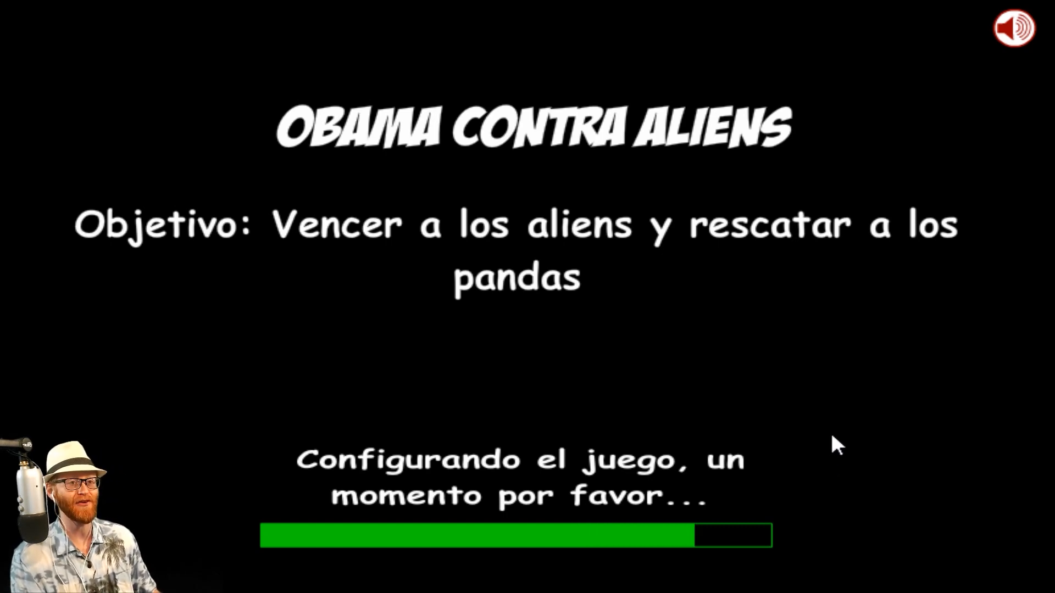
mouse_move(811, 436)
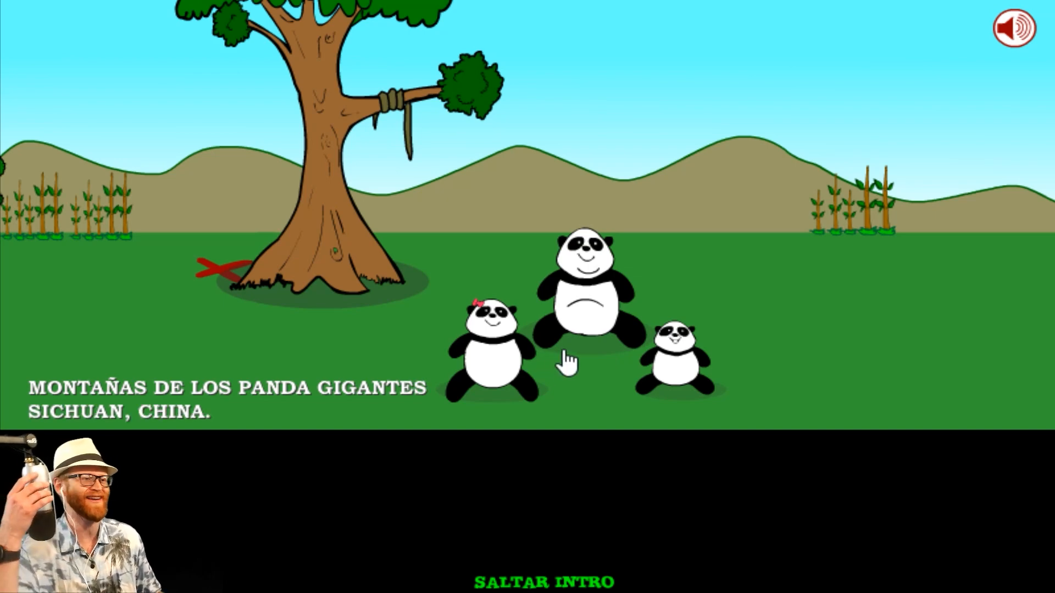
mouse_move(354, 467)
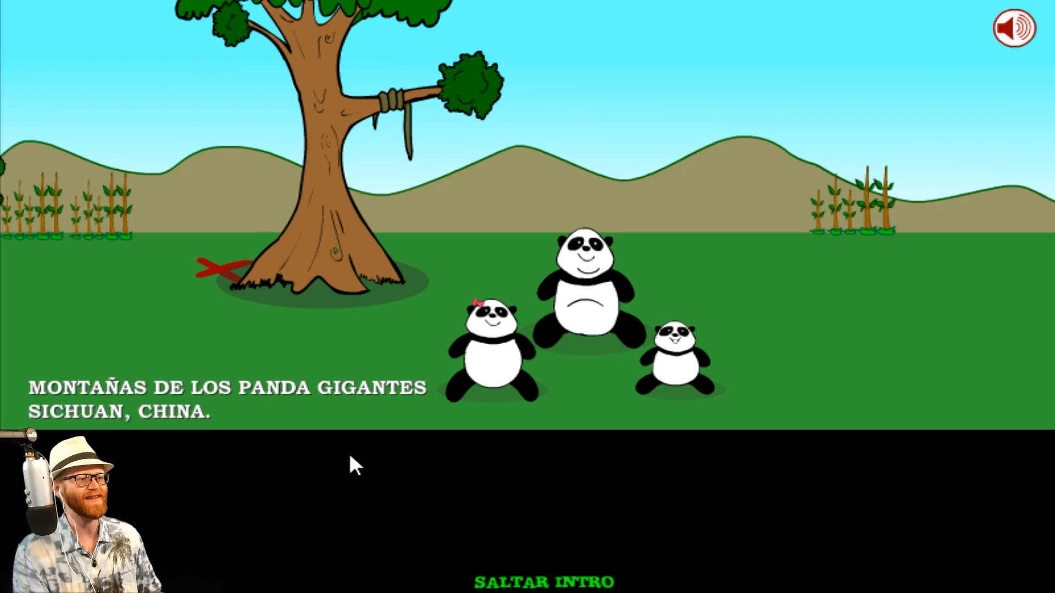
mouse_move(188, 409)
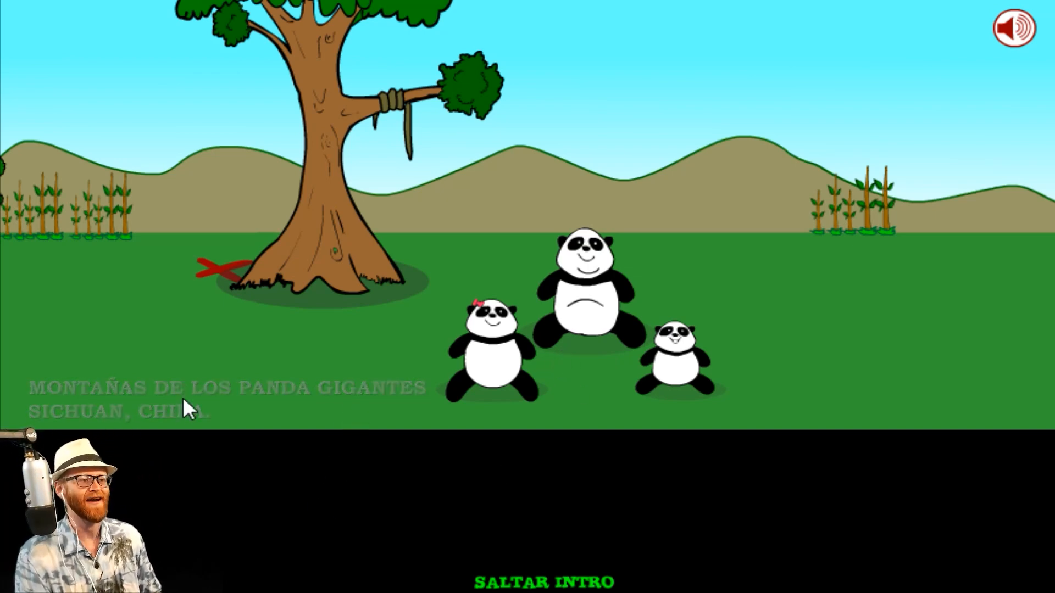
mouse_move(340, 441)
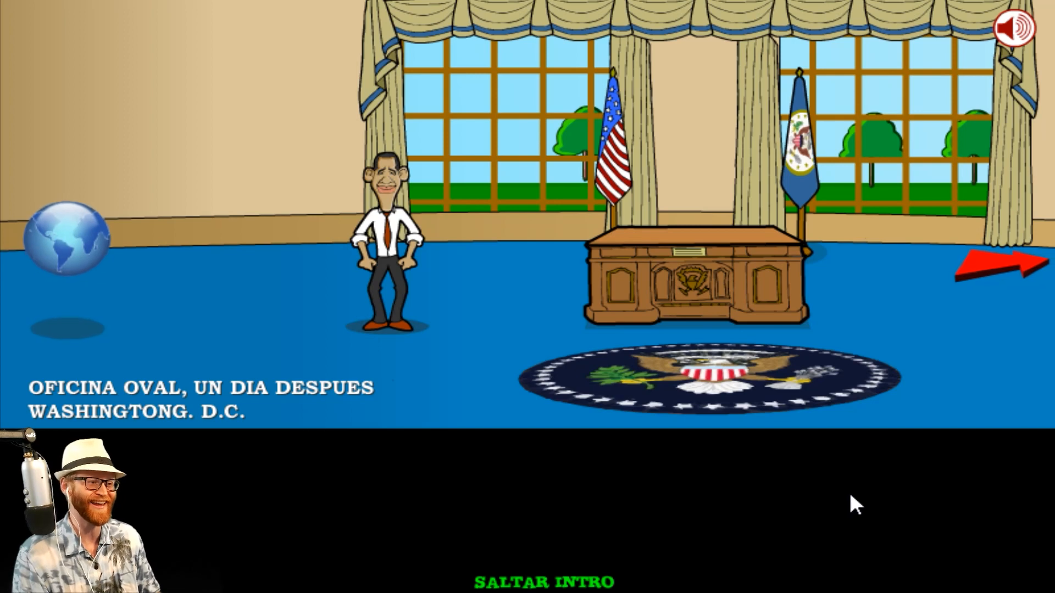
mouse_move(397, 504)
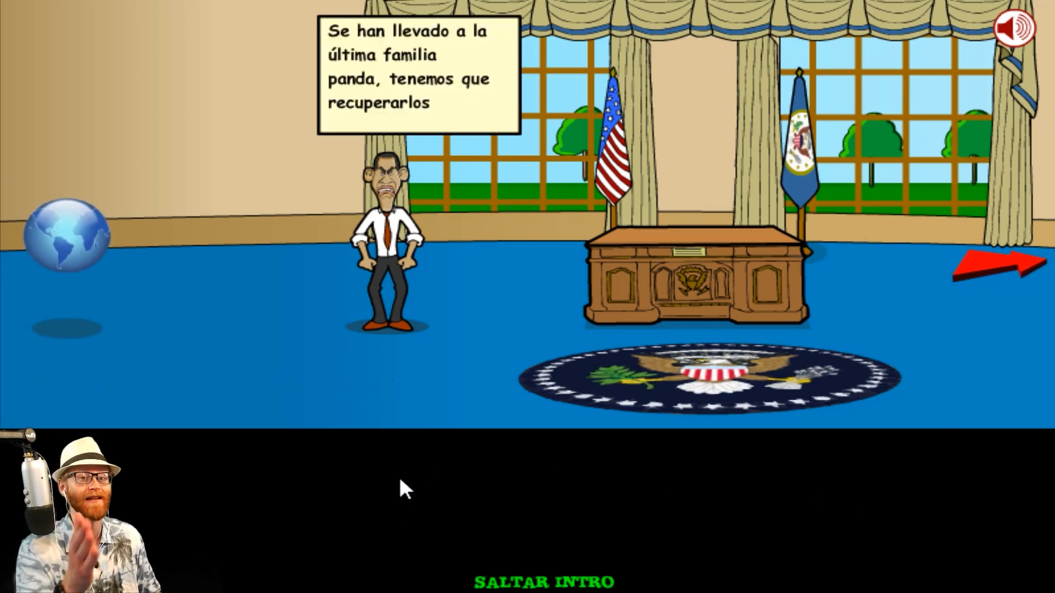
mouse_move(447, 438)
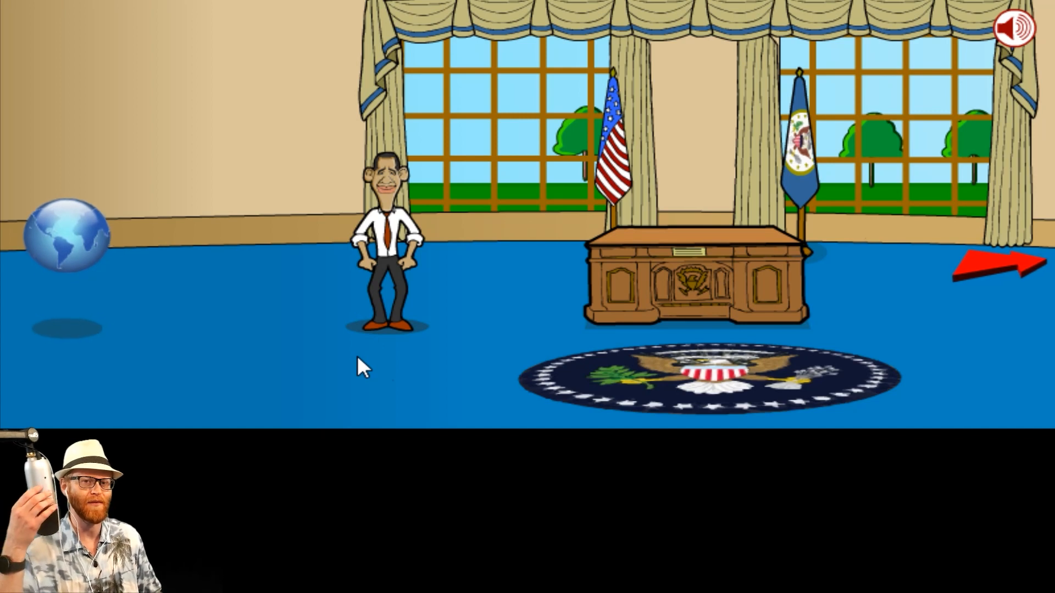
mouse_move(401, 363)
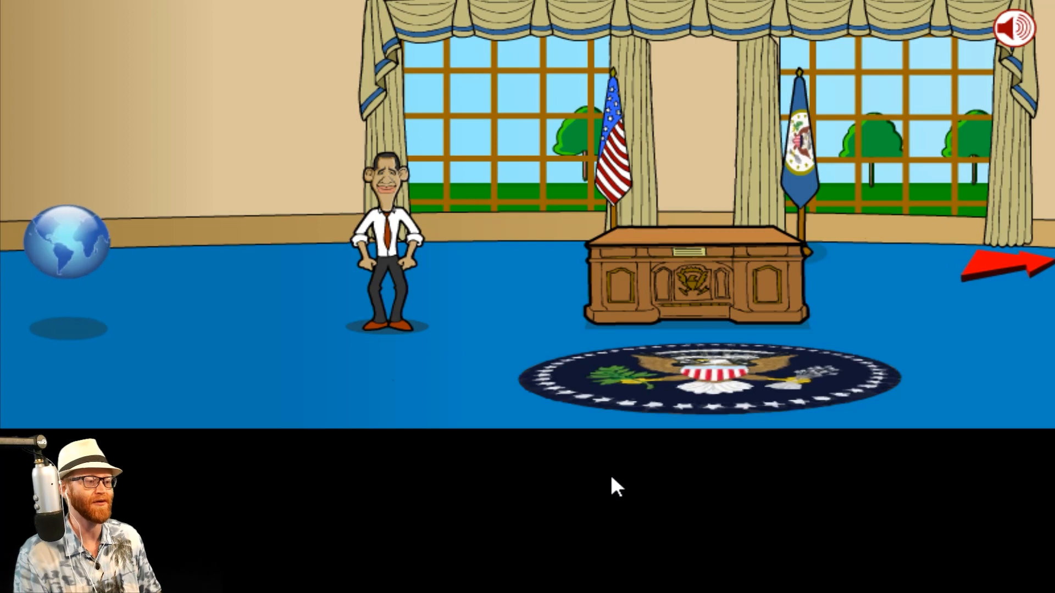
mouse_move(666, 397)
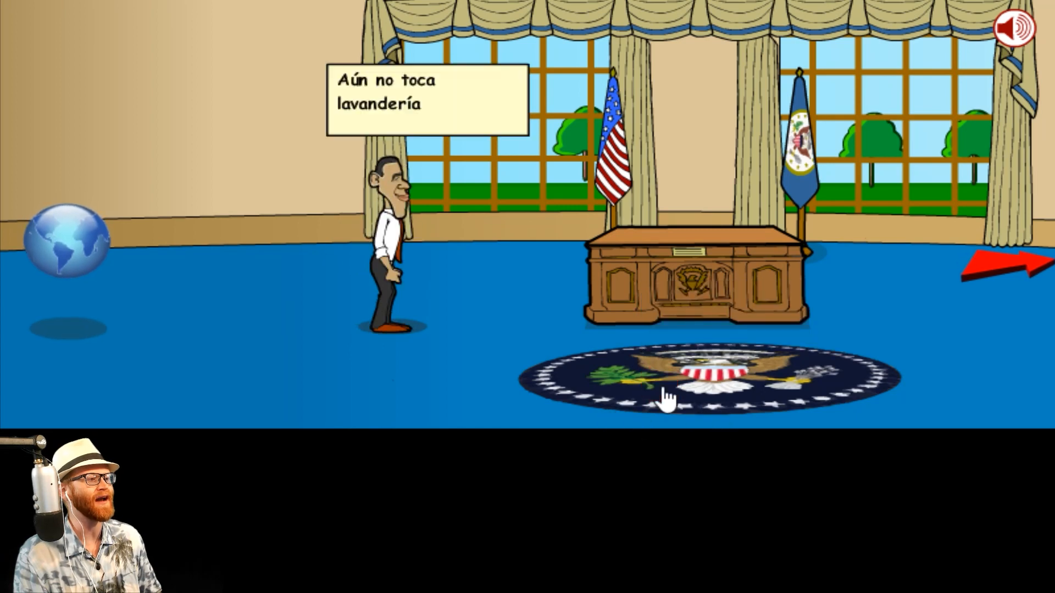
mouse_move(649, 387)
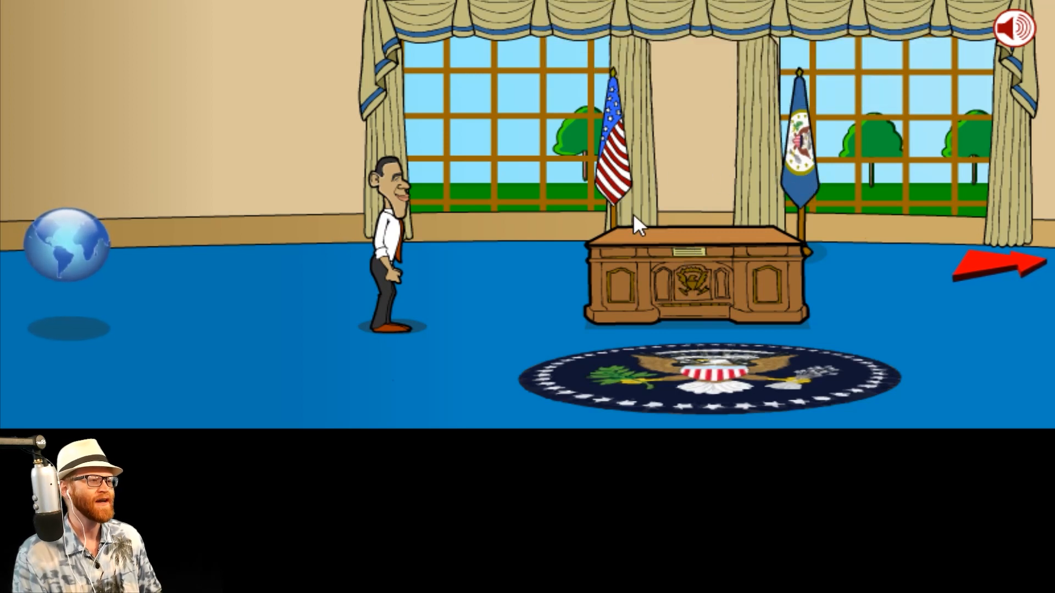
mouse_move(532, 146)
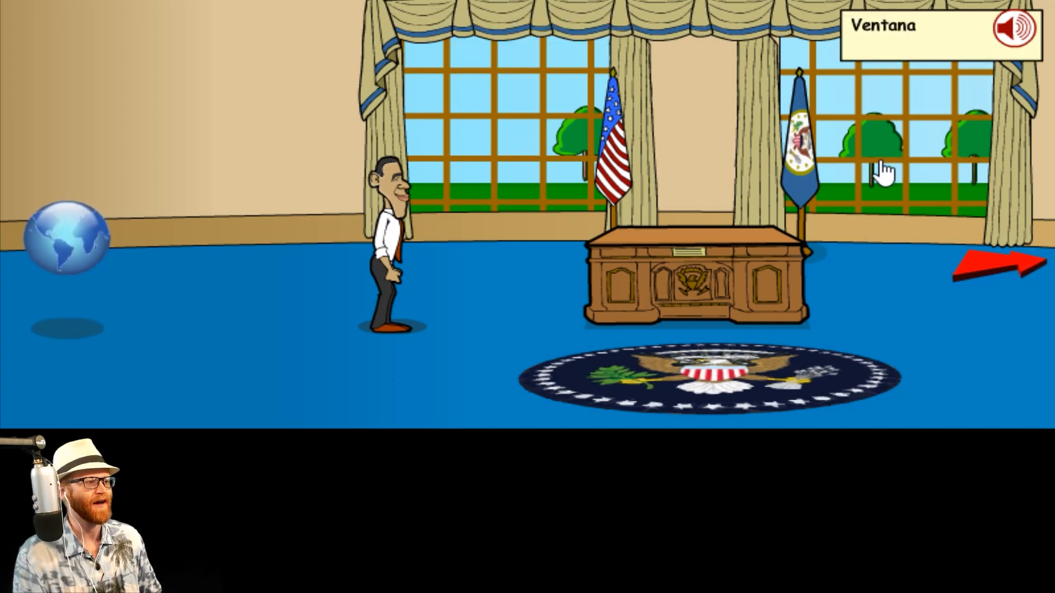
mouse_move(744, 300)
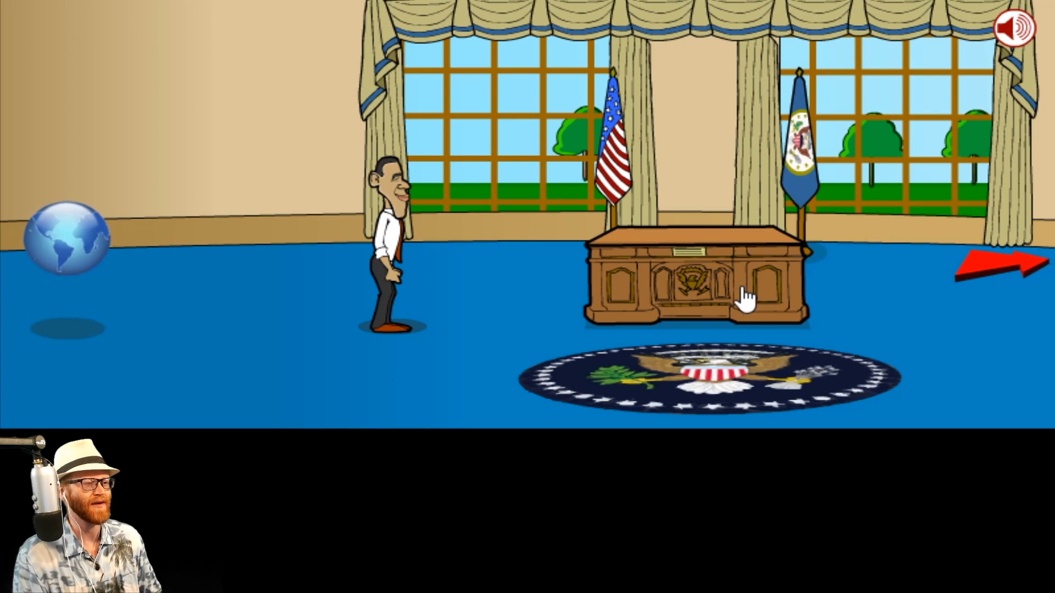
mouse_move(818, 332)
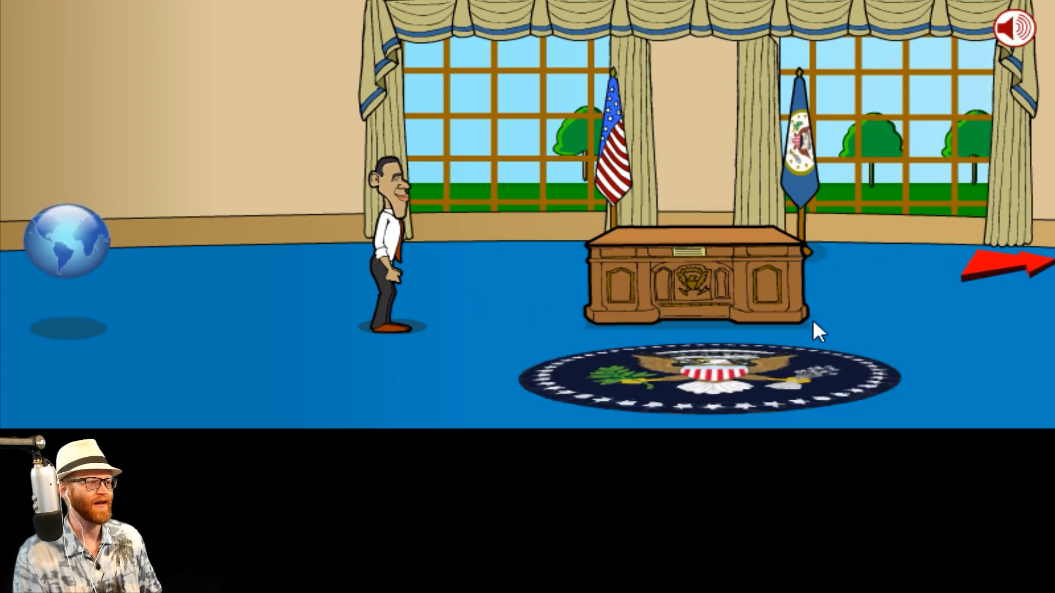
Step: Walk Obama toward the red right arrow to leave the Oval Office
click(1002, 263)
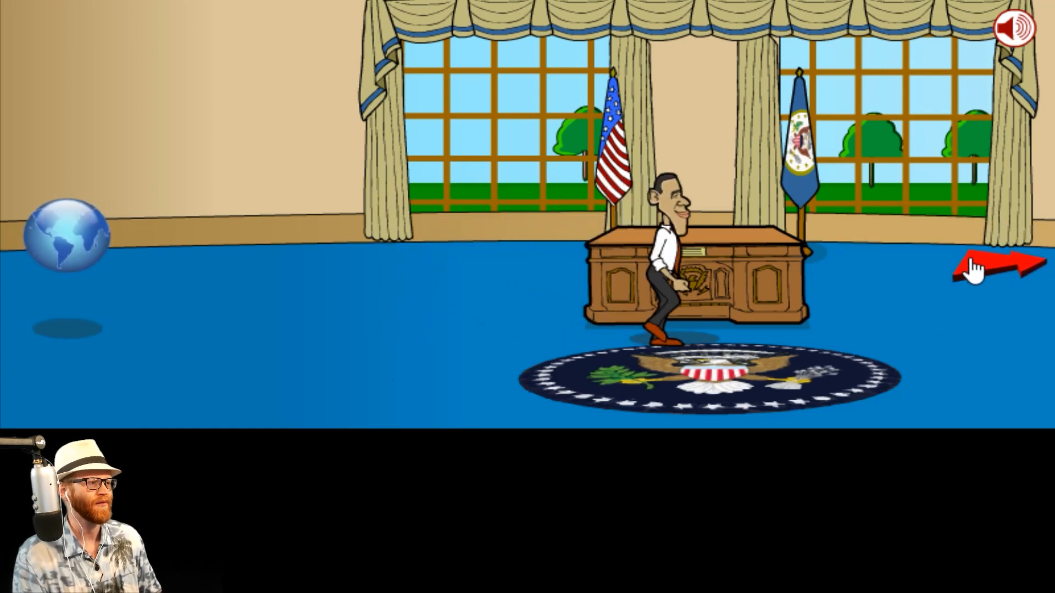
Step: Enter the bookshelf side room, try the door, then return beside the globe
click(1002, 266)
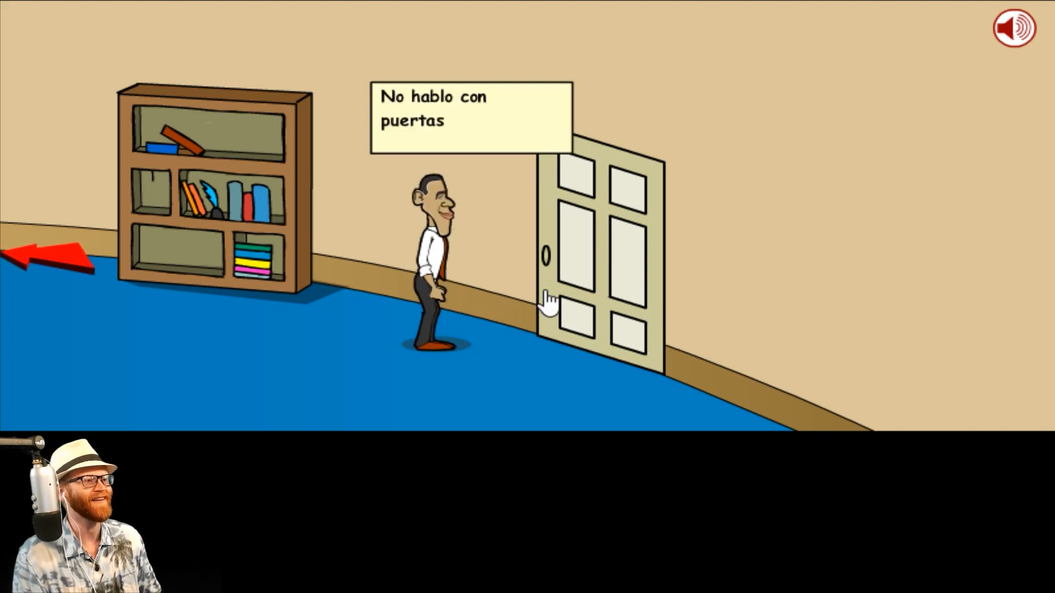
click(548, 303)
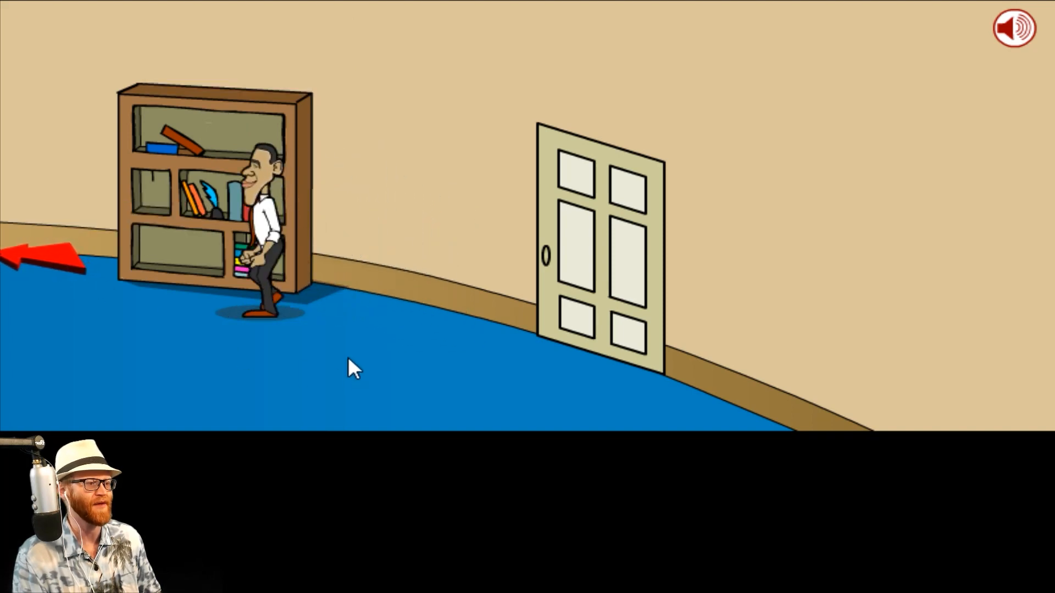
click(601, 242)
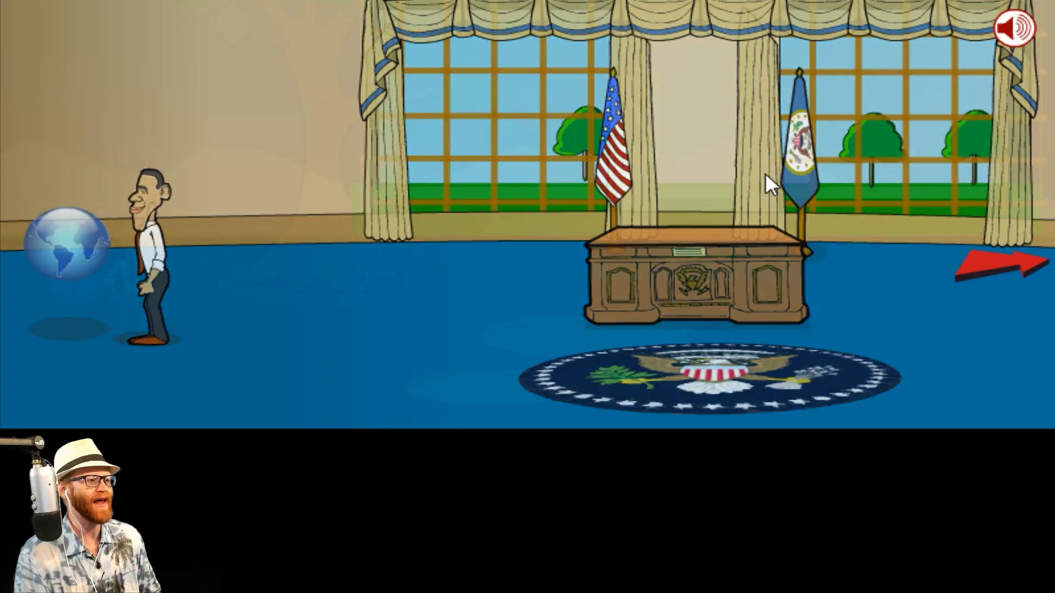
Step: Travel via the globe, grab the hanging vine, inspect alien circles, continue right
click(996, 263)
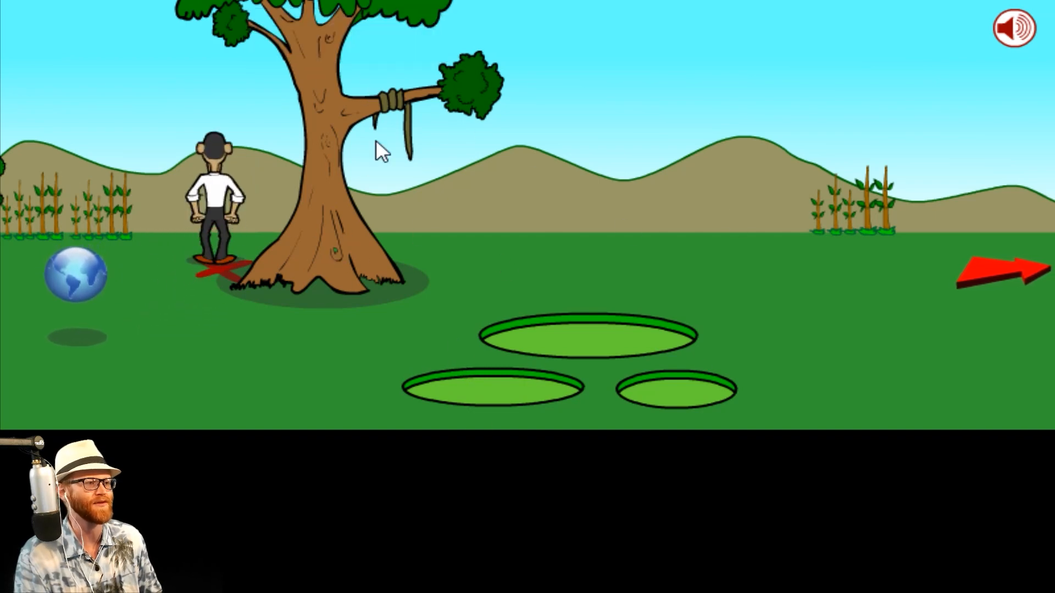
click(404, 134)
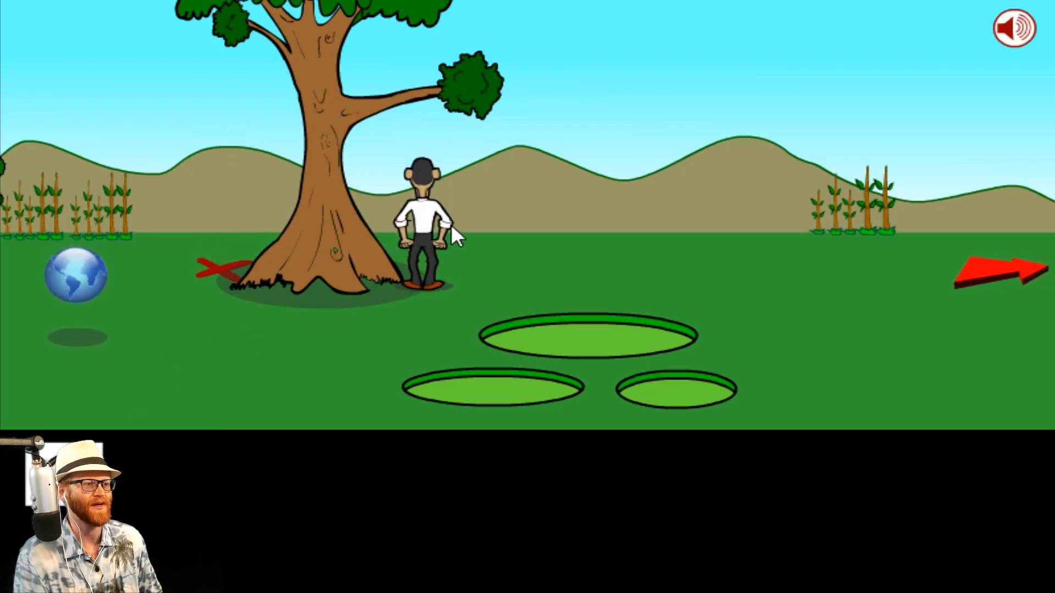
mouse_move(118, 195)
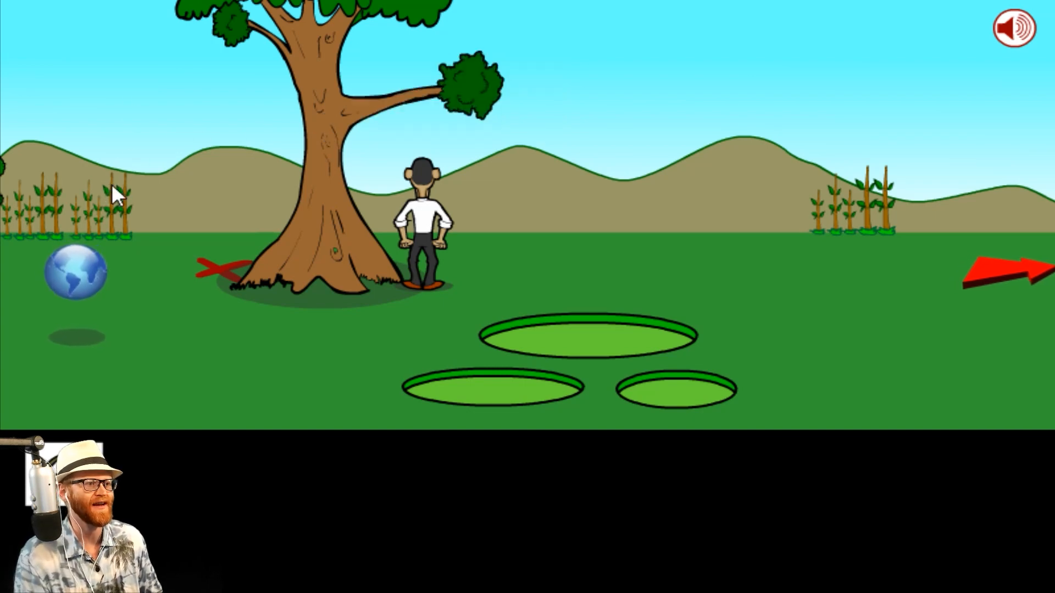
mouse_move(546, 347)
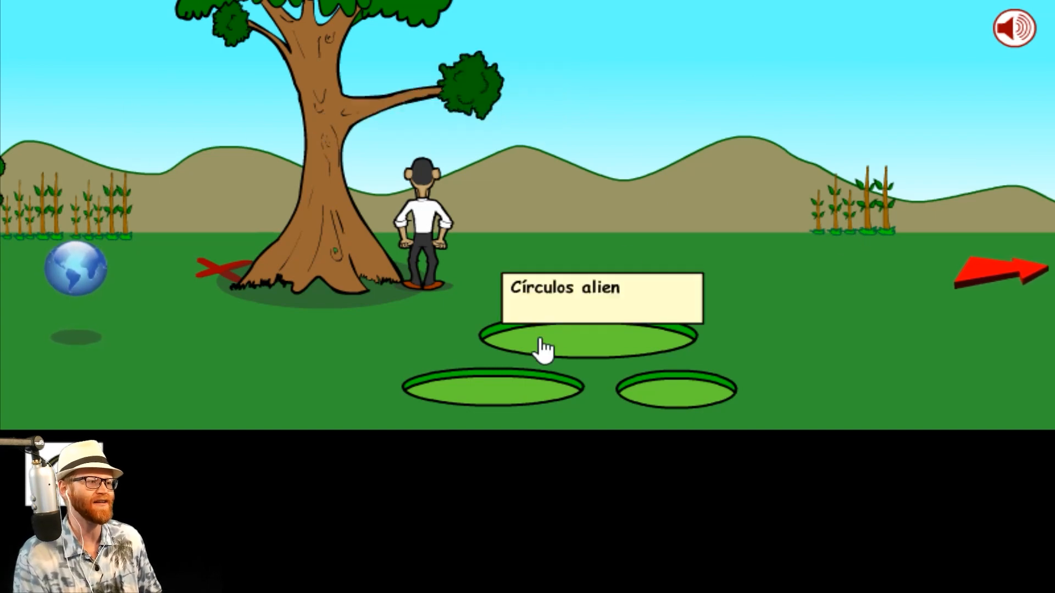
click(543, 340)
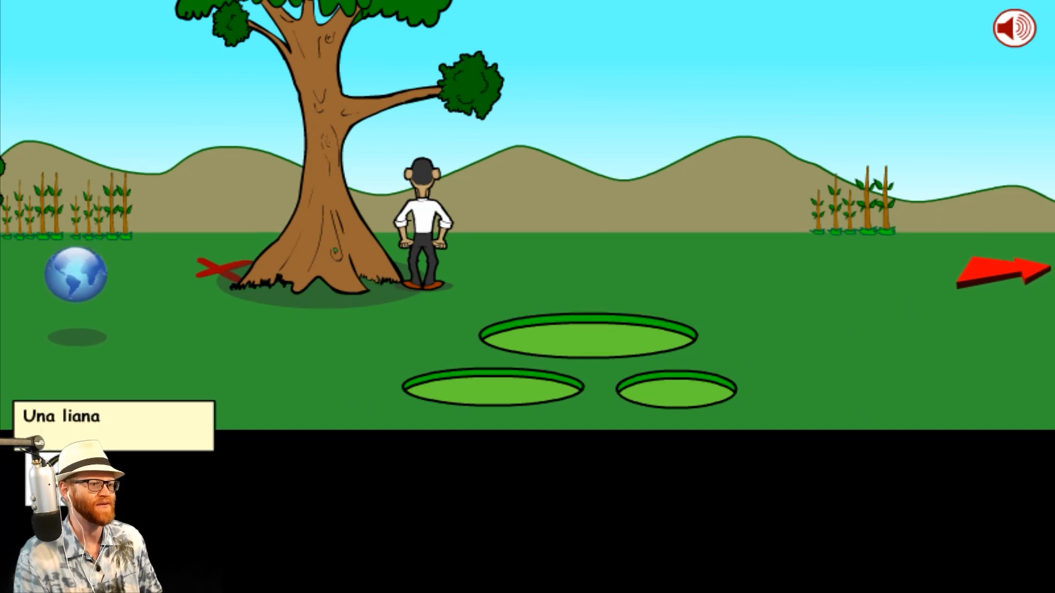
click(1002, 269)
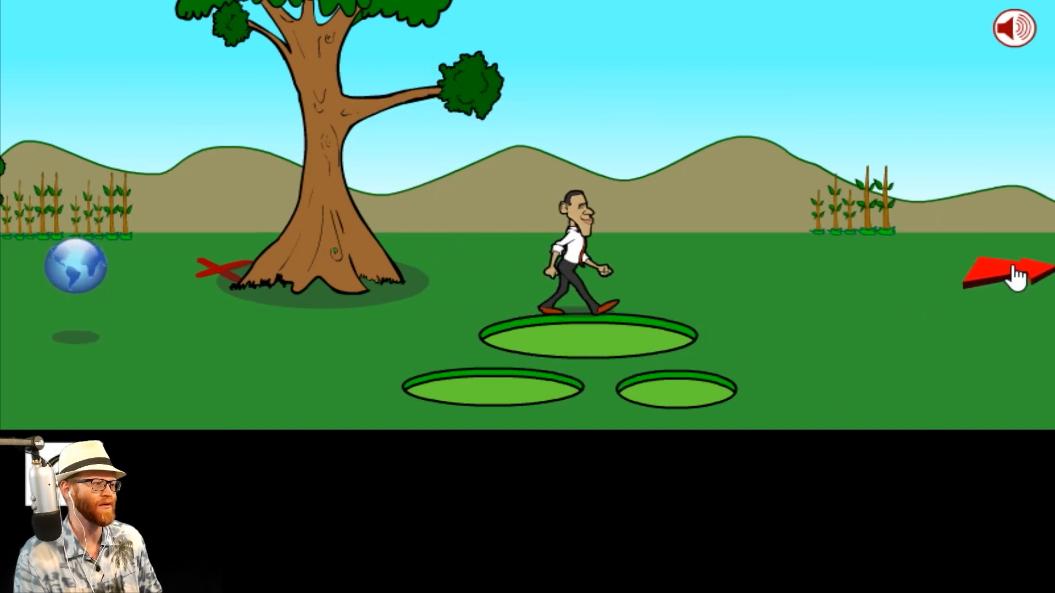
click(1002, 269)
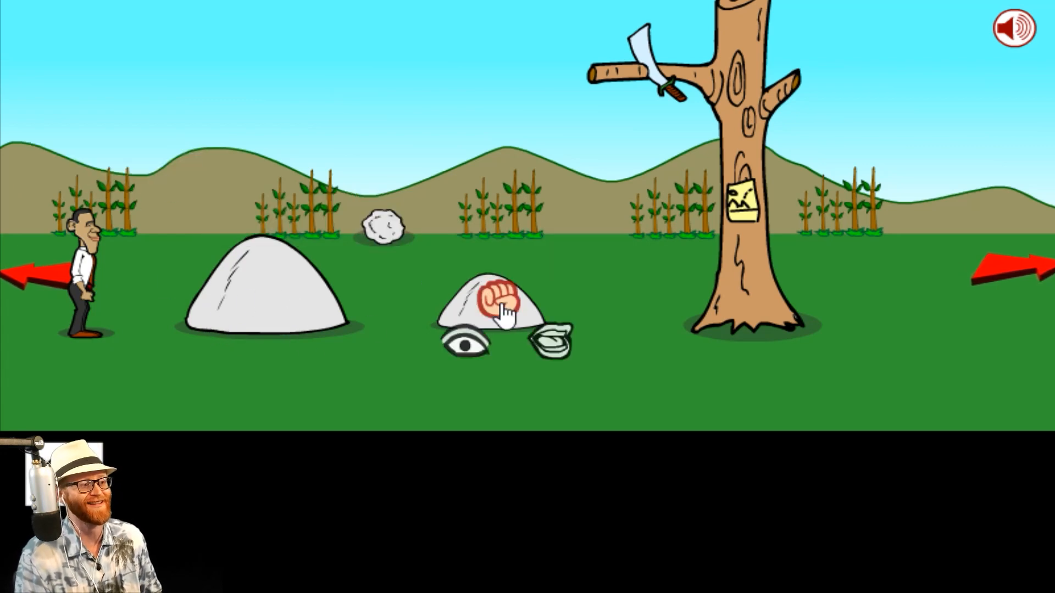
Step: Walk into the field, examine the rock and tree, try taking the machete
click(501, 299)
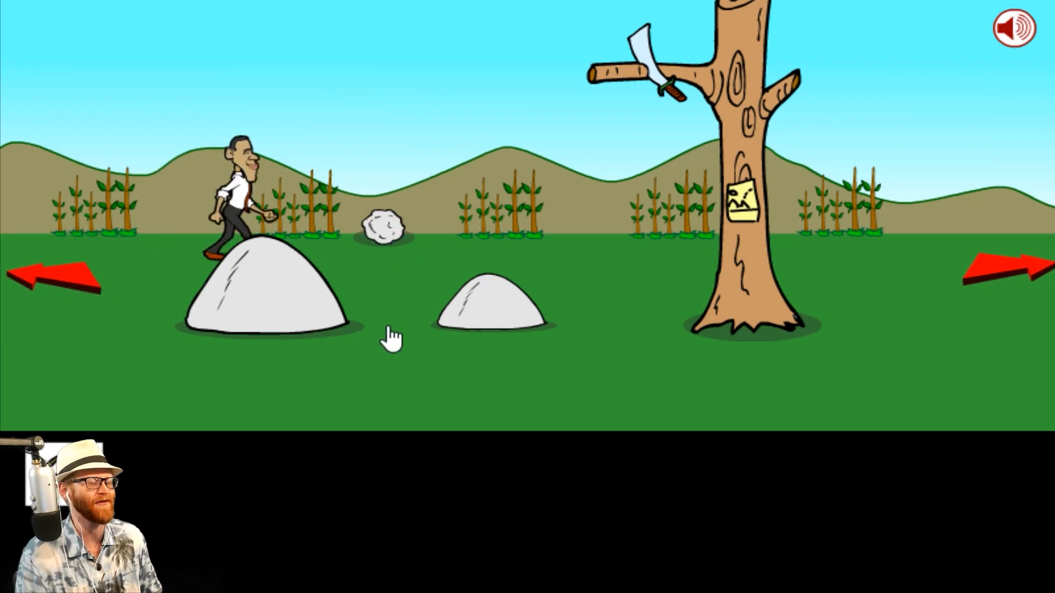
click(381, 226)
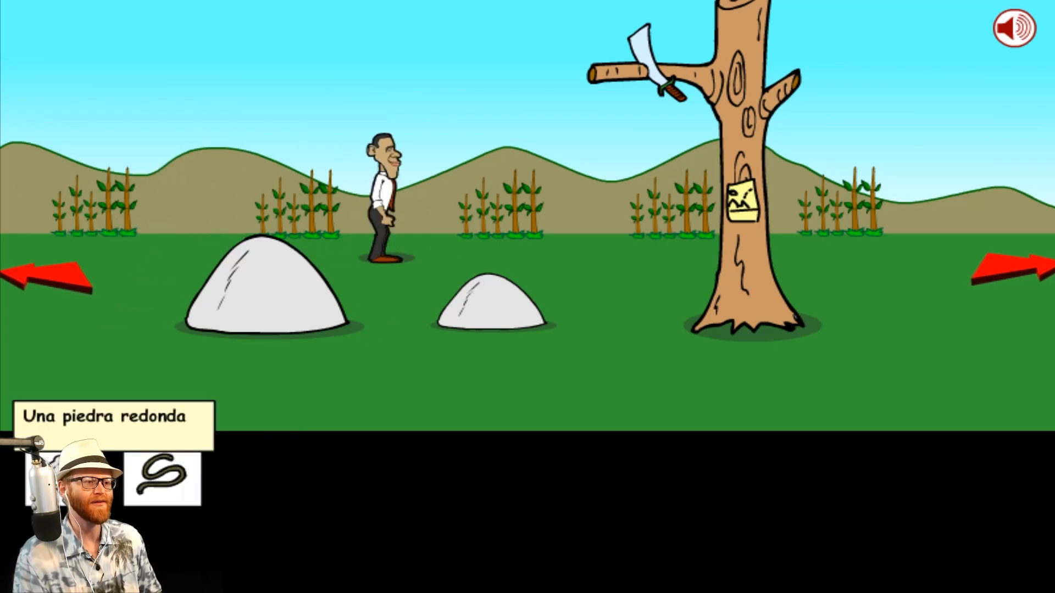
mouse_move(626, 269)
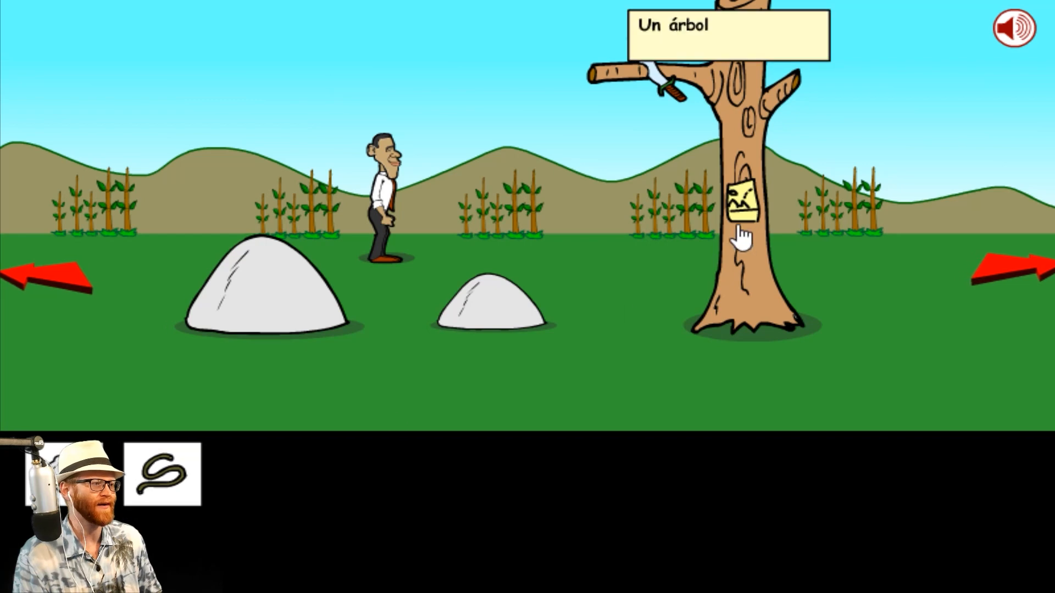
mouse_move(672, 78)
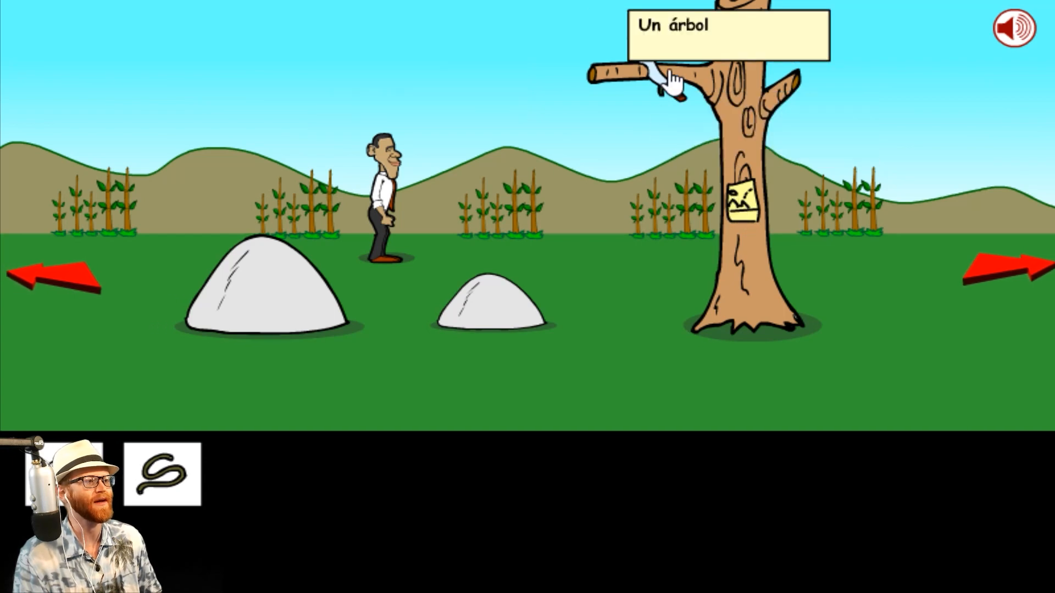
click(657, 74)
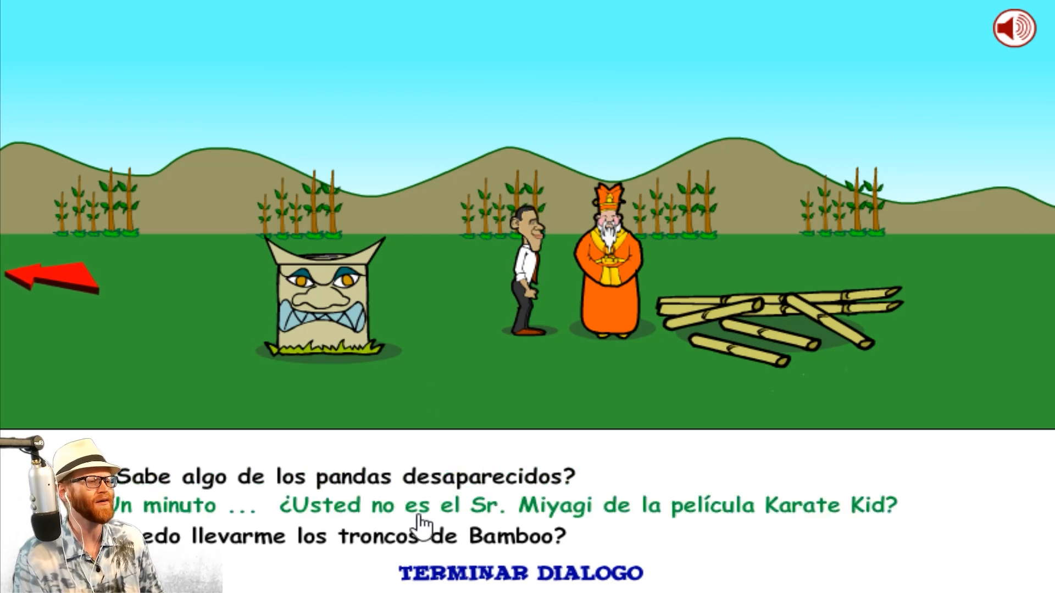
mouse_move(777, 521)
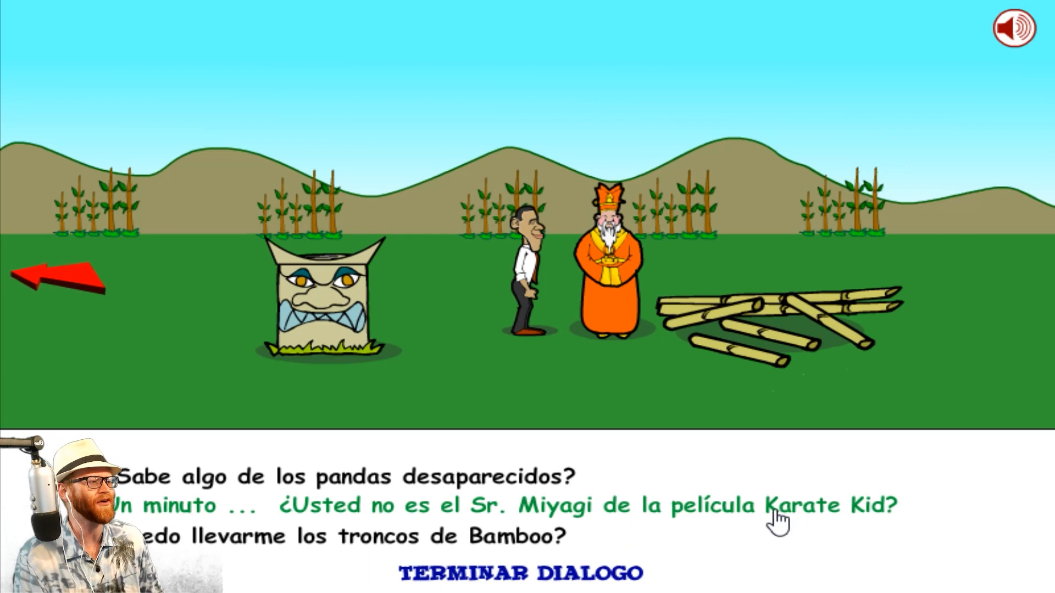
mouse_move(606, 215)
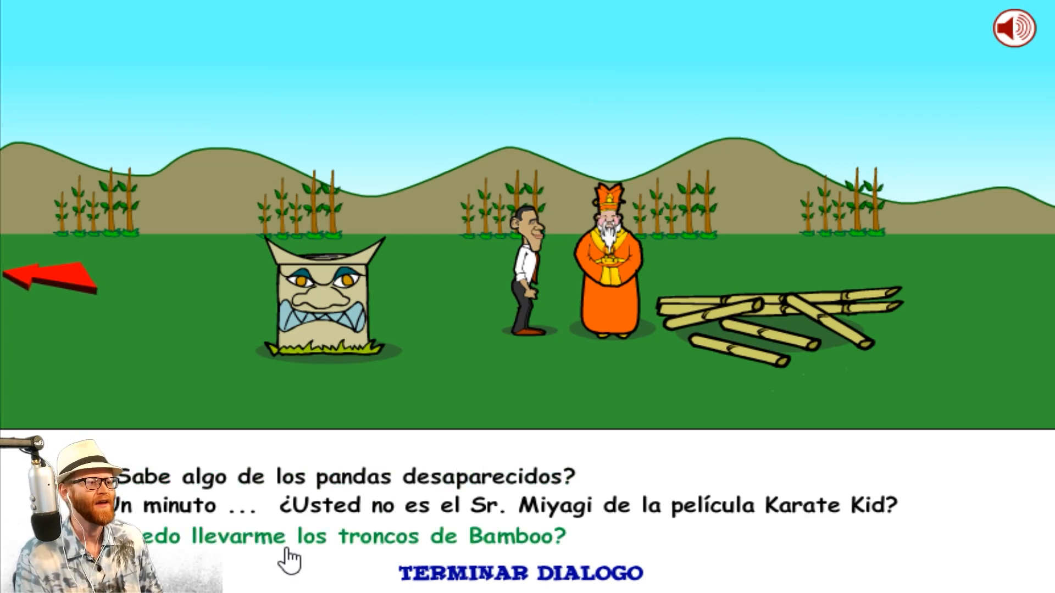
mouse_move(252, 562)
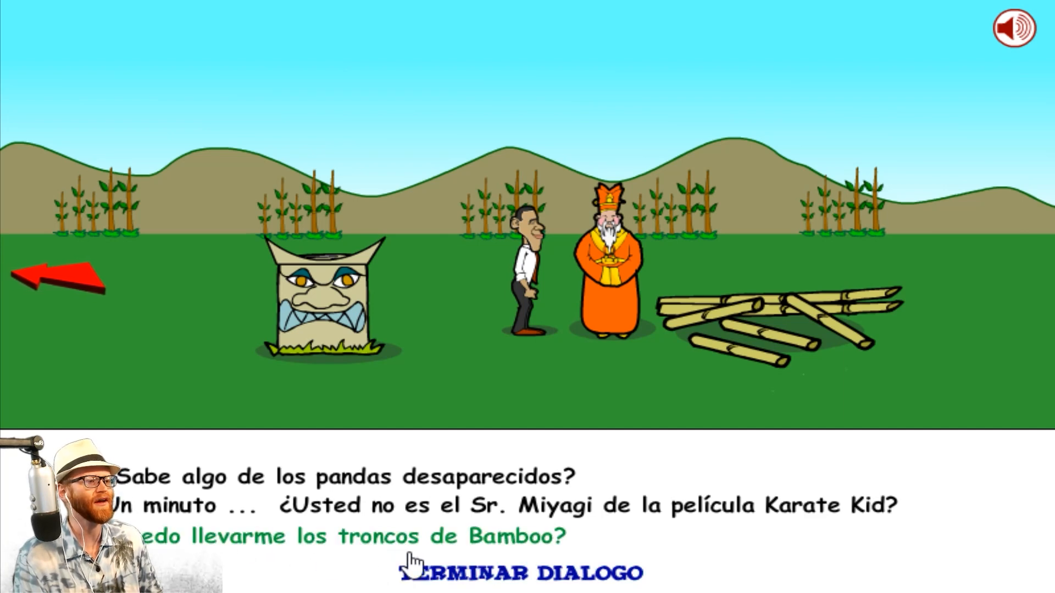
mouse_move(383, 546)
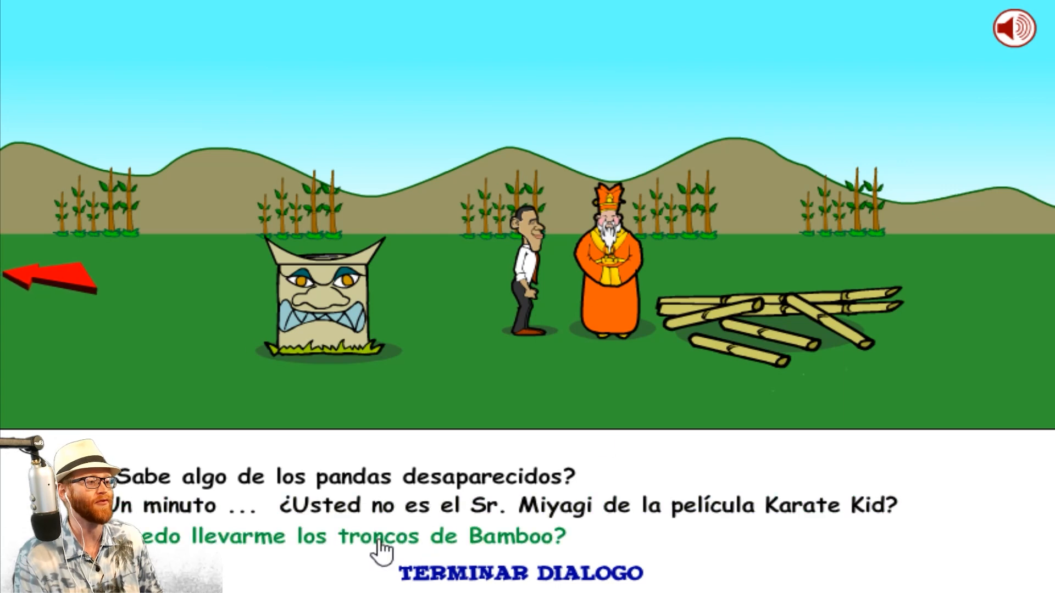
Step: Ask the monk '¿Puedo llevarme los troncos de Bamboo?'
click(350, 536)
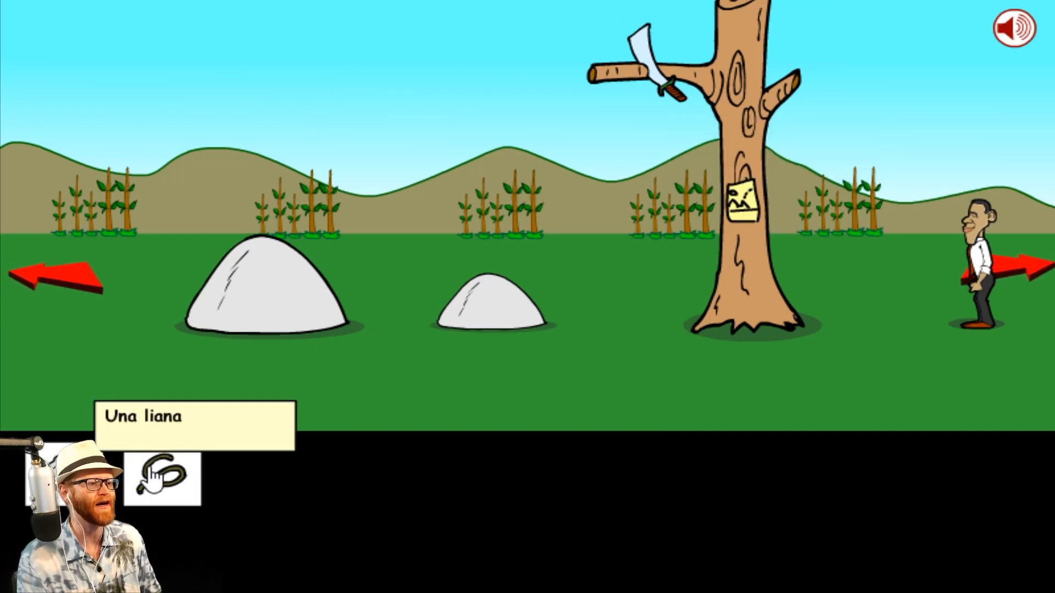
Step: Walk back across the tree field and exit left to the city street
click(50, 279)
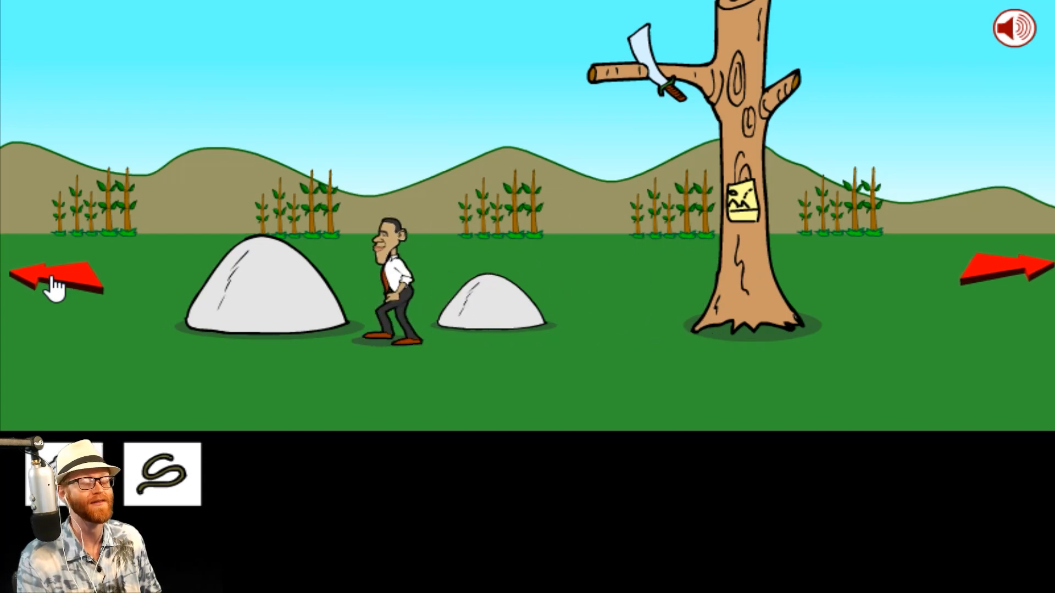
click(50, 275)
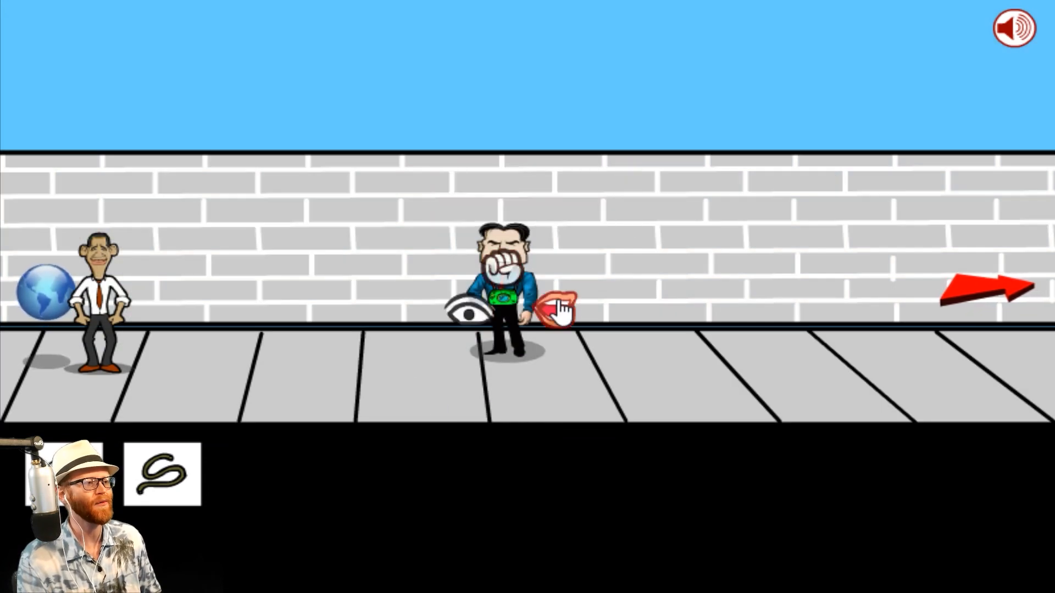
Step: Start talking with the blue-shirted, camera-carrying actor on the street
click(557, 306)
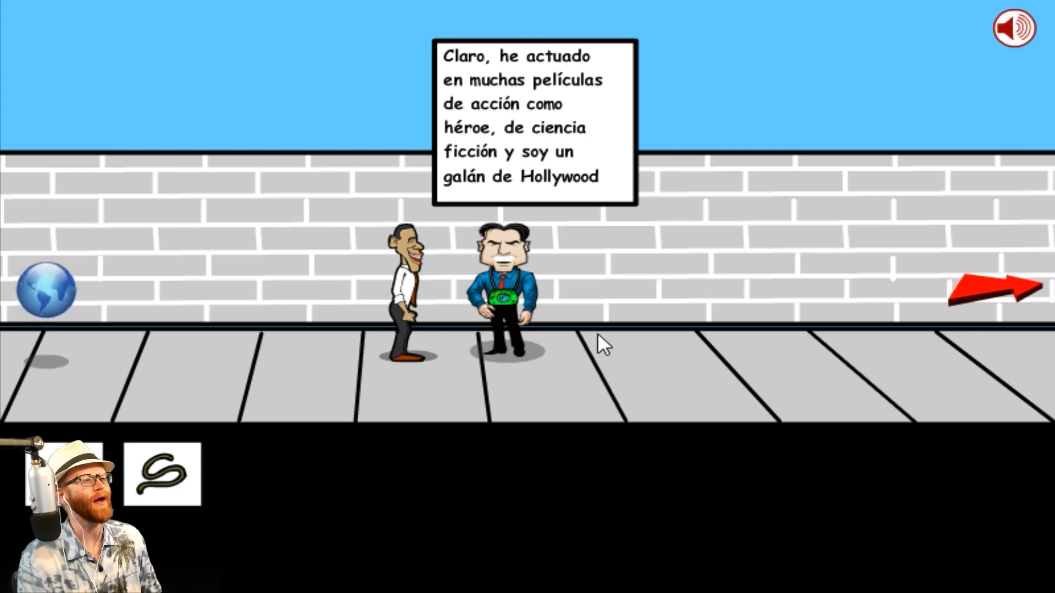
mouse_move(606, 383)
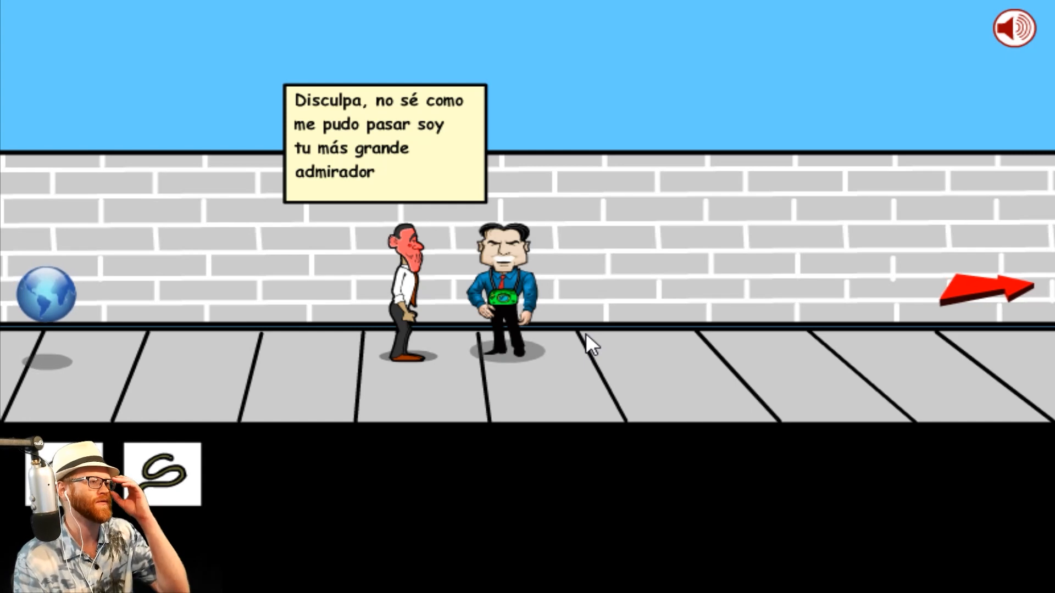
mouse_move(586, 296)
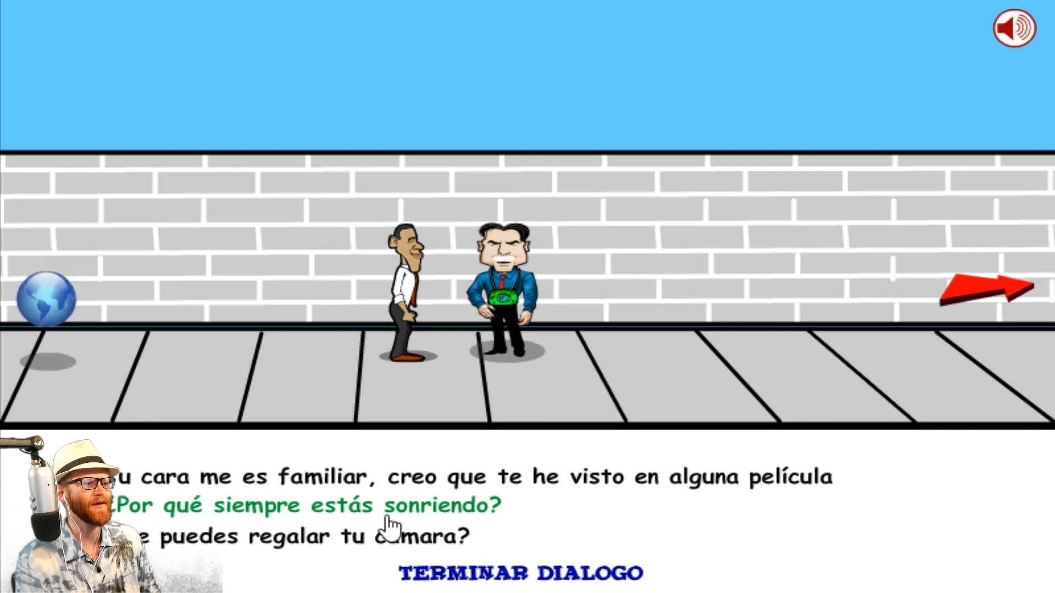
Step: Ask '¿Por qué siempre estás sonriendo?' then '¿Me puedes regalar tu cámara?'
click(297, 504)
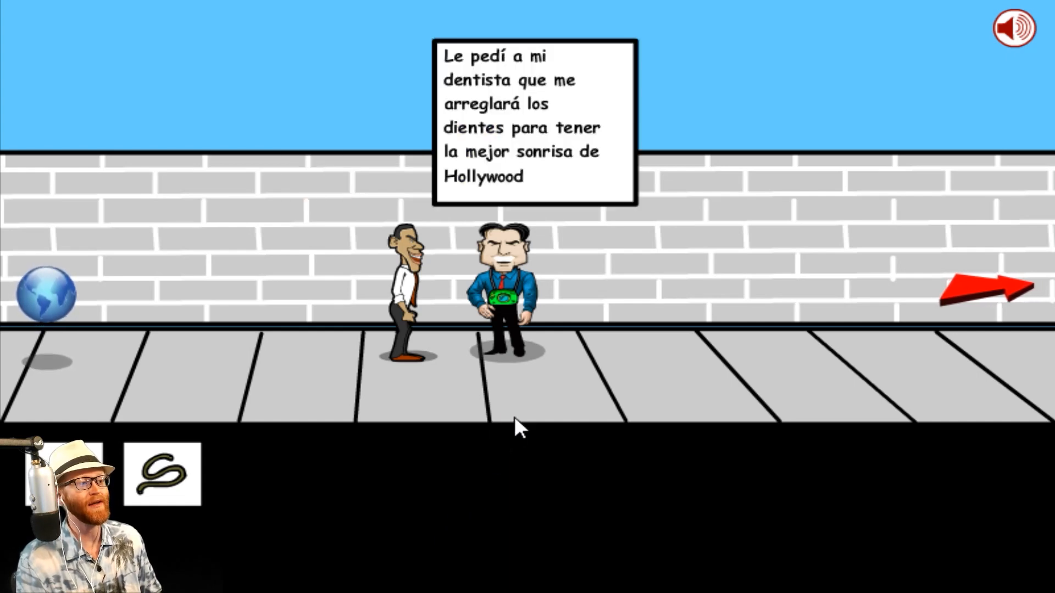
mouse_move(525, 403)
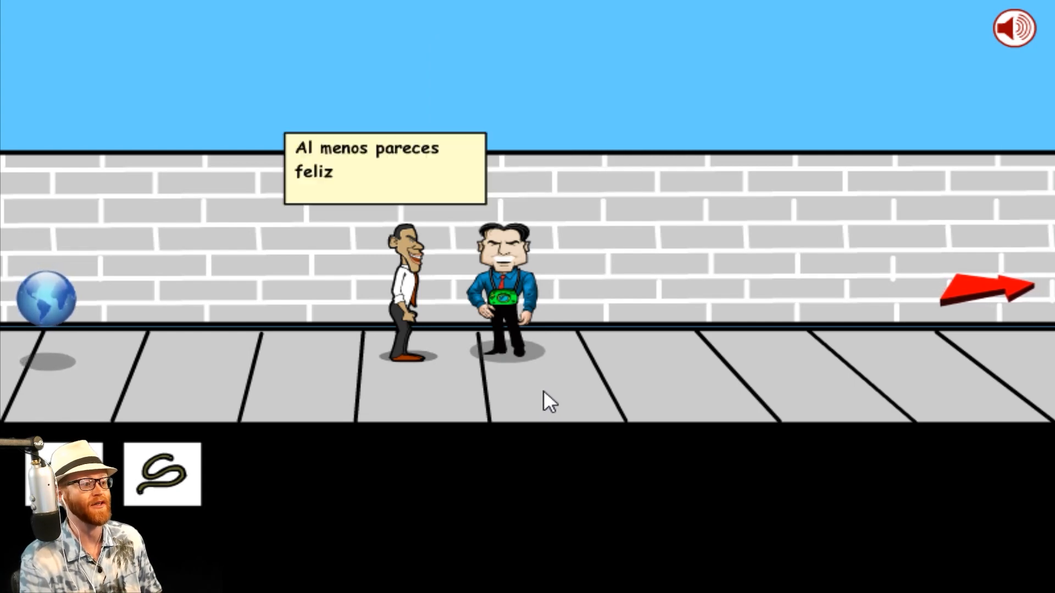
mouse_move(522, 396)
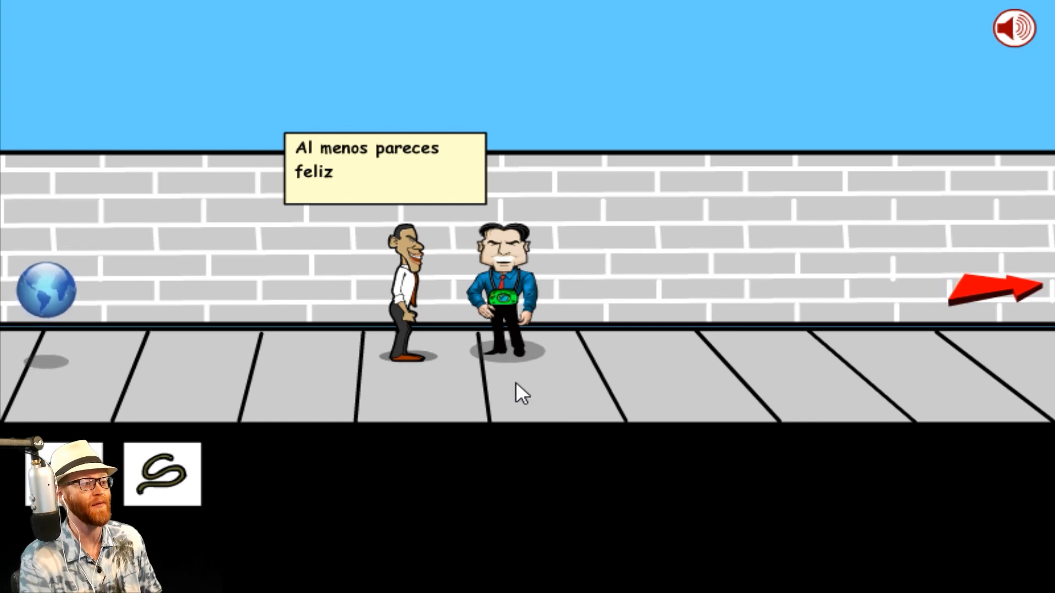
click(522, 393)
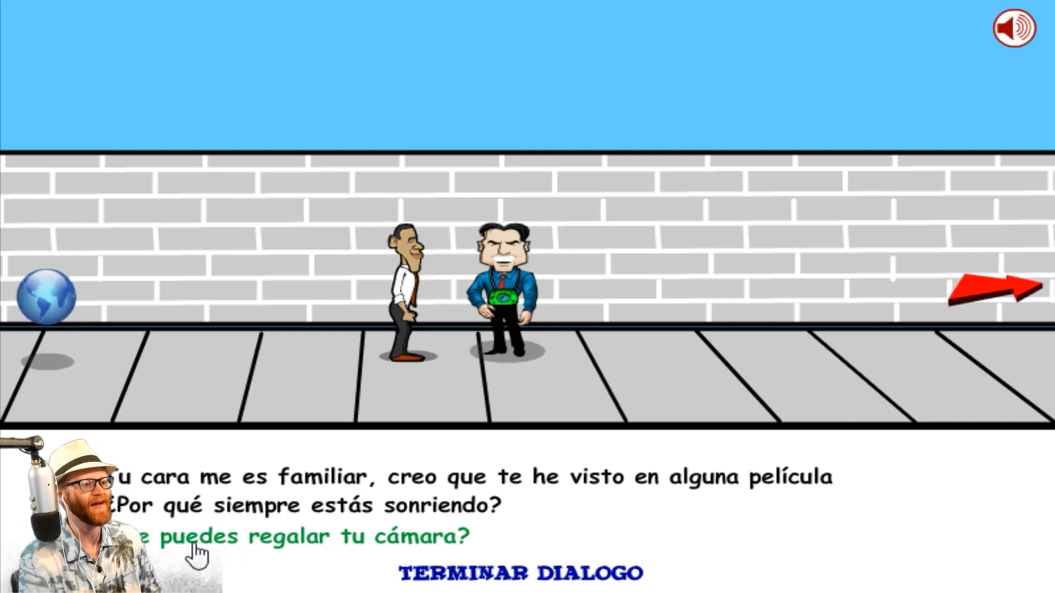
click(293, 537)
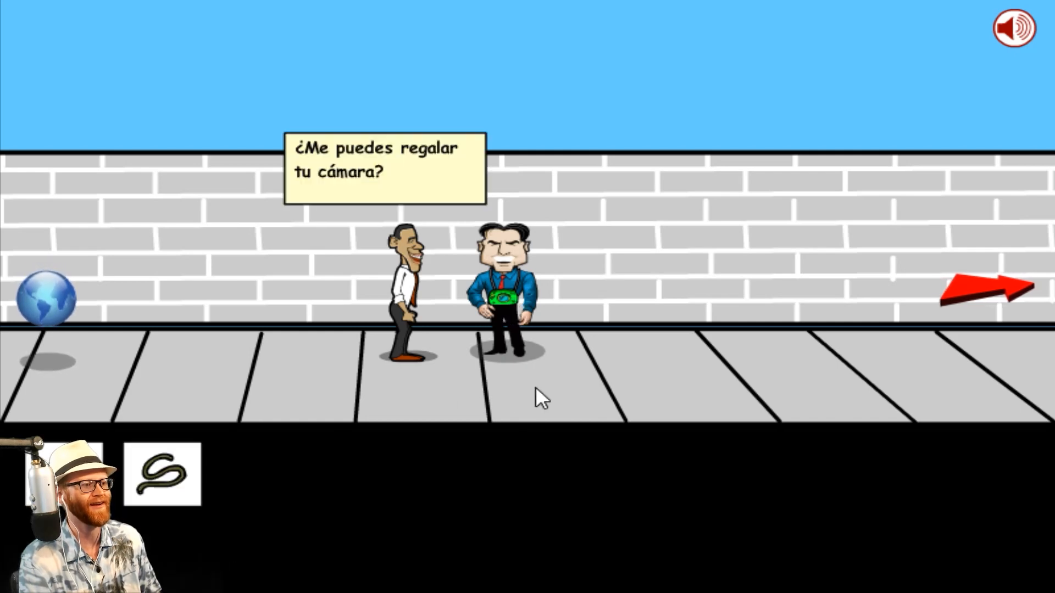
mouse_move(474, 410)
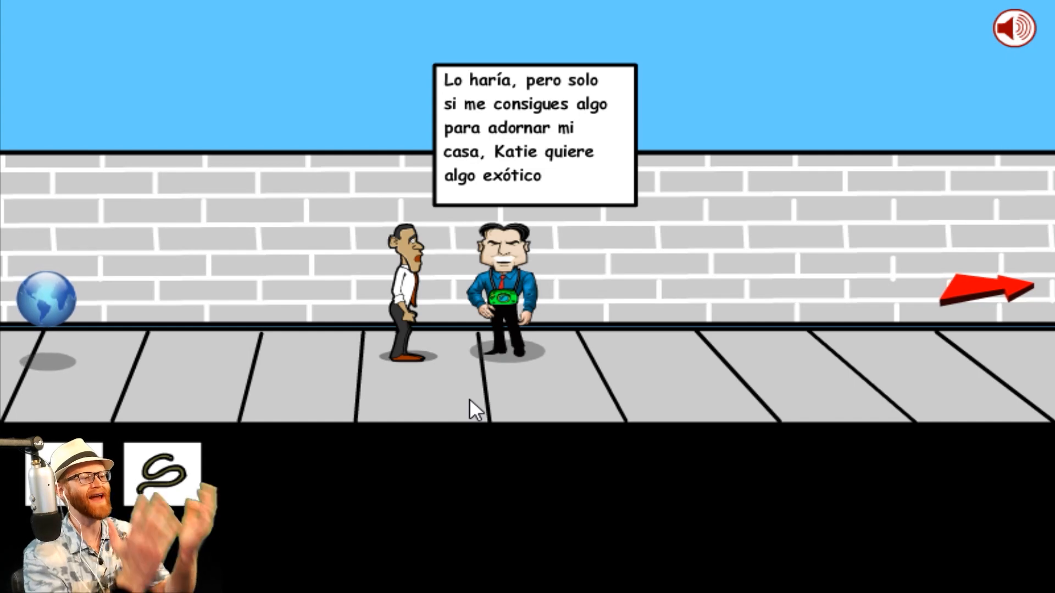
mouse_move(594, 303)
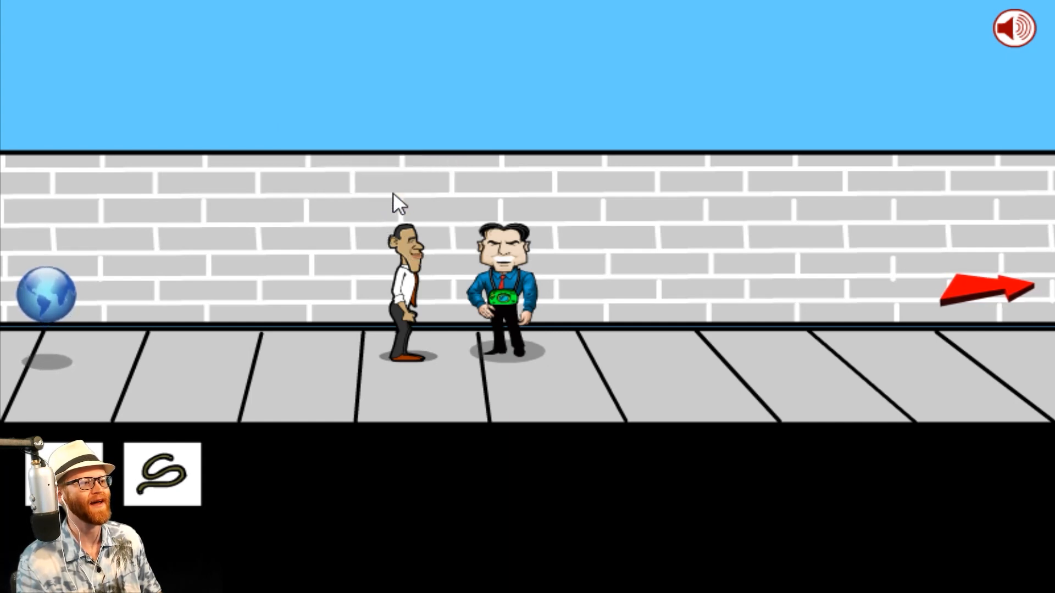
Step: Walk Obama along the sidewalk toward the street's right arrow
click(501, 269)
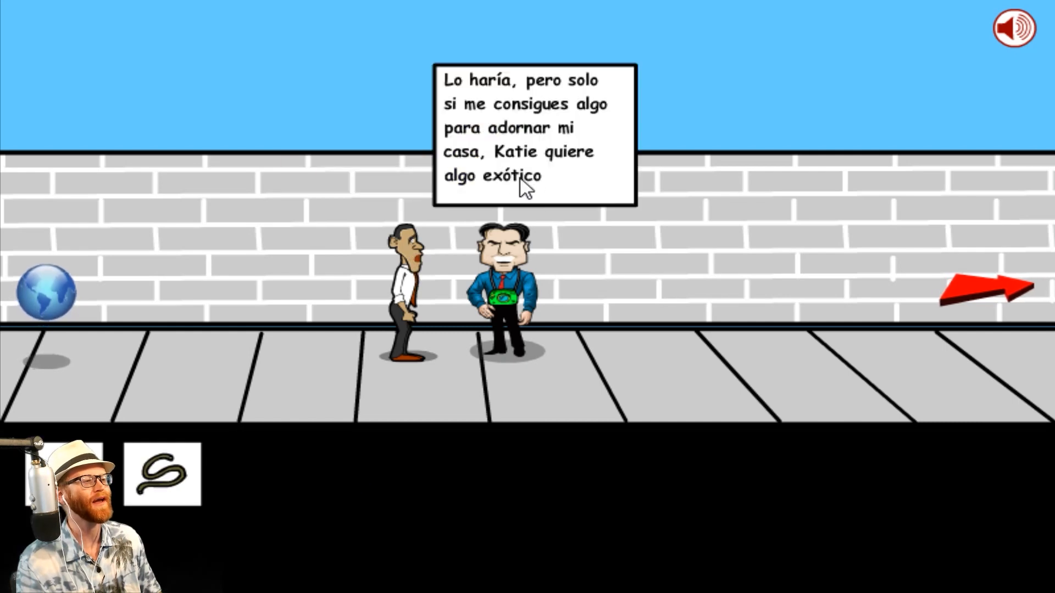
mouse_move(525, 190)
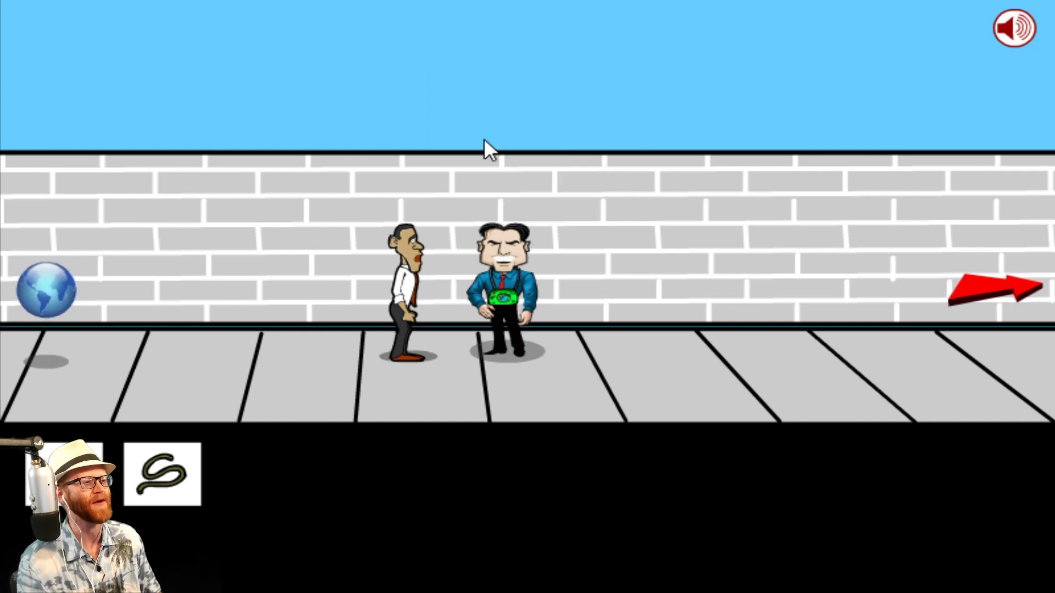
mouse_move(355, 358)
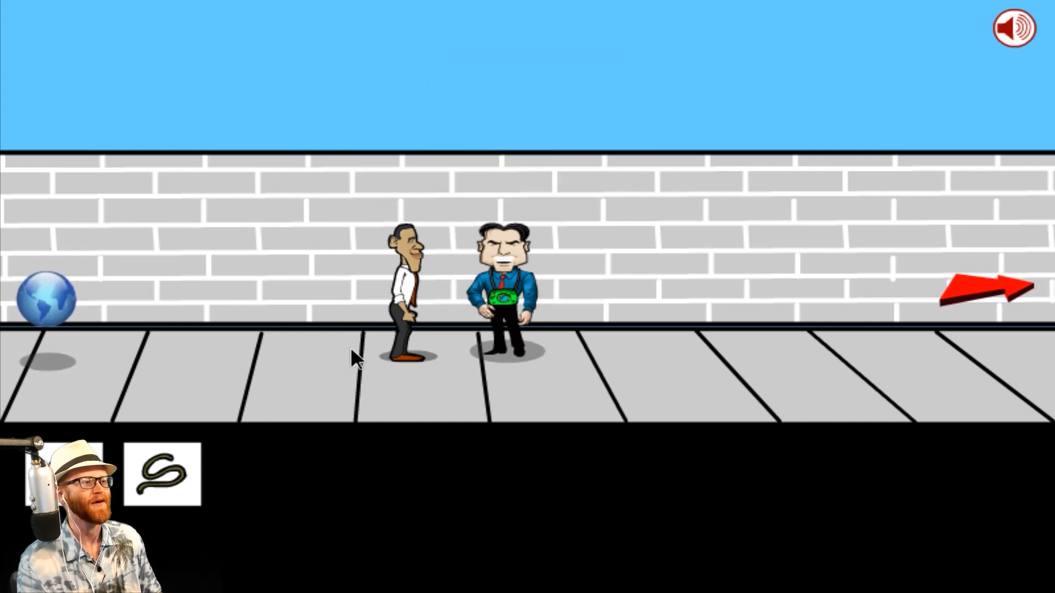
mouse_move(357, 417)
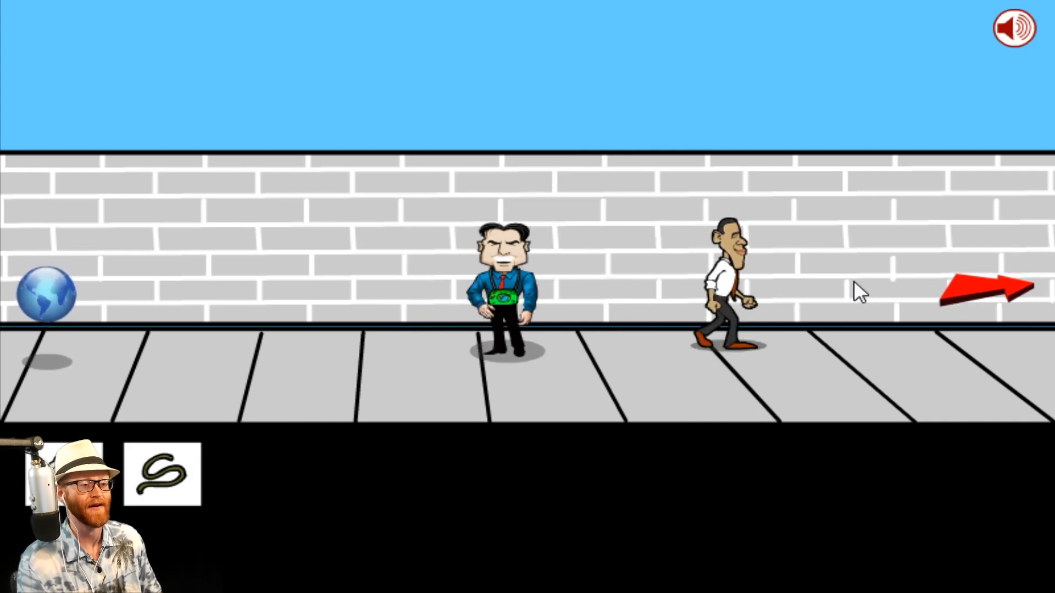
Step: Walk Obama right into the Oval Office, still carrying the vine
click(983, 288)
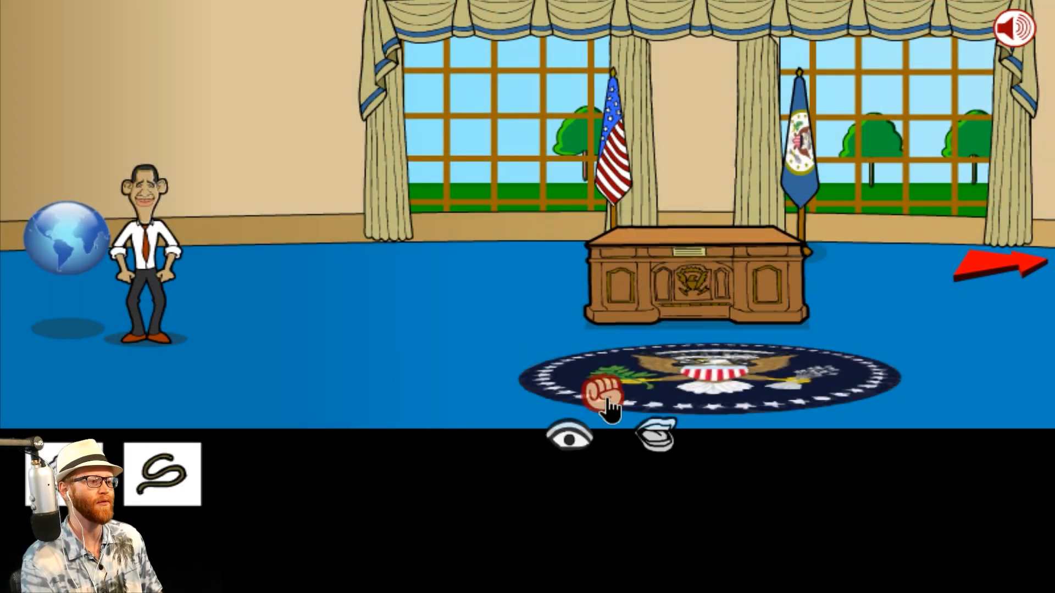
Step: Walk Obama from beside the globe toward the Oval Office desk
click(599, 393)
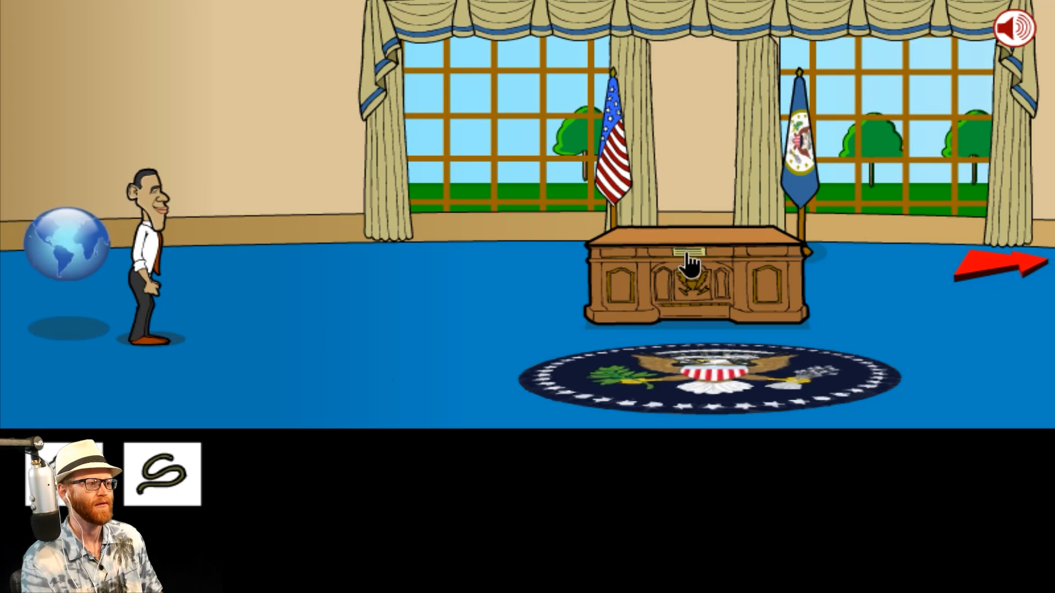
mouse_move(299, 431)
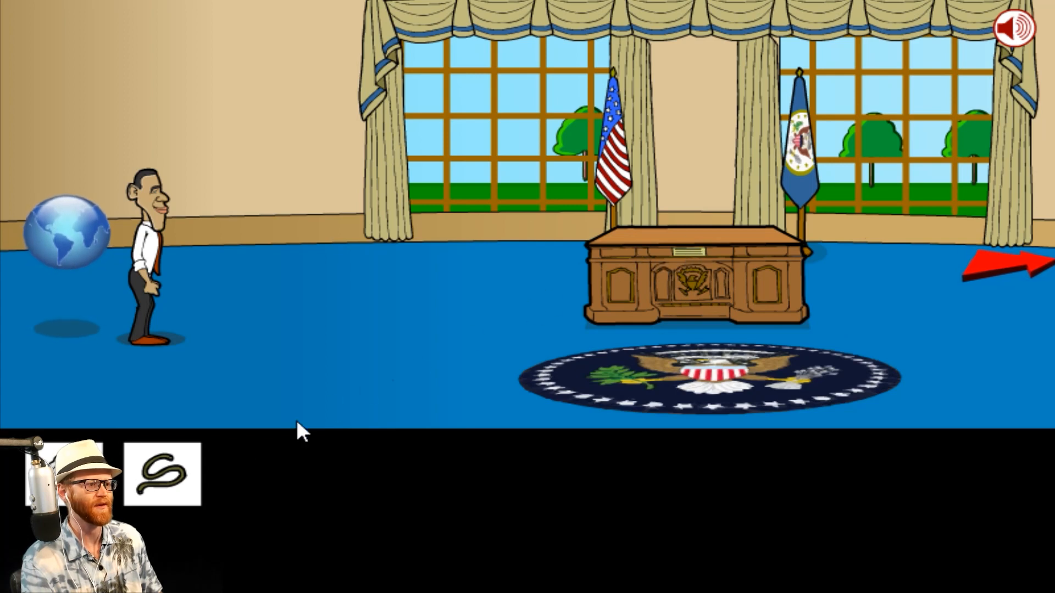
mouse_move(417, 284)
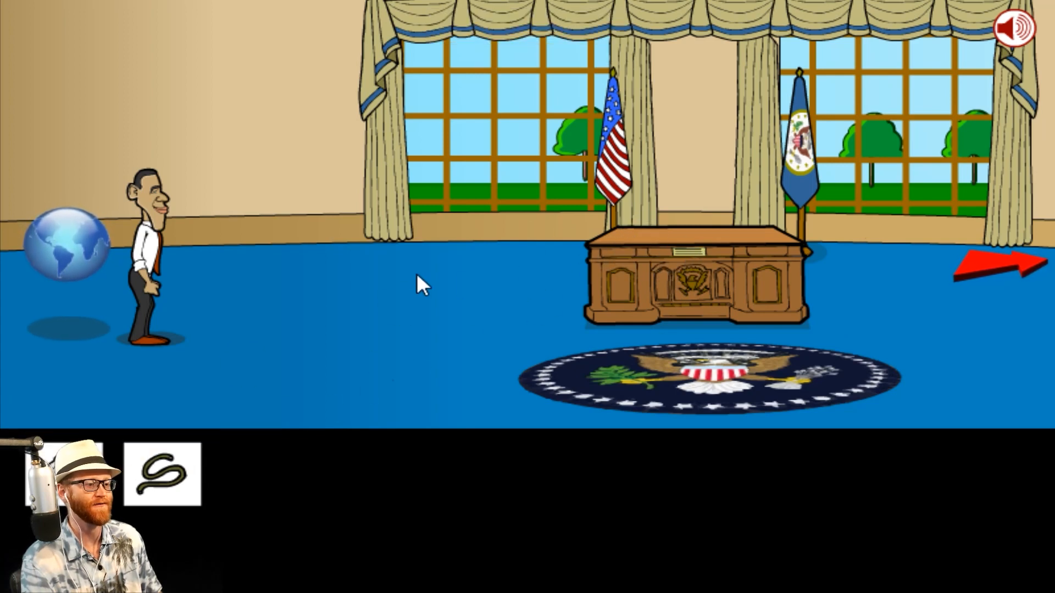
mouse_move(747, 229)
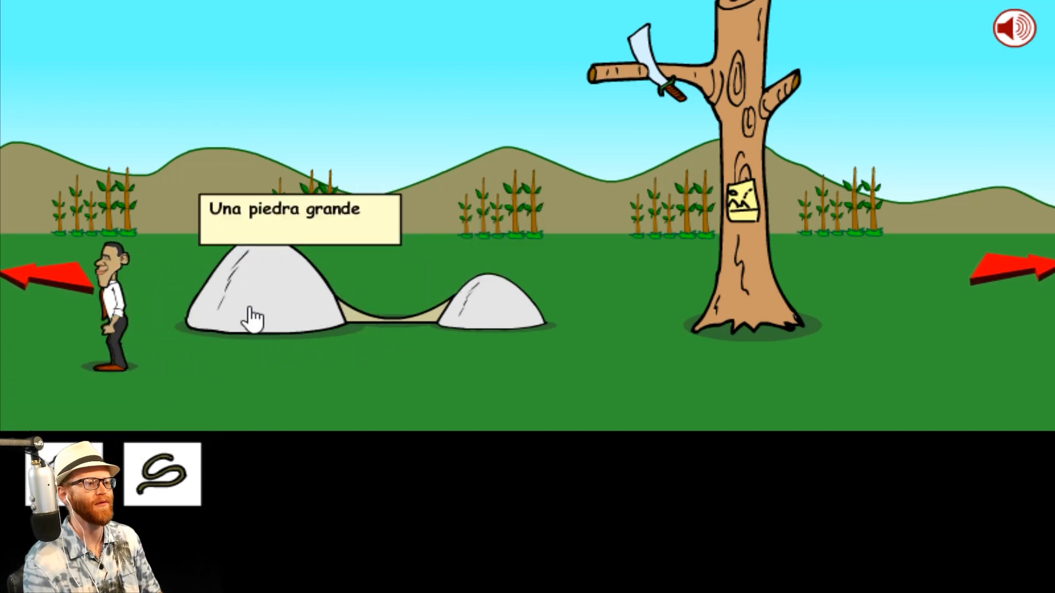
Step: Climb the big rock to knock the sword down, collect the rock, and head right
click(488, 309)
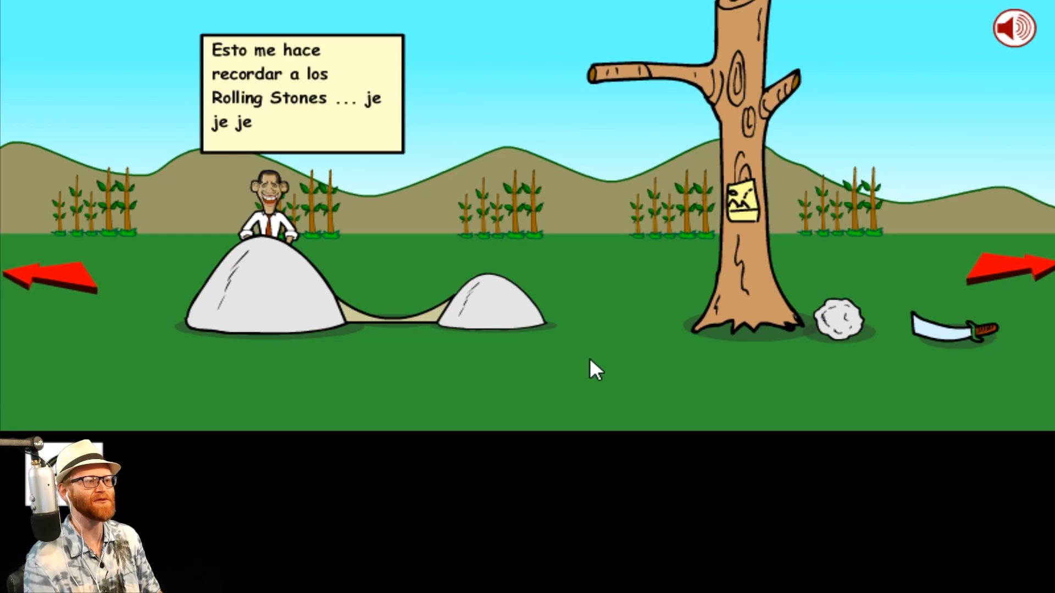
mouse_move(656, 384)
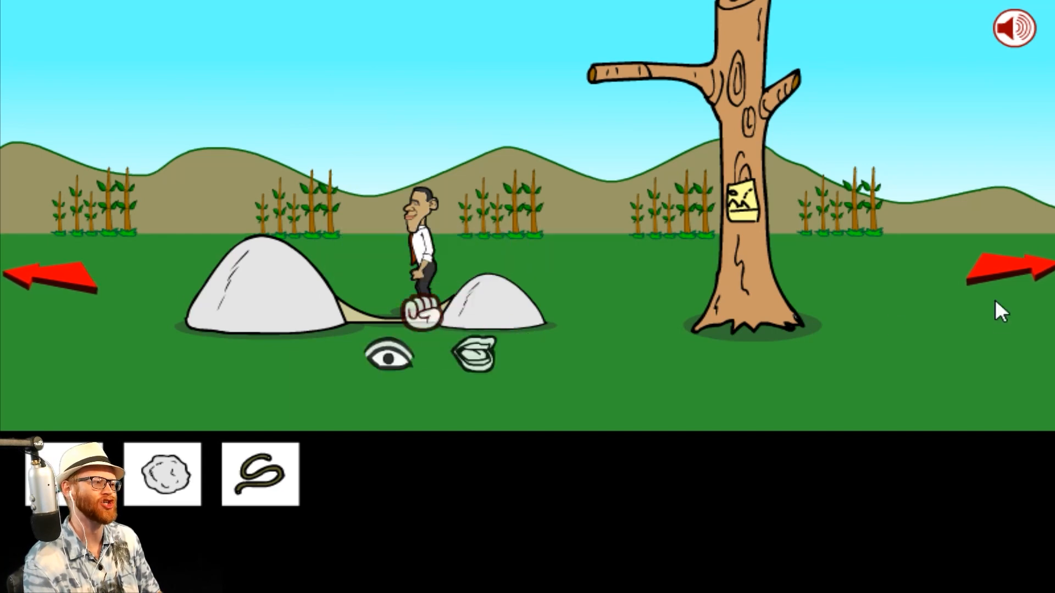
click(1002, 269)
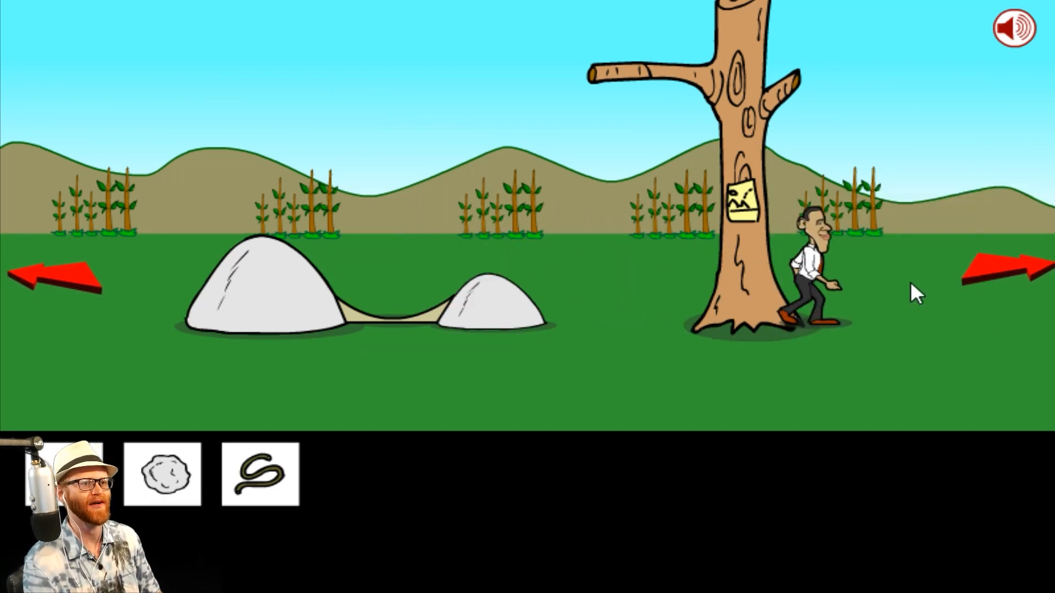
Step: Move on to the monk's scene and collect the pile of bamboo canes
click(1002, 280)
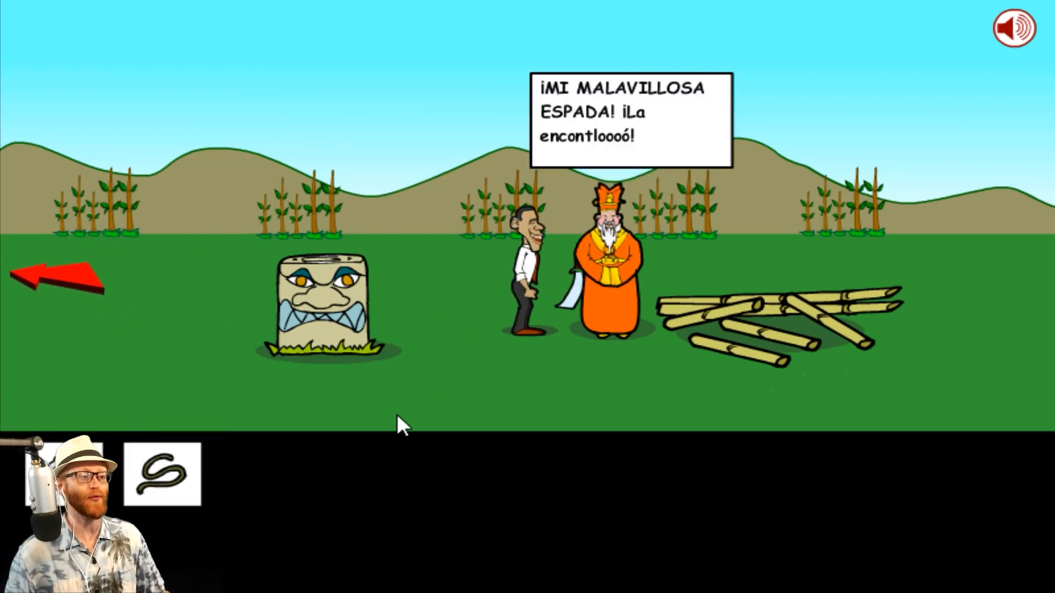
mouse_move(471, 400)
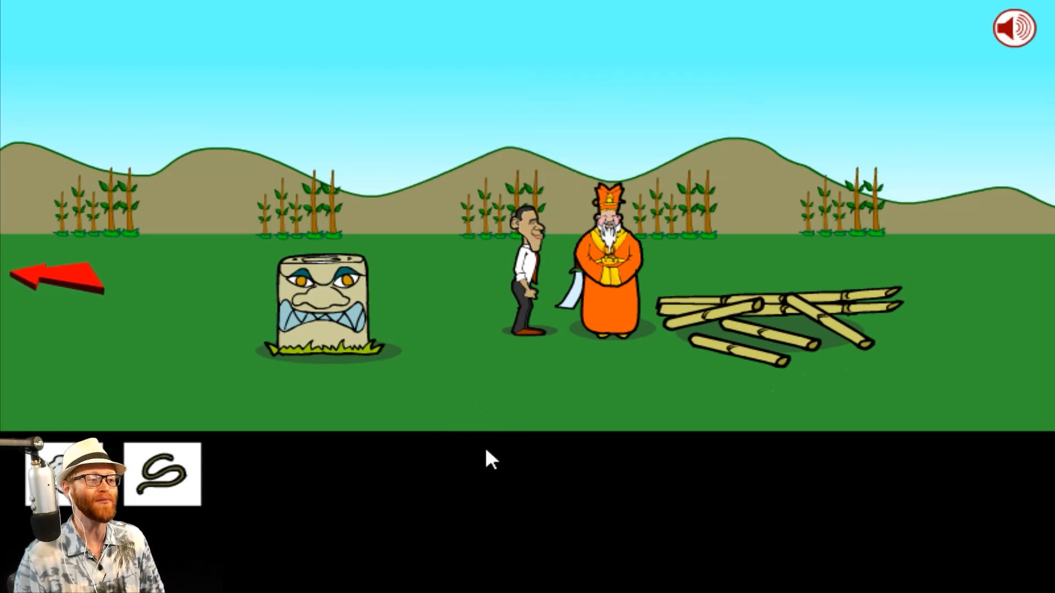
click(717, 329)
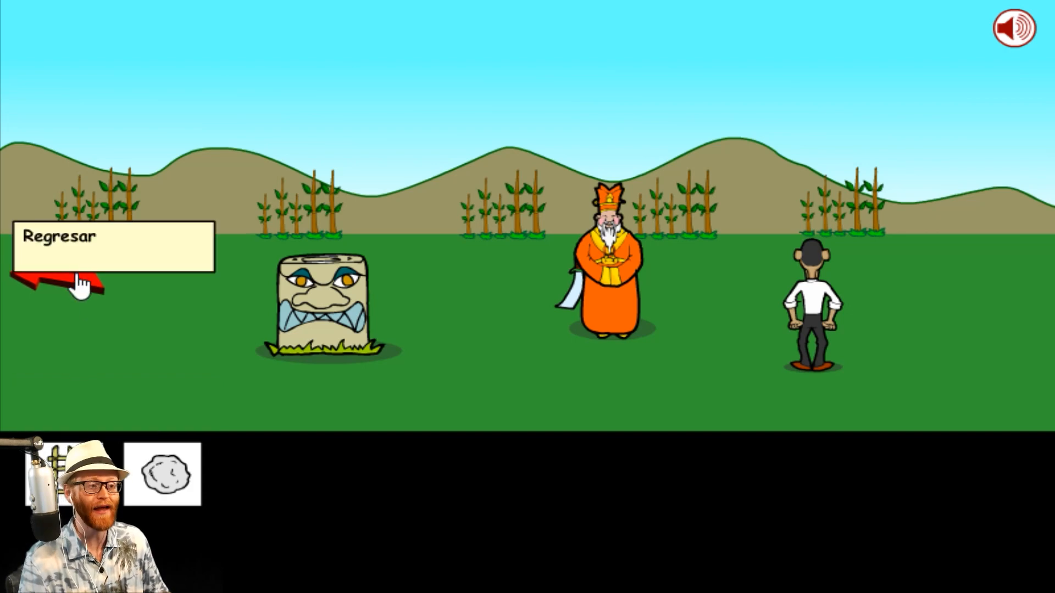
Step: Lean the bamboo ladder against the leafy tree, then walk back to the rock field
click(67, 279)
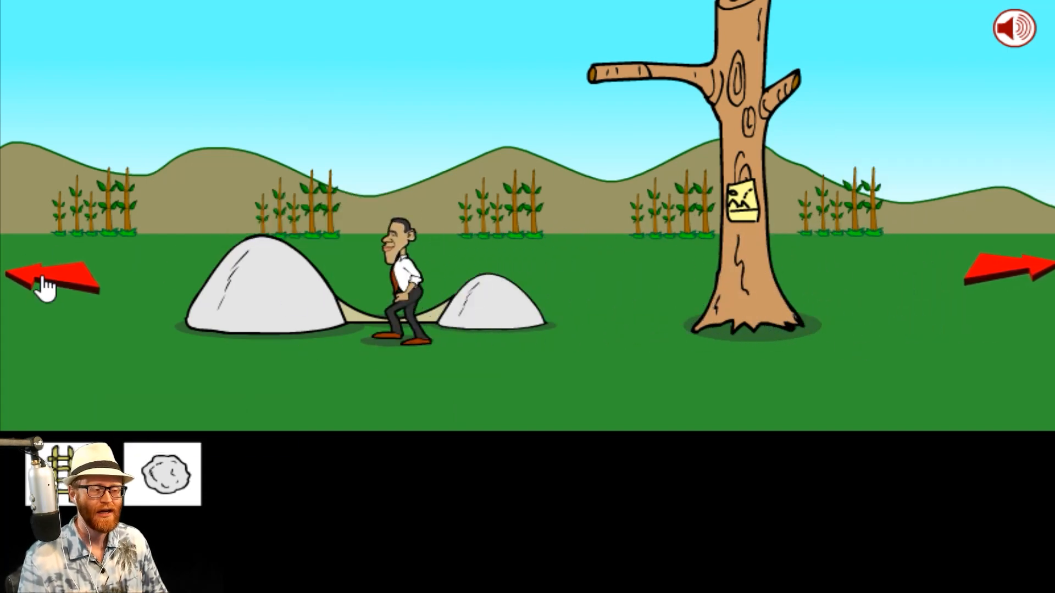
click(1002, 276)
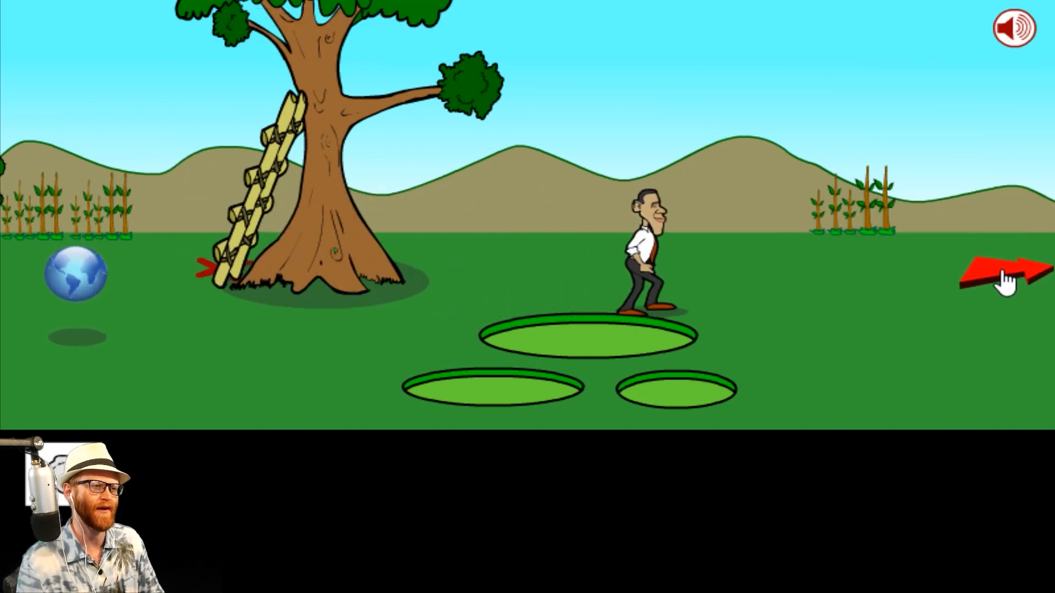
click(1003, 276)
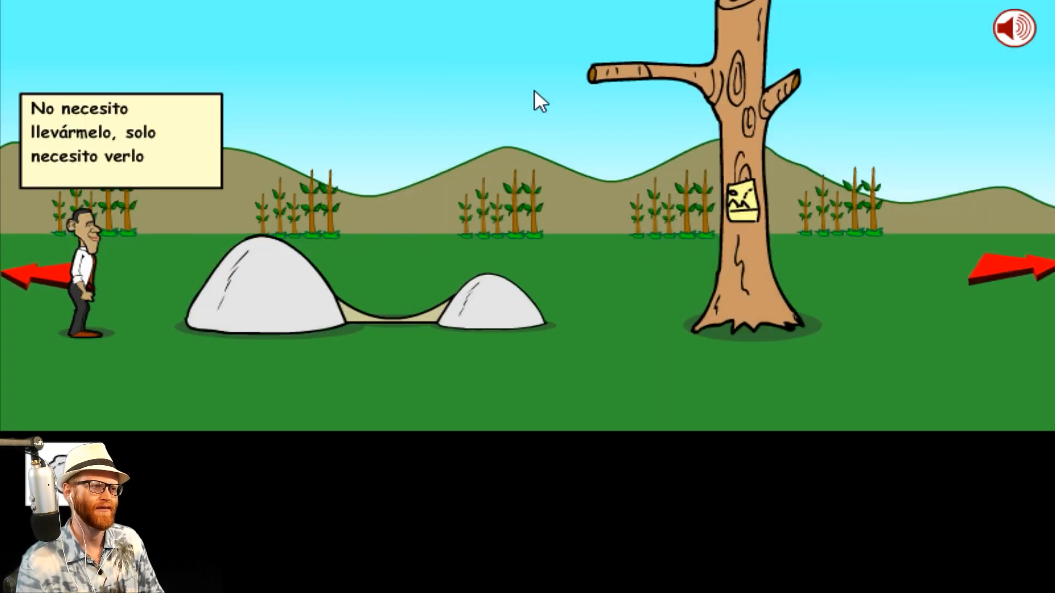
click(1003, 276)
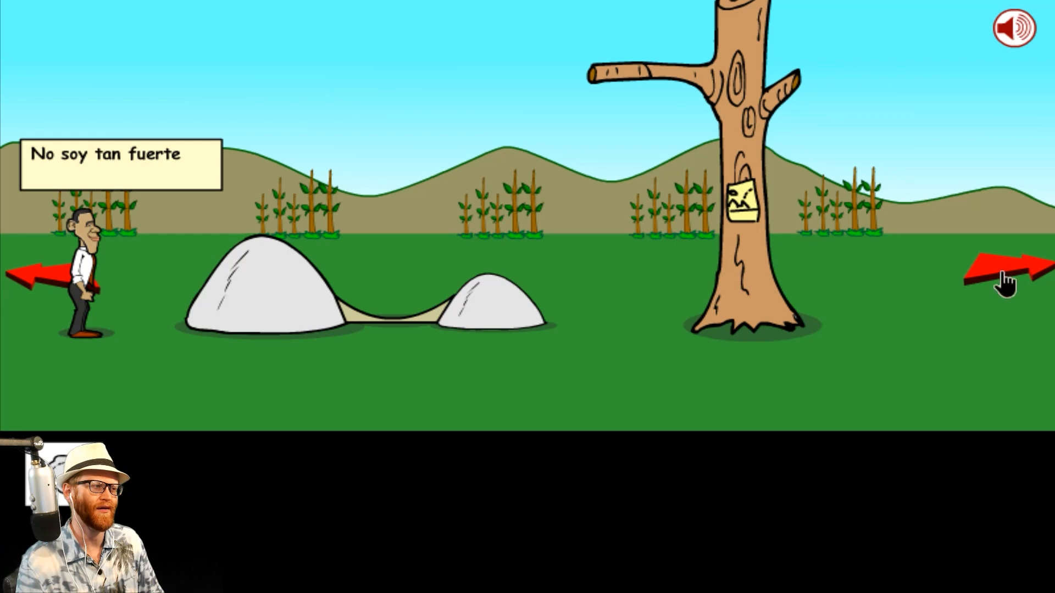
click(1003, 276)
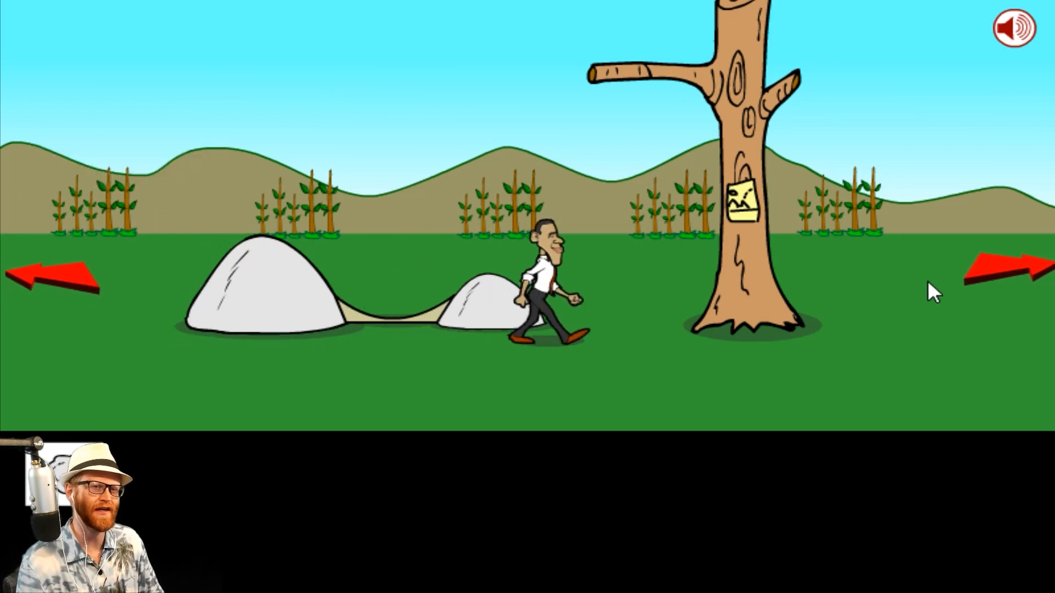
Step: Cross the rock field and exit left to the brick-walled street
click(1003, 276)
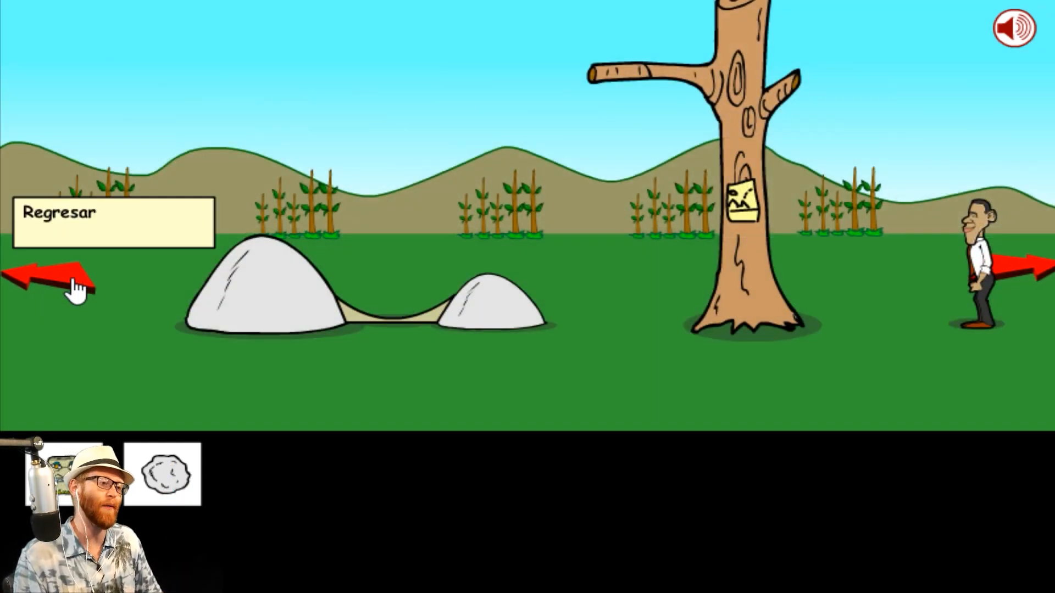
click(54, 283)
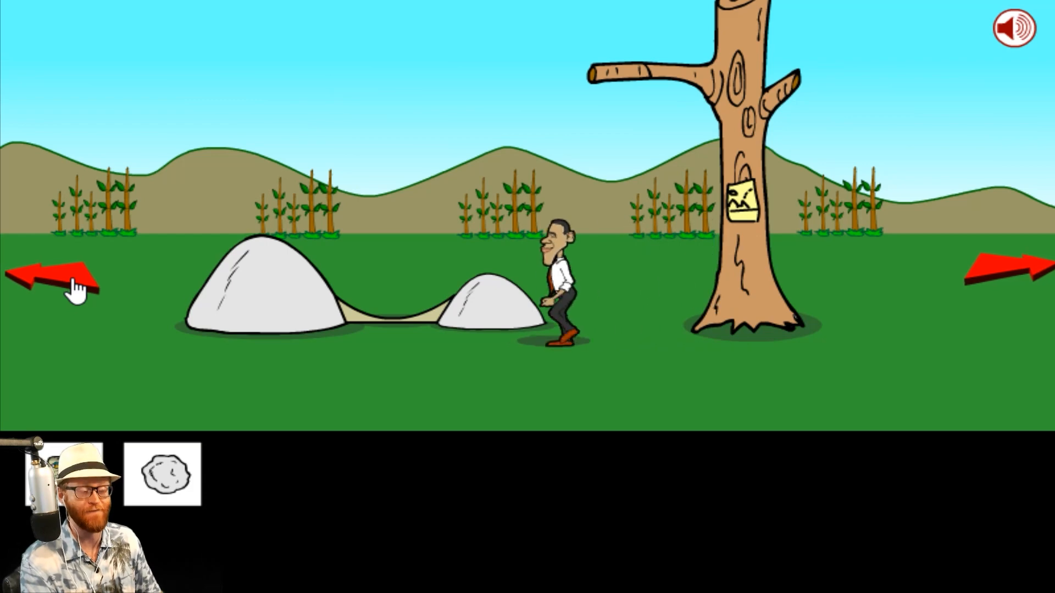
click(54, 276)
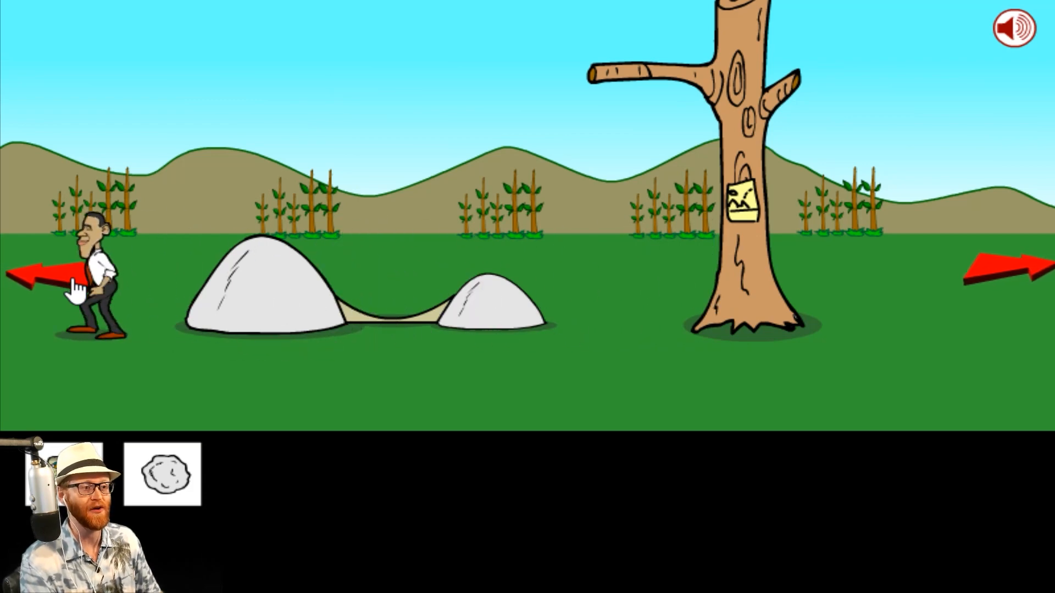
click(48, 276)
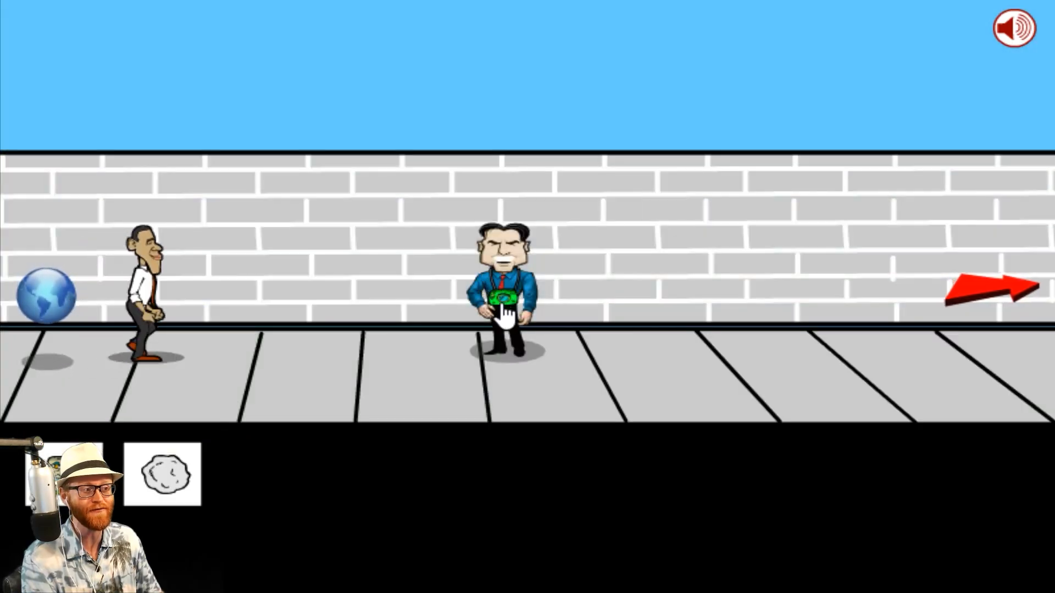
Step: Give the exotic rock to the actor in exchange for his green camera
click(503, 317)
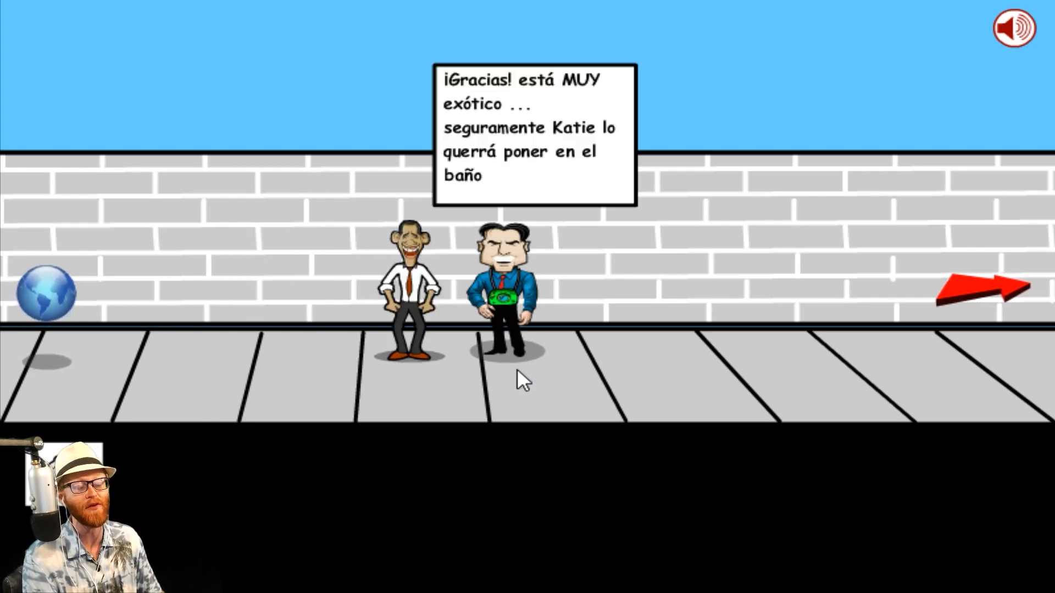
mouse_move(645, 302)
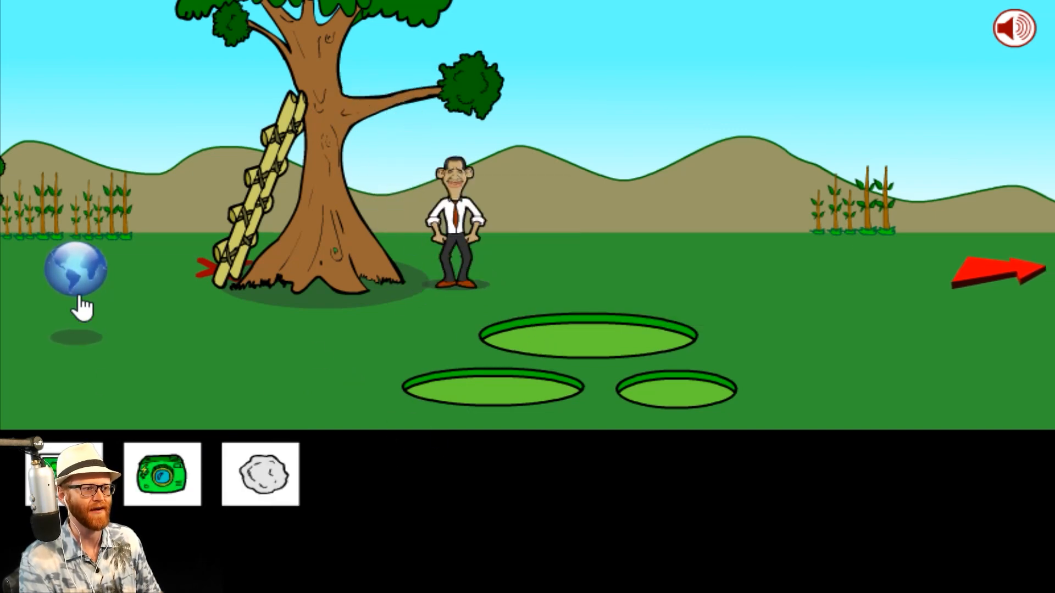
Step: Travel to the MIB building using the globe's world map
click(76, 269)
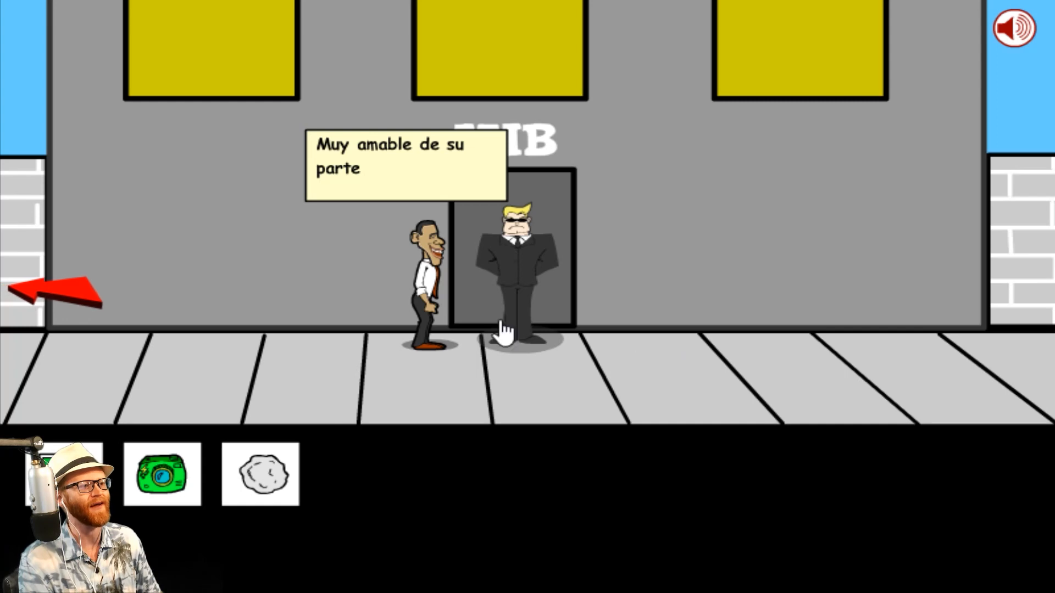
mouse_move(595, 383)
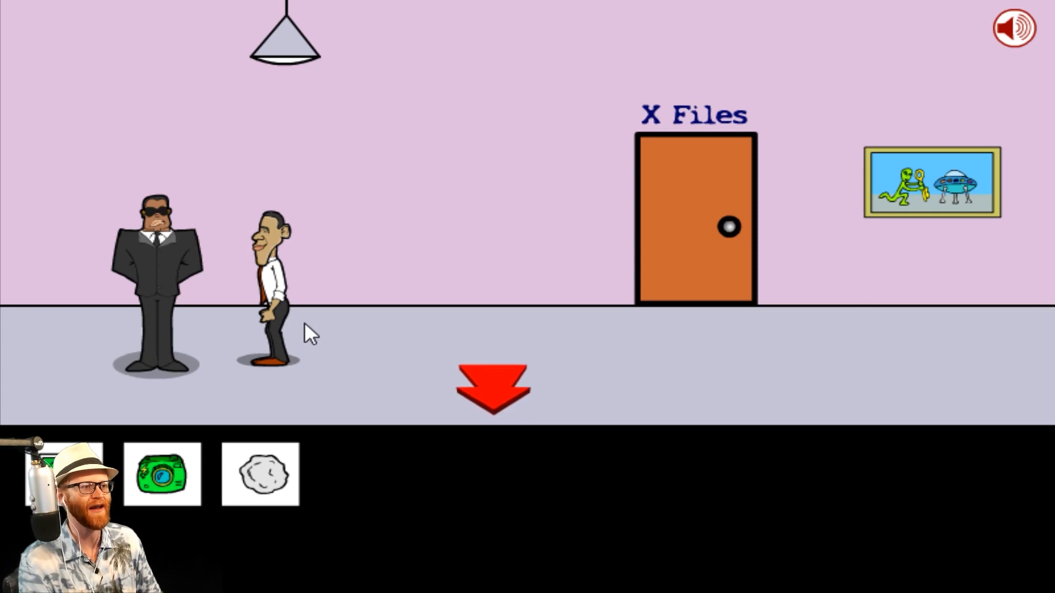
mouse_move(487, 285)
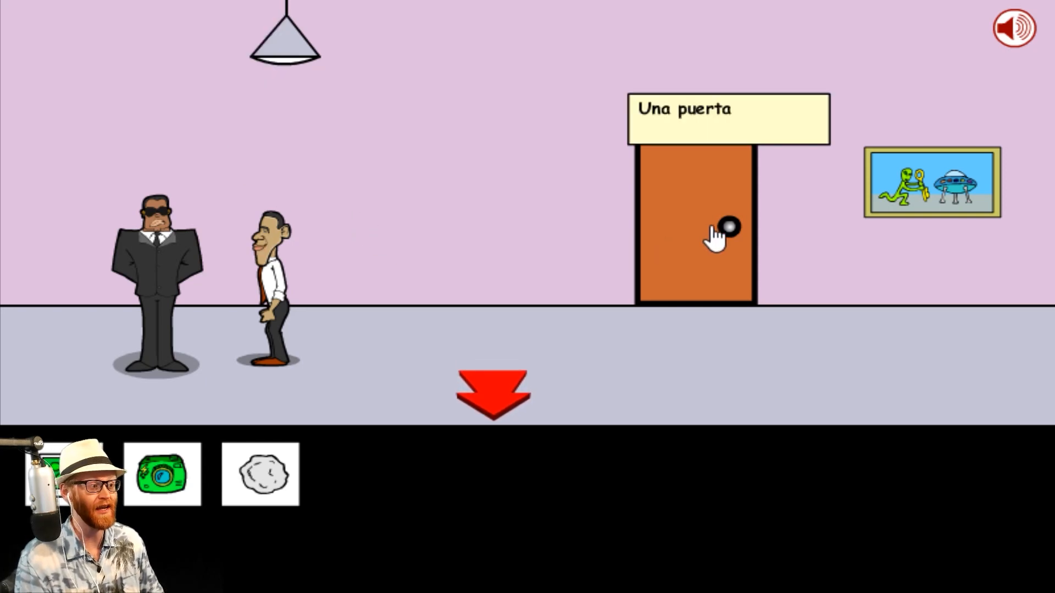
Step: Open the X Files door with the hand action and enter the room
click(723, 225)
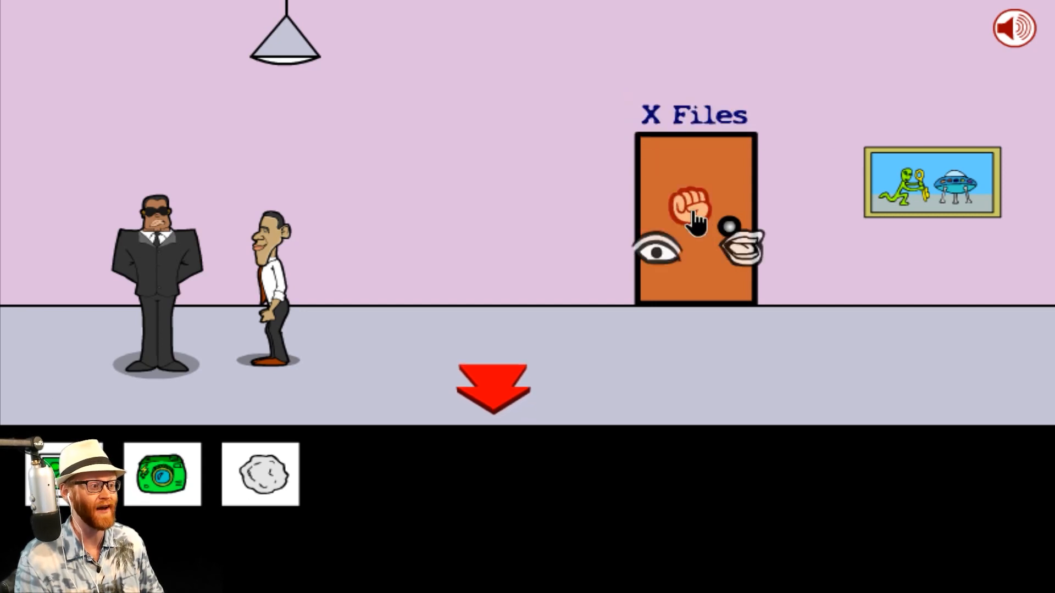
click(931, 182)
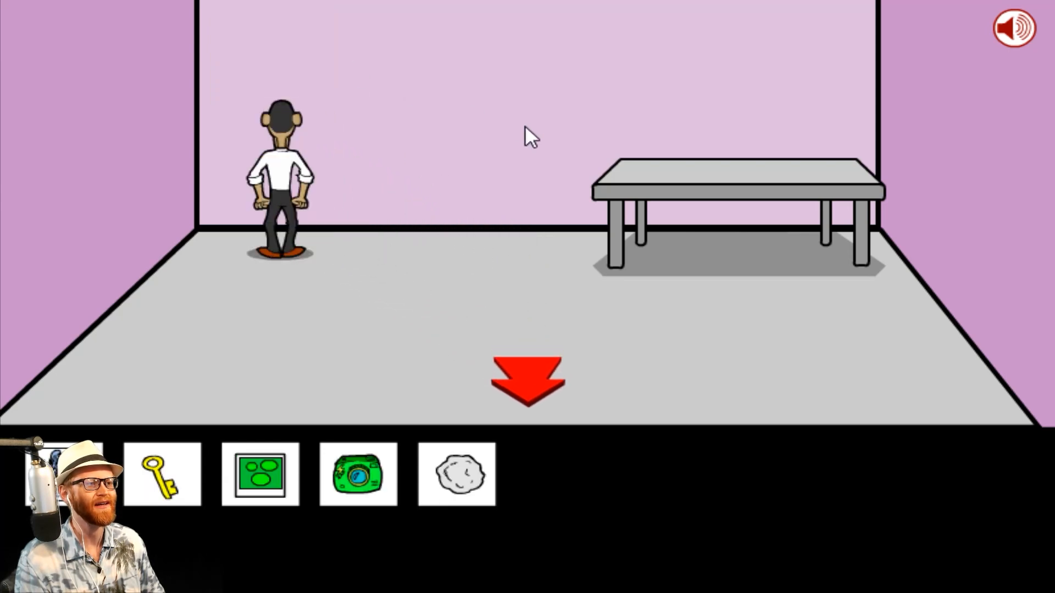
mouse_move(639, 189)
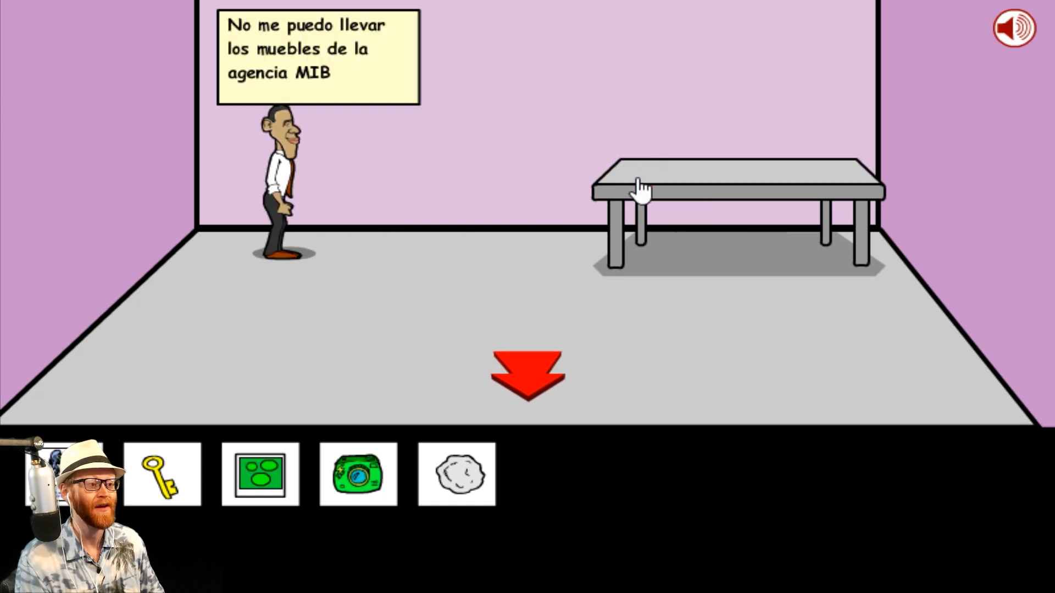
mouse_move(492, 171)
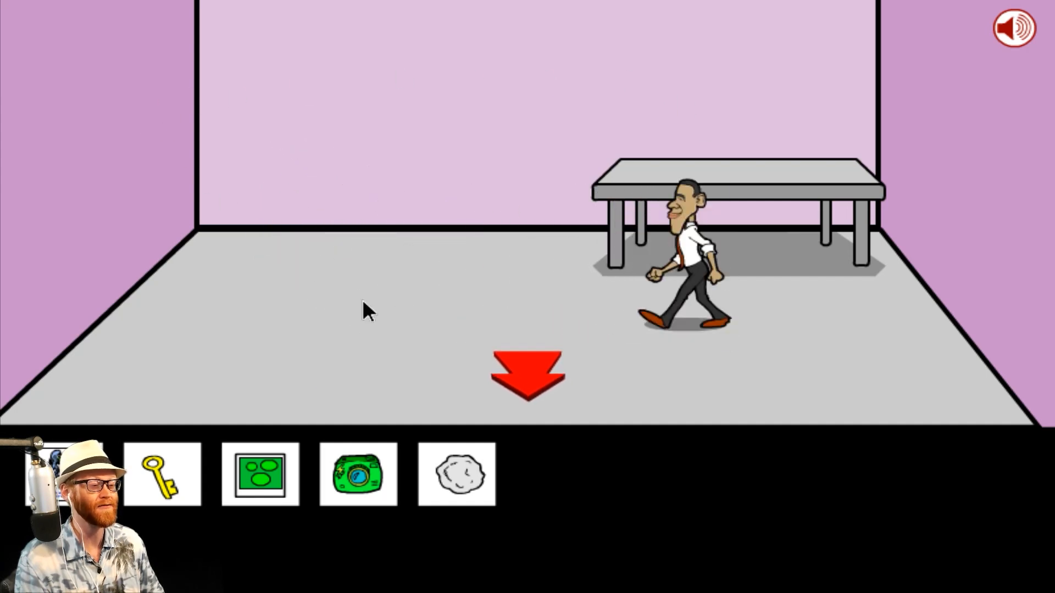
mouse_move(529, 387)
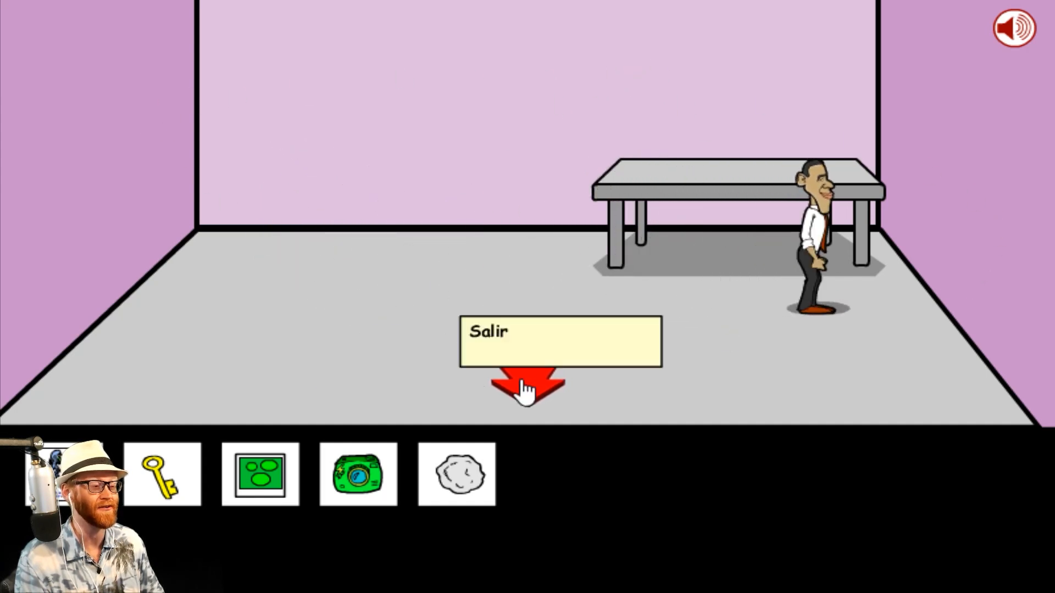
Step: Exit the pink table room through the Salir arrow to the MIB hallway
click(528, 377)
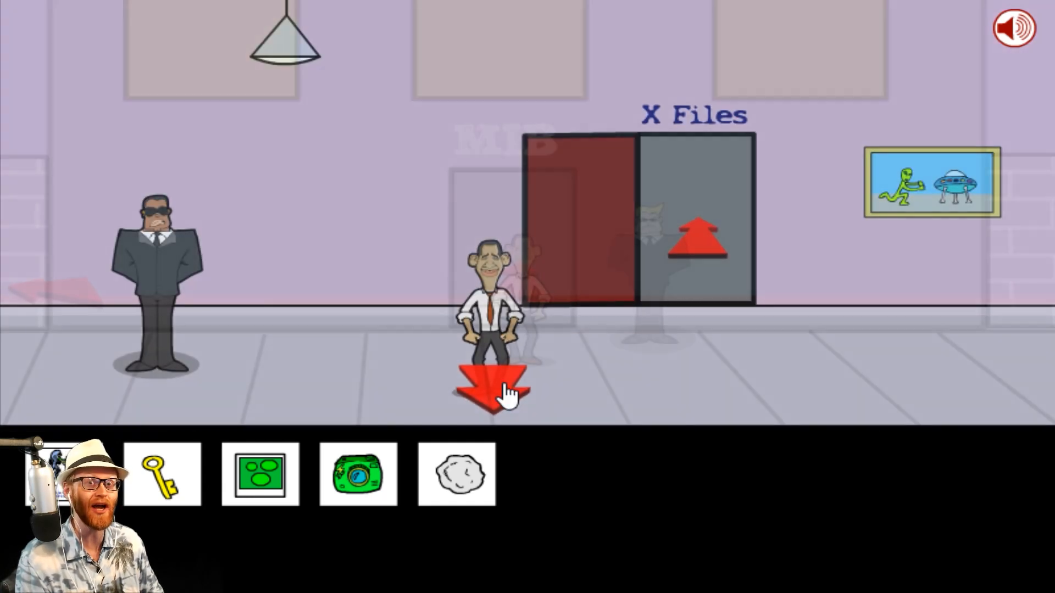
click(492, 387)
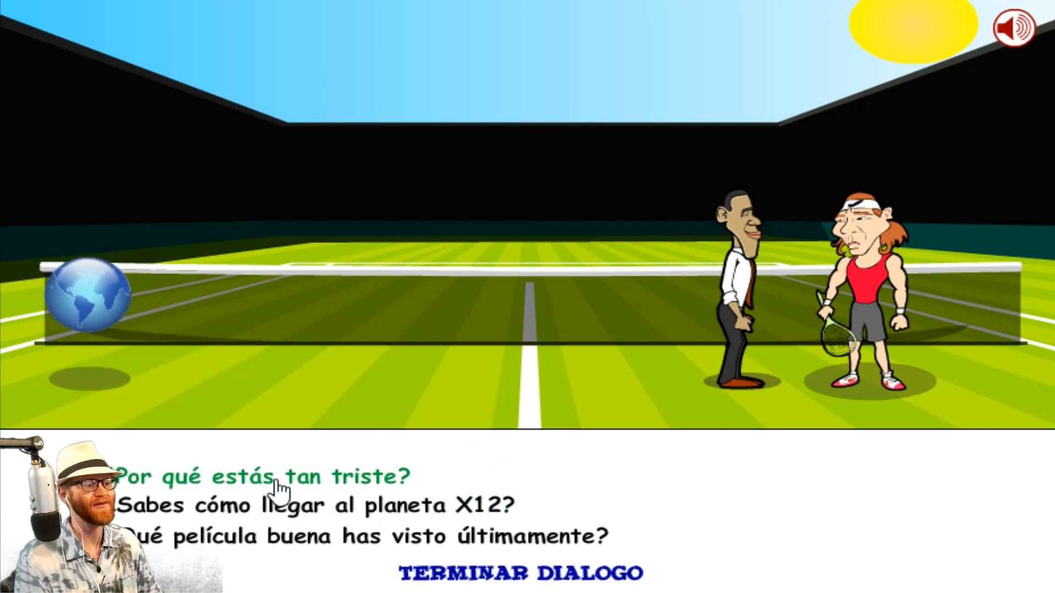
Step: Ask the tennis player why she is sad and which film she saw, then end the talk
click(266, 476)
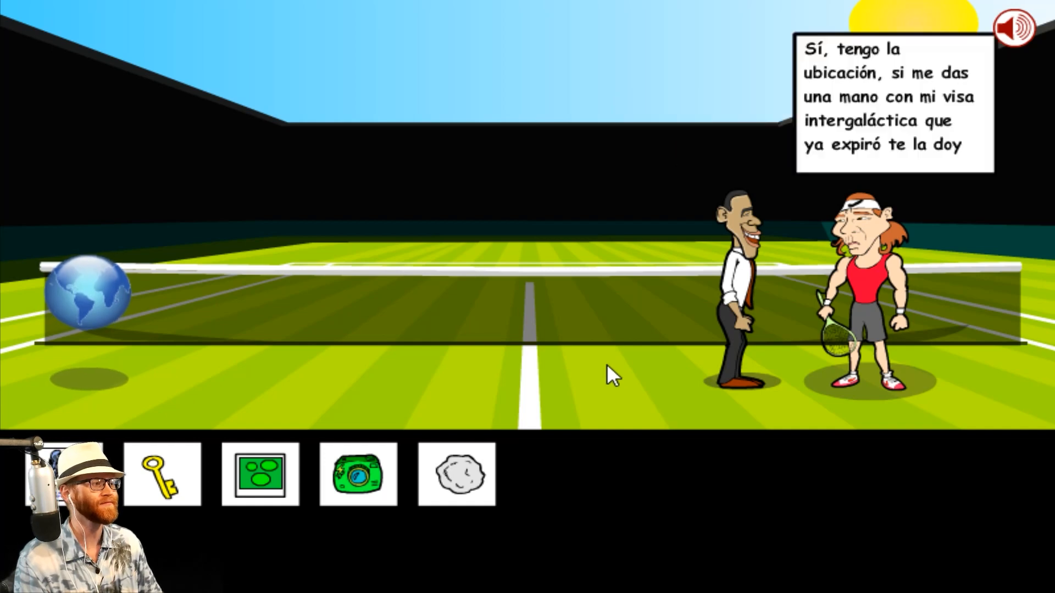
mouse_move(710, 131)
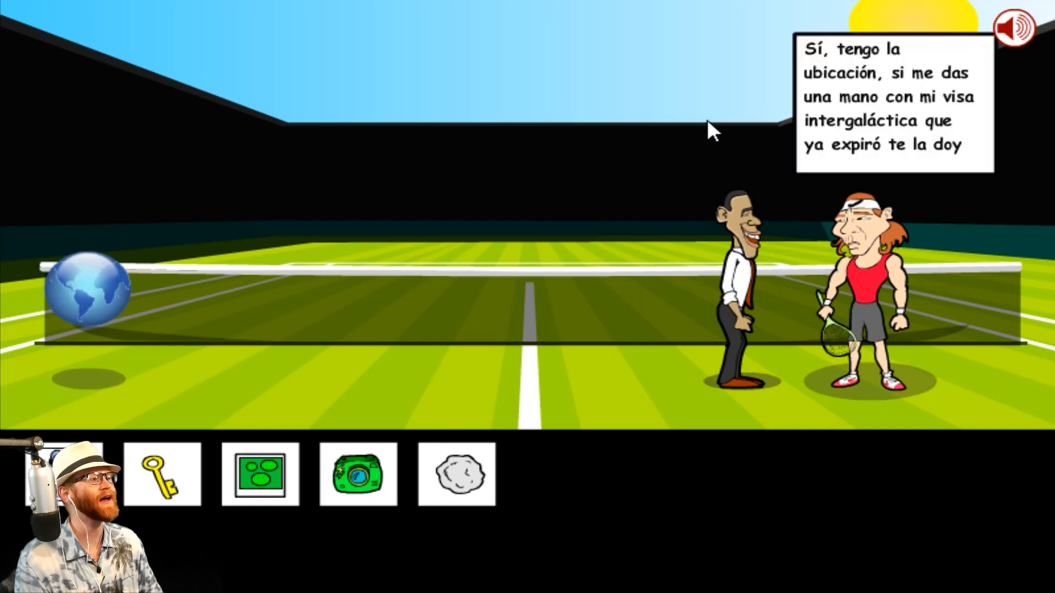
mouse_move(656, 231)
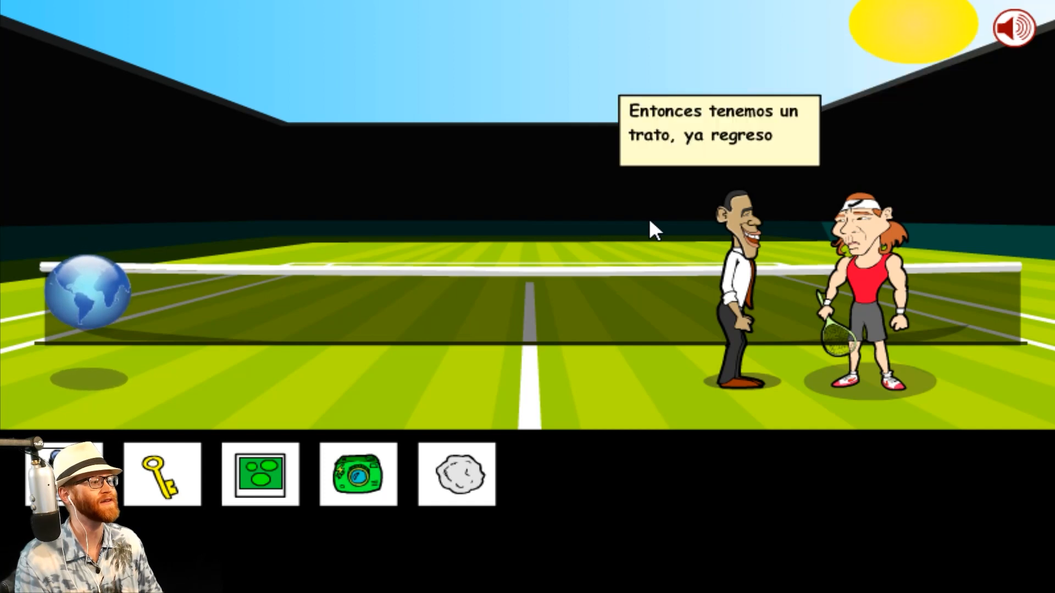
mouse_move(677, 145)
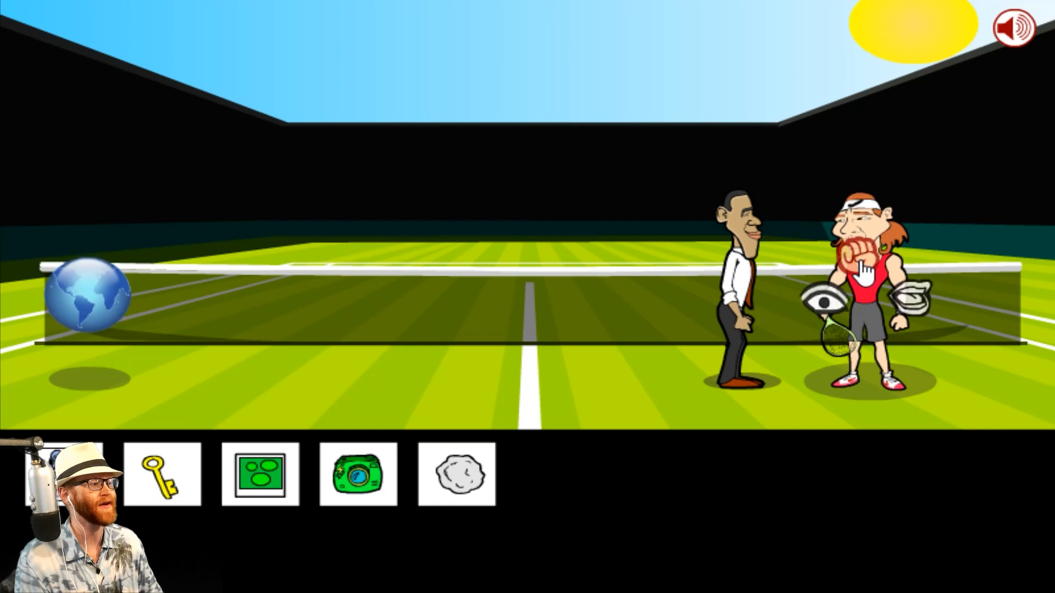
click(855, 269)
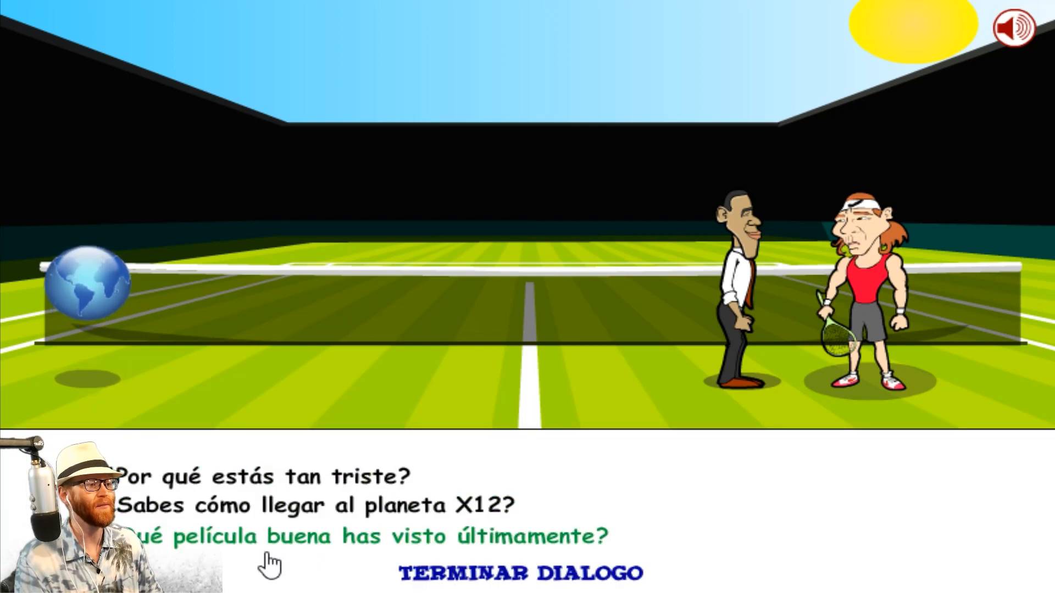
mouse_move(347, 555)
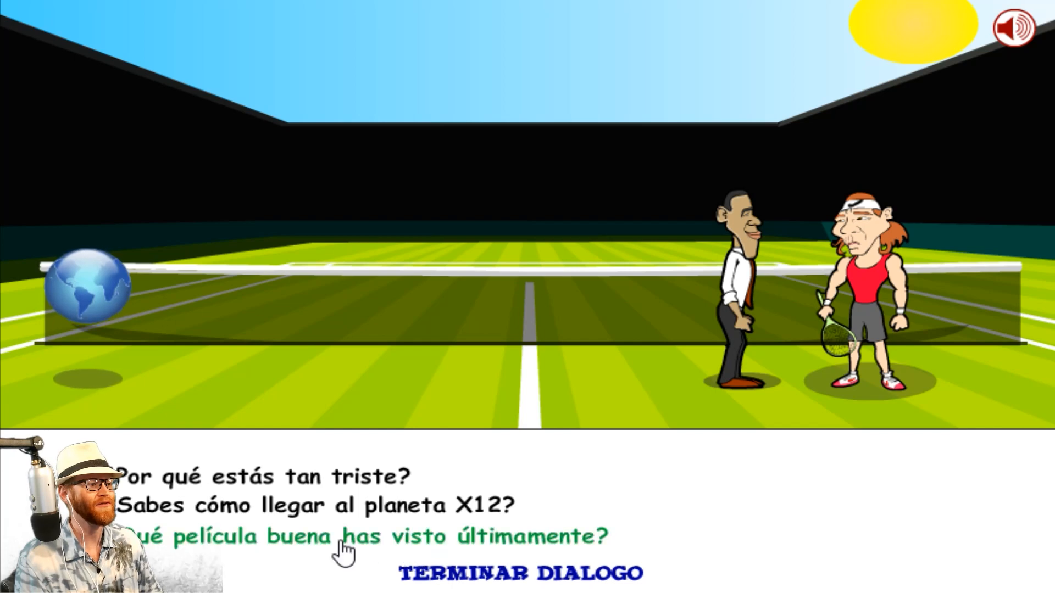
click(343, 536)
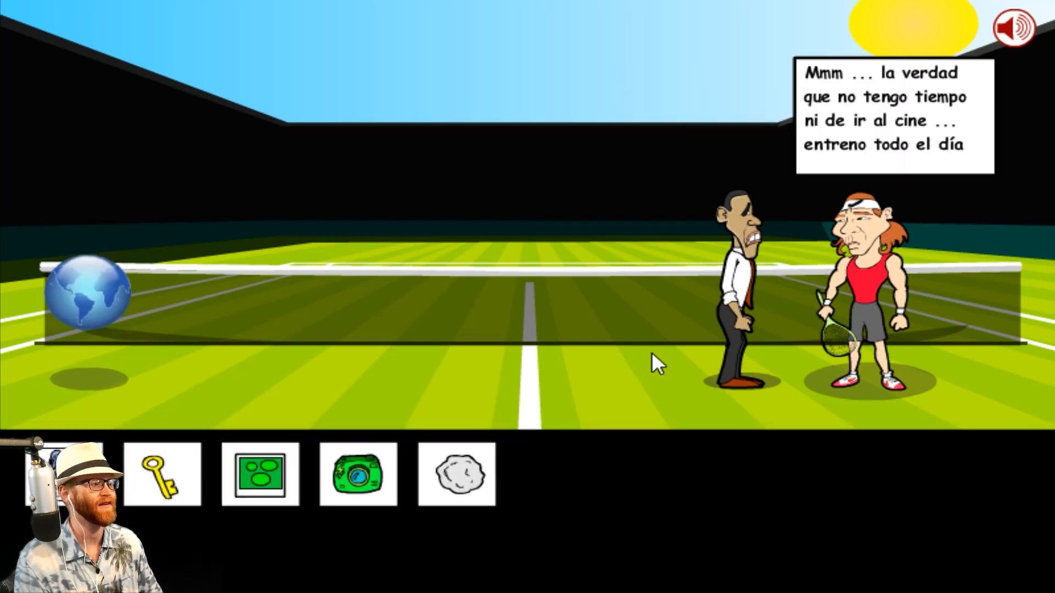
mouse_move(770, 230)
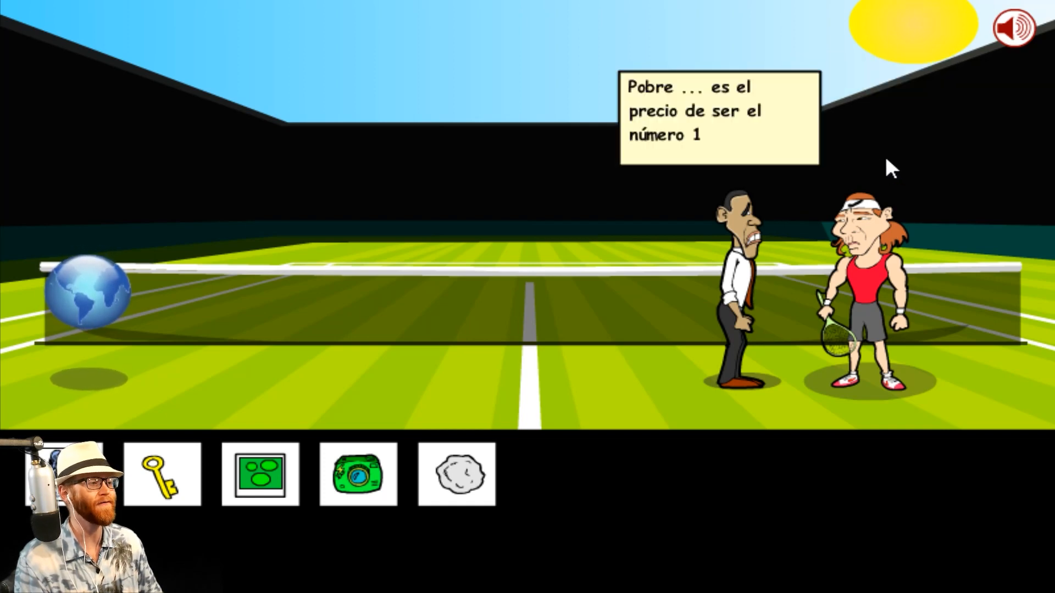
mouse_move(562, 357)
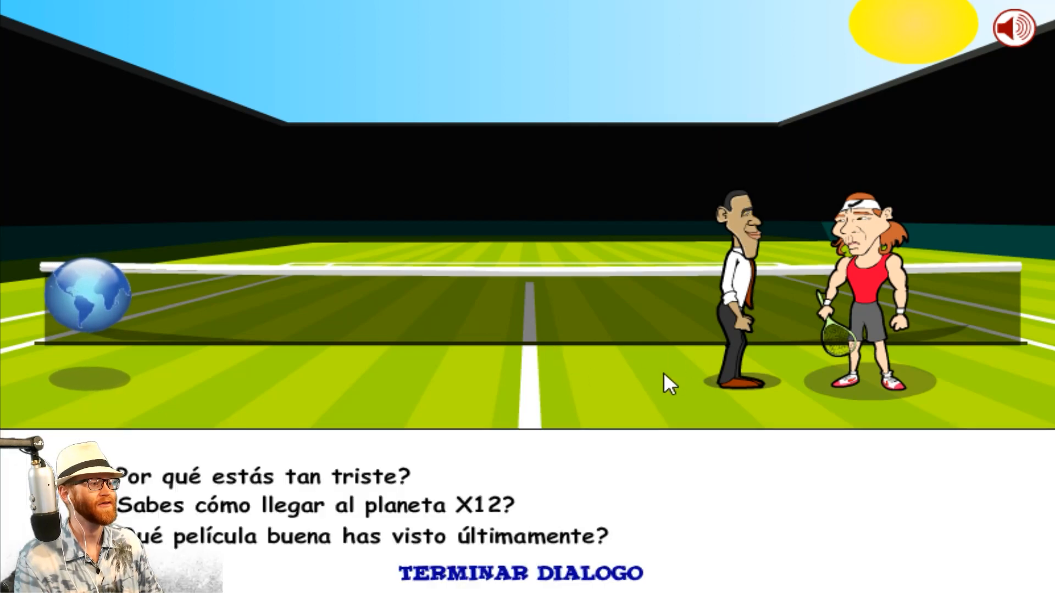
click(519, 573)
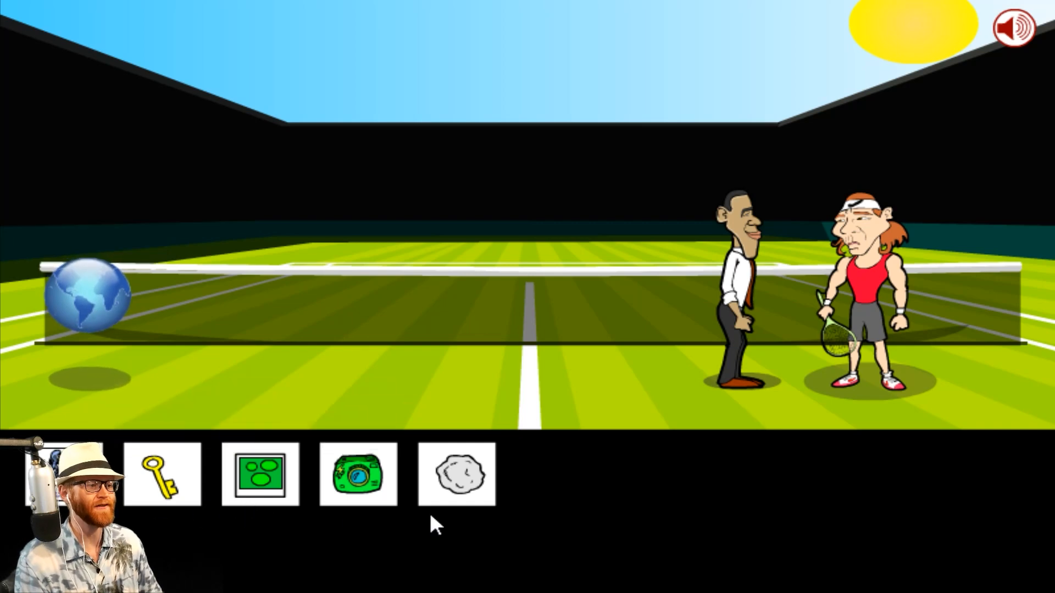
click(88, 293)
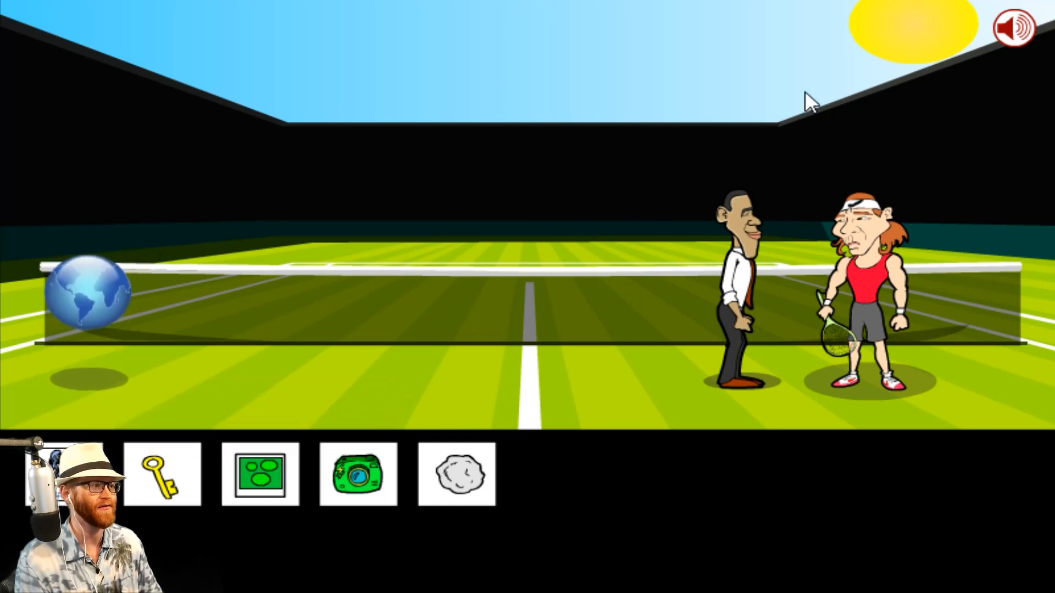
mouse_move(275, 305)
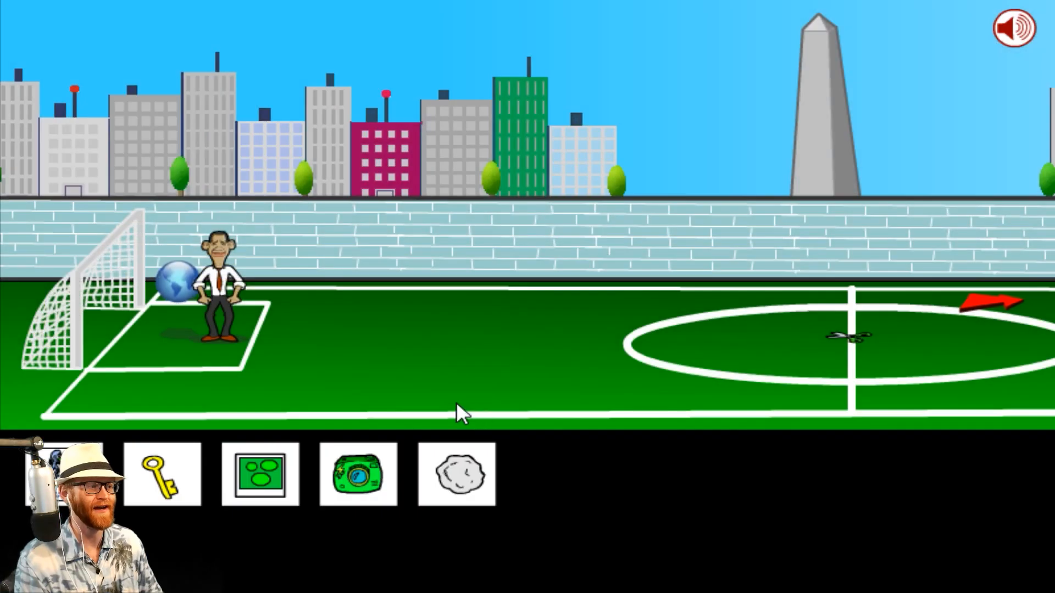
mouse_move(254, 191)
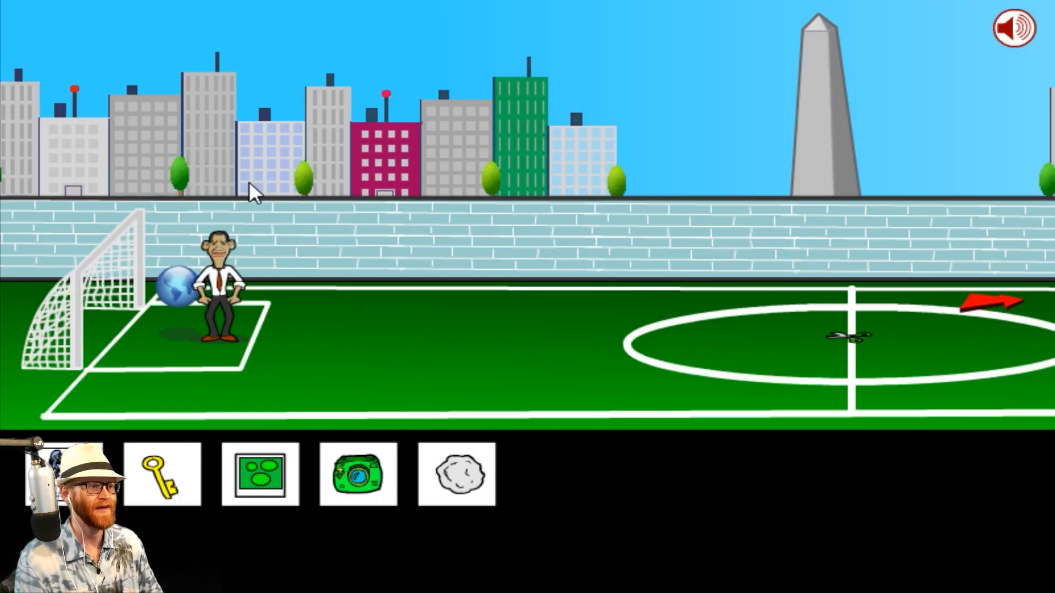
mouse_move(711, 357)
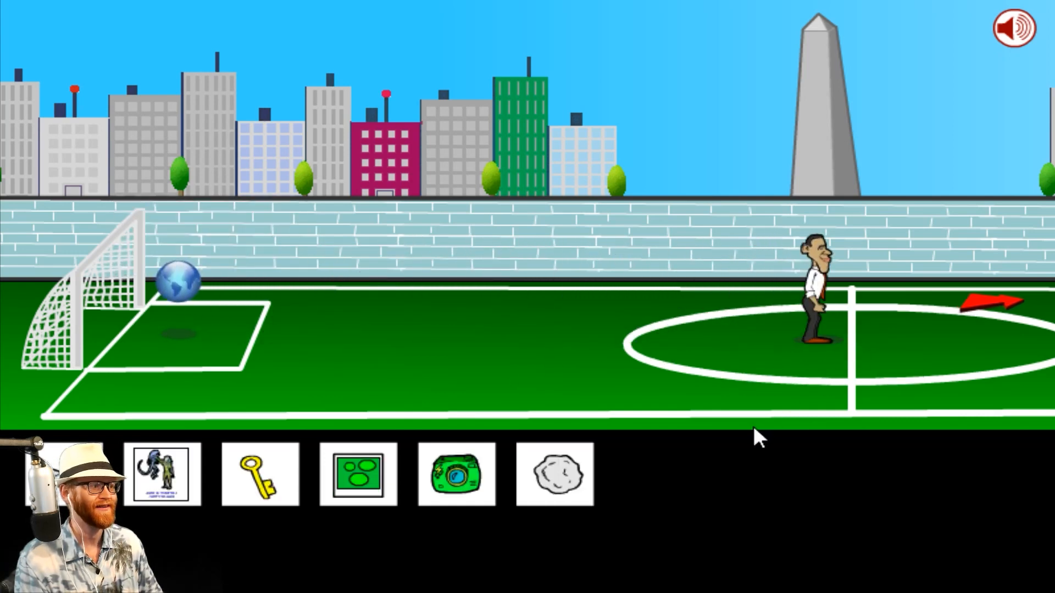
mouse_move(491, 464)
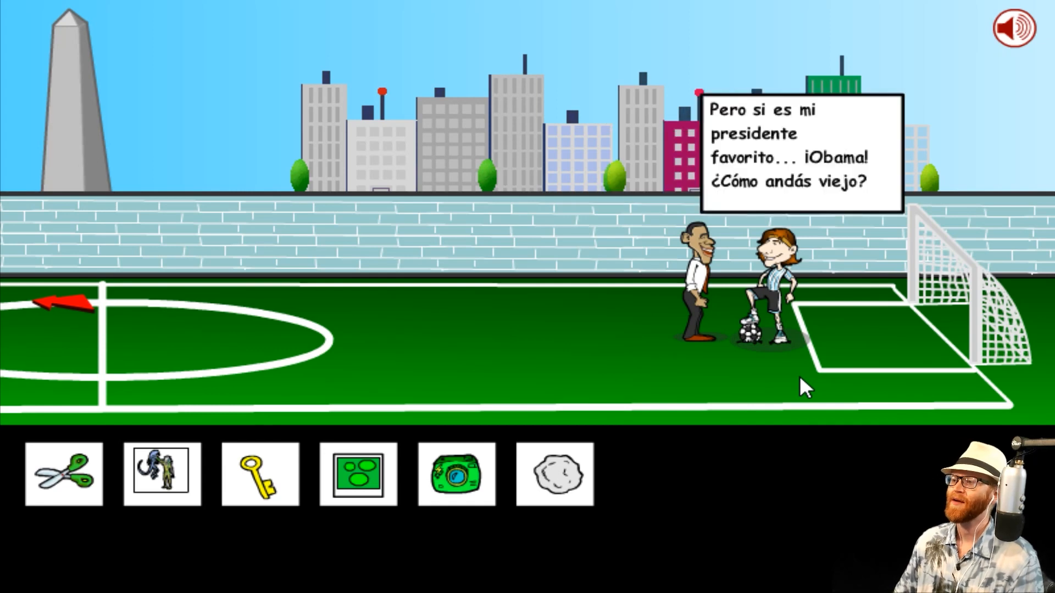
mouse_move(828, 262)
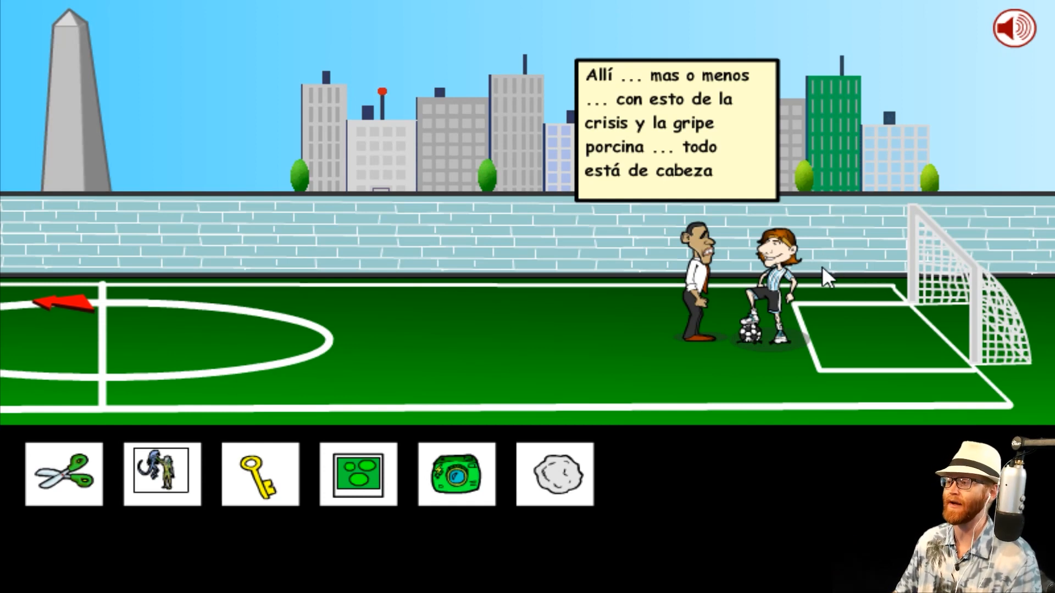
mouse_move(757, 134)
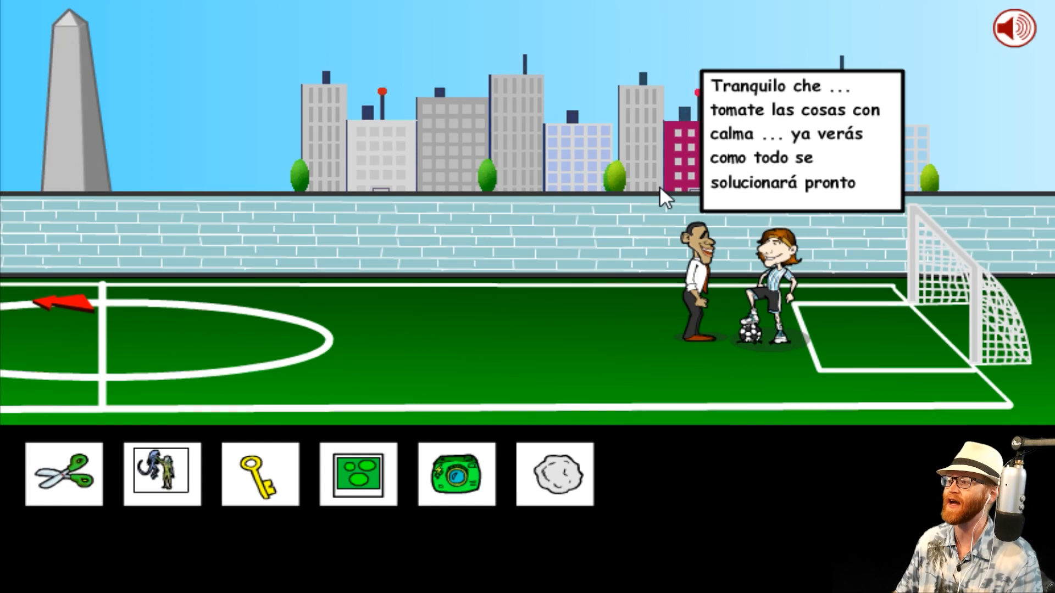
mouse_move(777, 222)
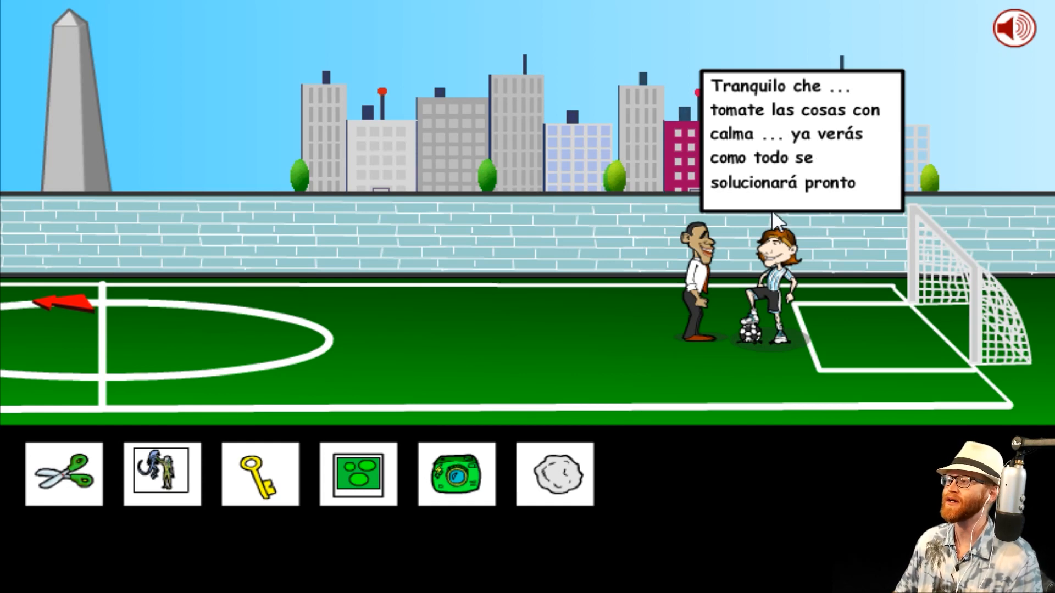
mouse_move(764, 202)
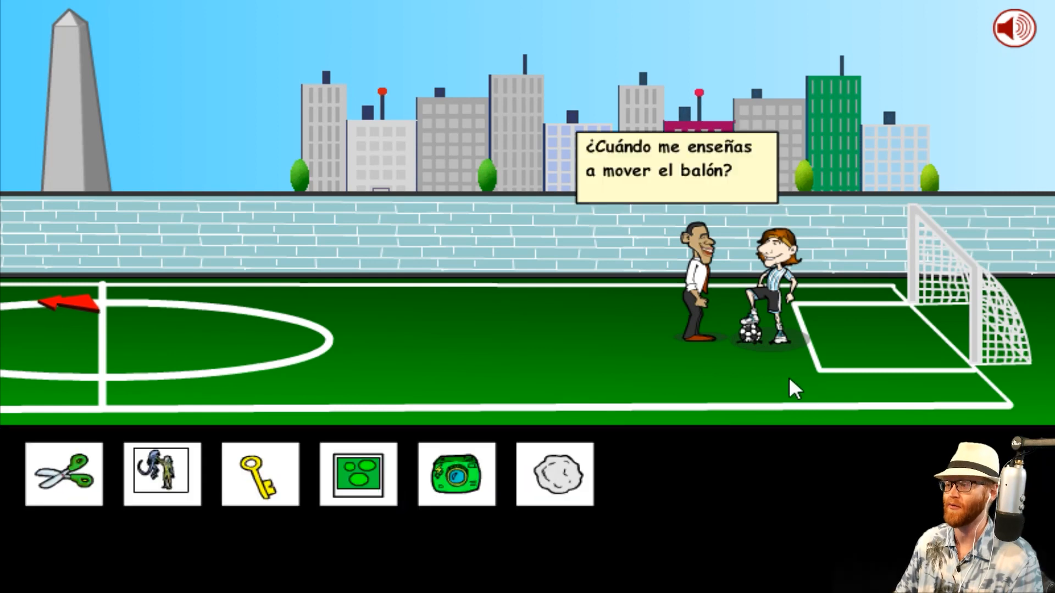
mouse_move(760, 403)
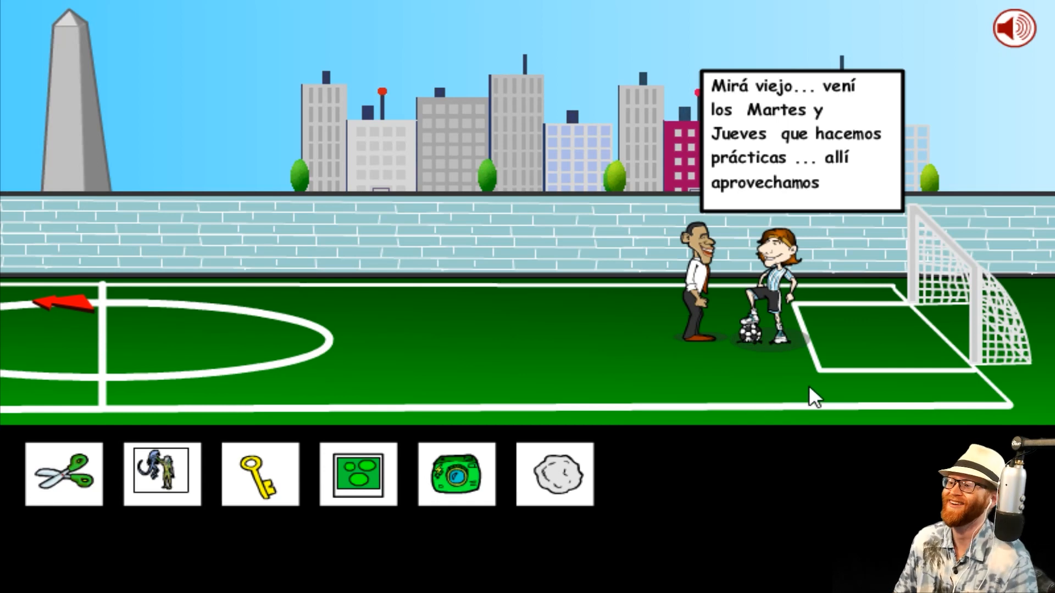
mouse_move(790, 114)
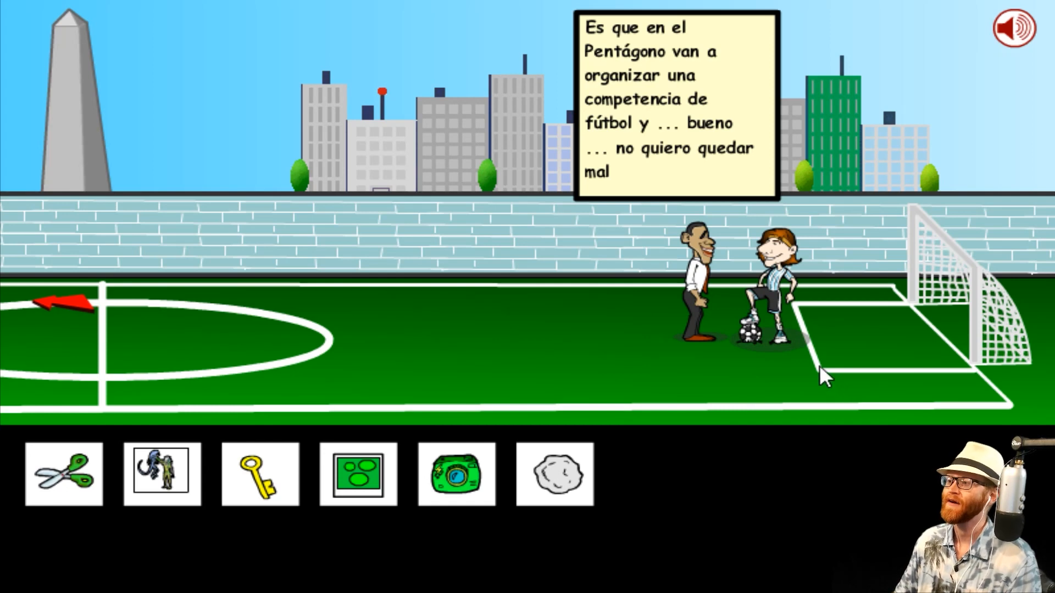
mouse_move(677, 134)
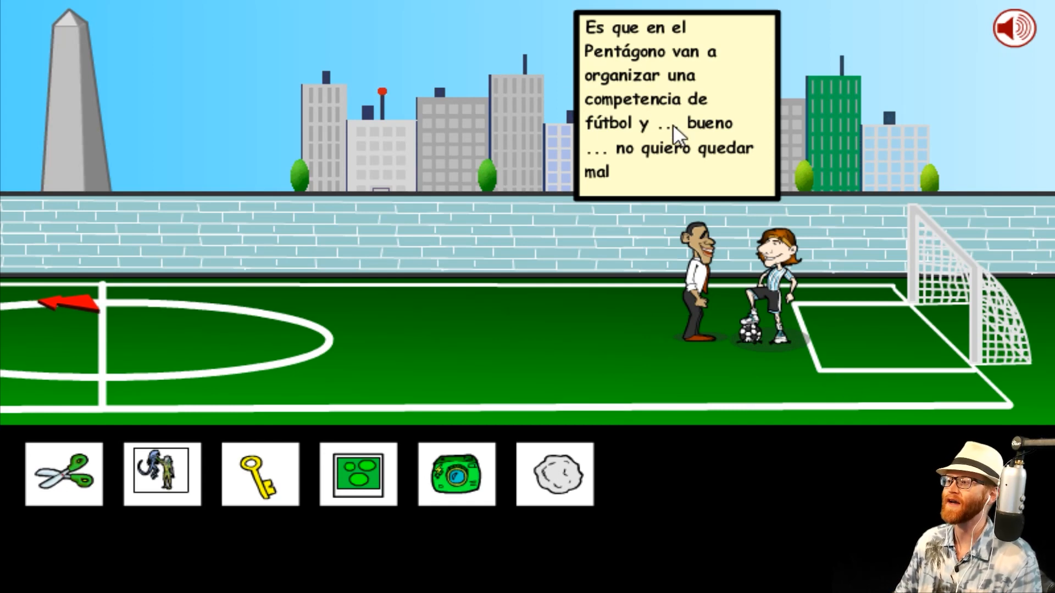
Step: Click through the footballer's answer about Buenos Aires nightclubs until the options return
click(672, 134)
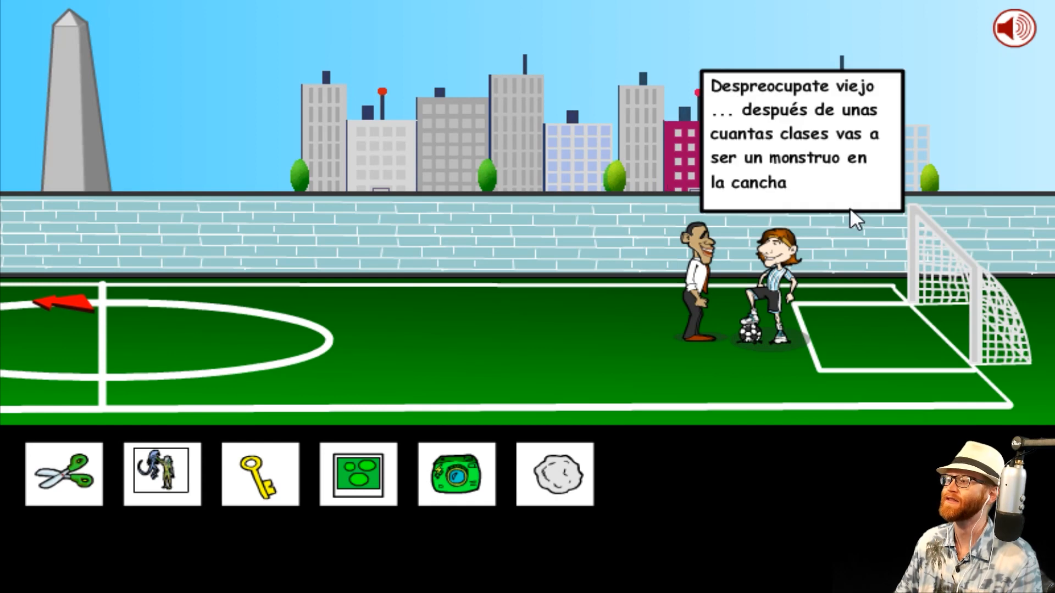
mouse_move(864, 202)
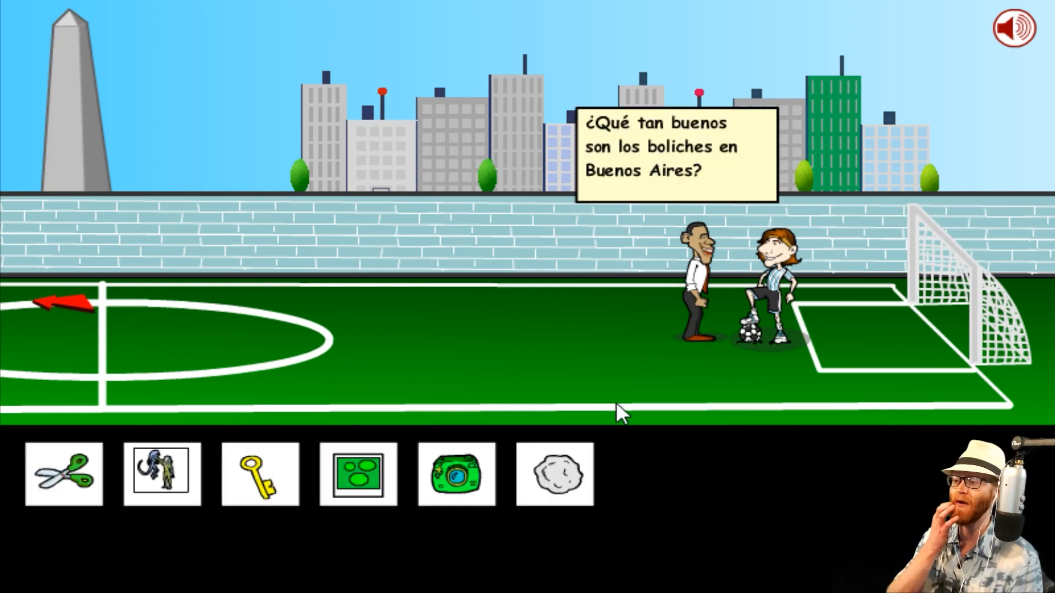
mouse_move(611, 389)
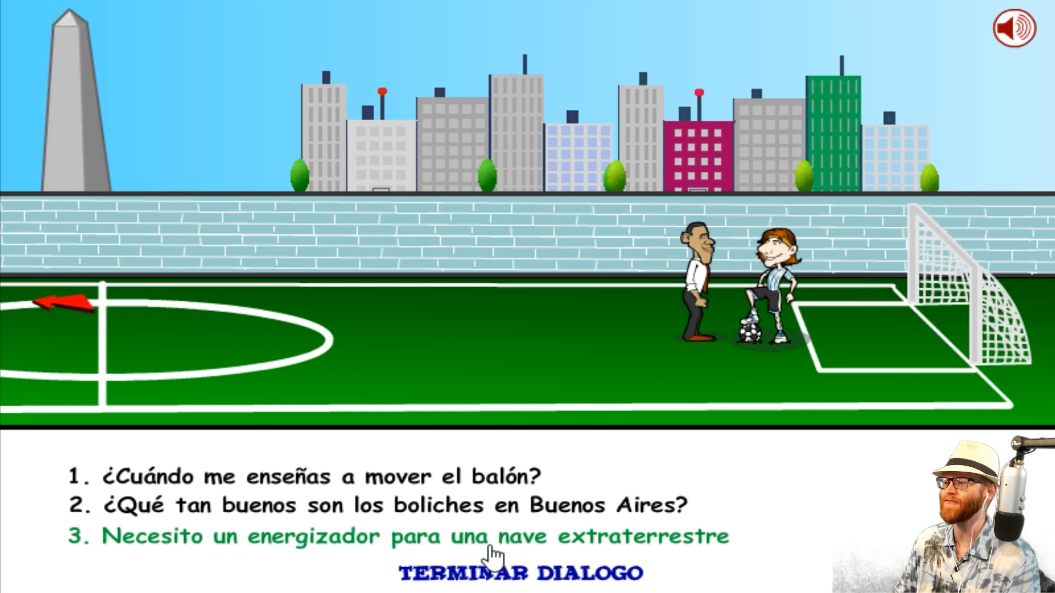
Step: Ask the footballer for an alien-ship energizer and hear he first needs the ship's model
click(417, 536)
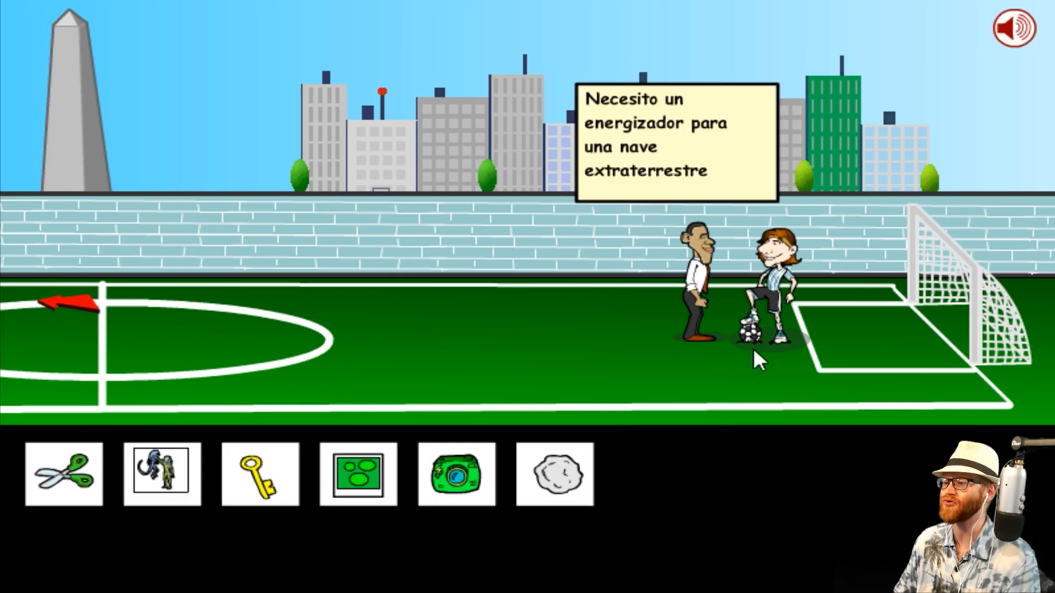
mouse_move(658, 414)
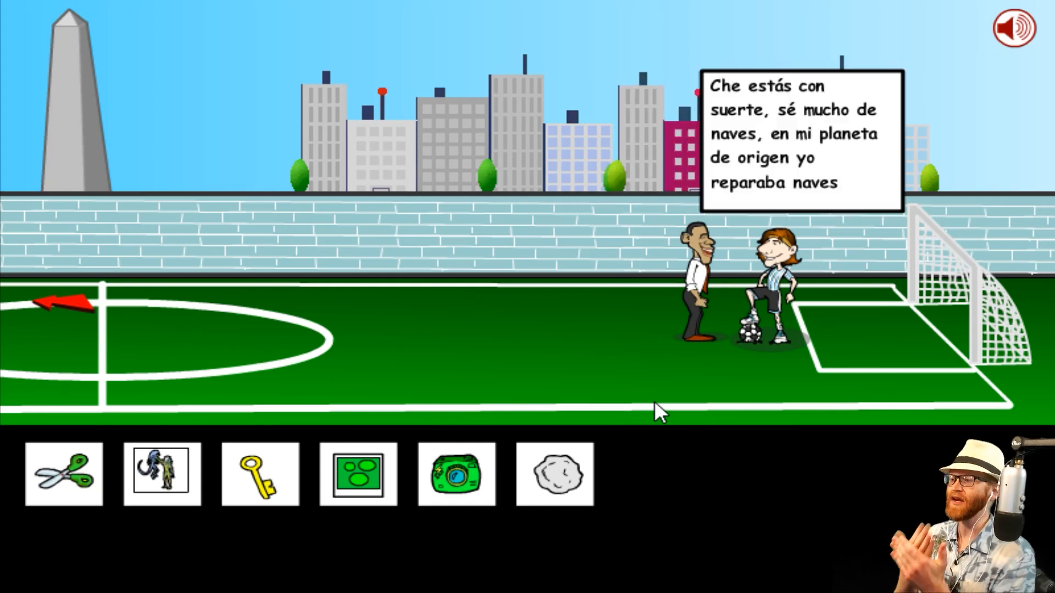
mouse_move(703, 390)
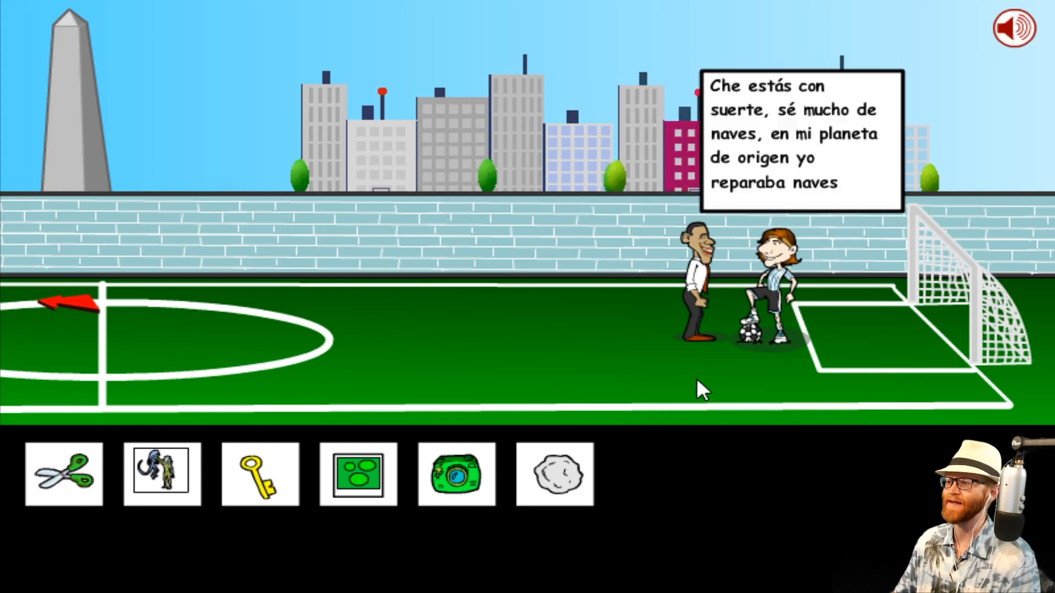
mouse_move(794, 383)
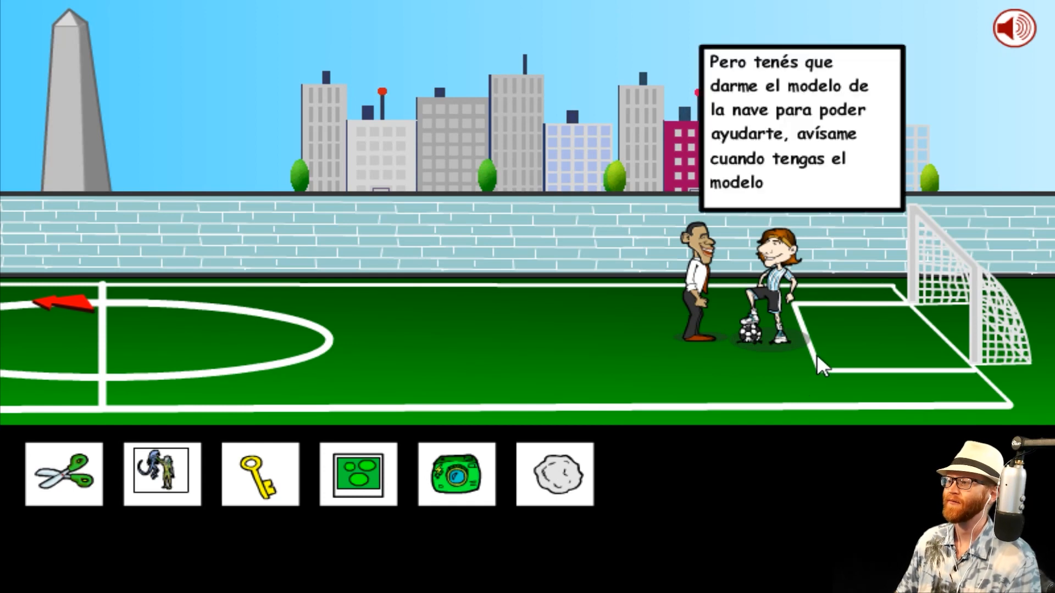
mouse_move(784, 118)
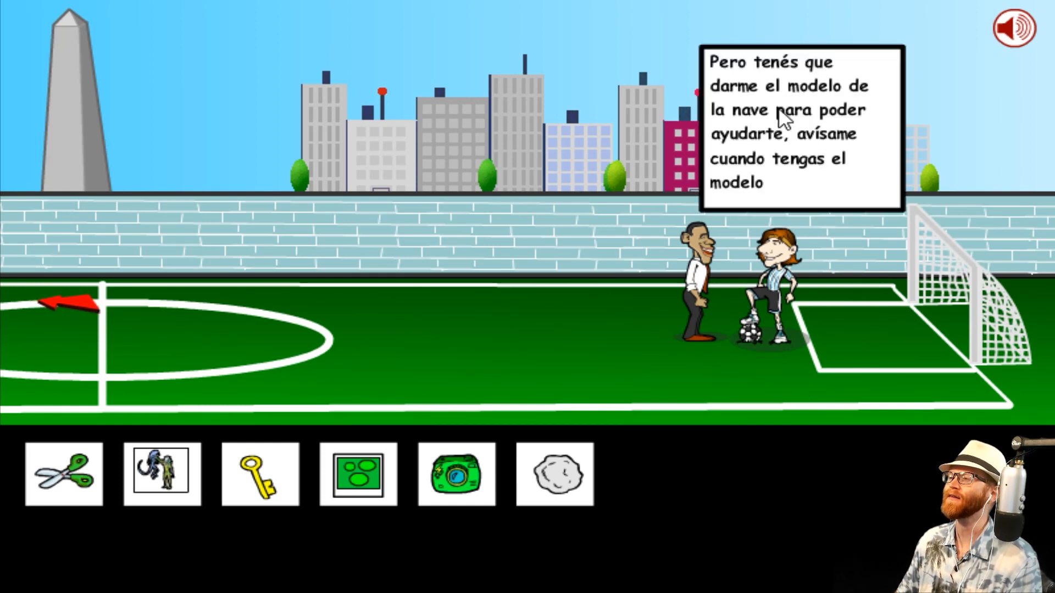
mouse_move(807, 172)
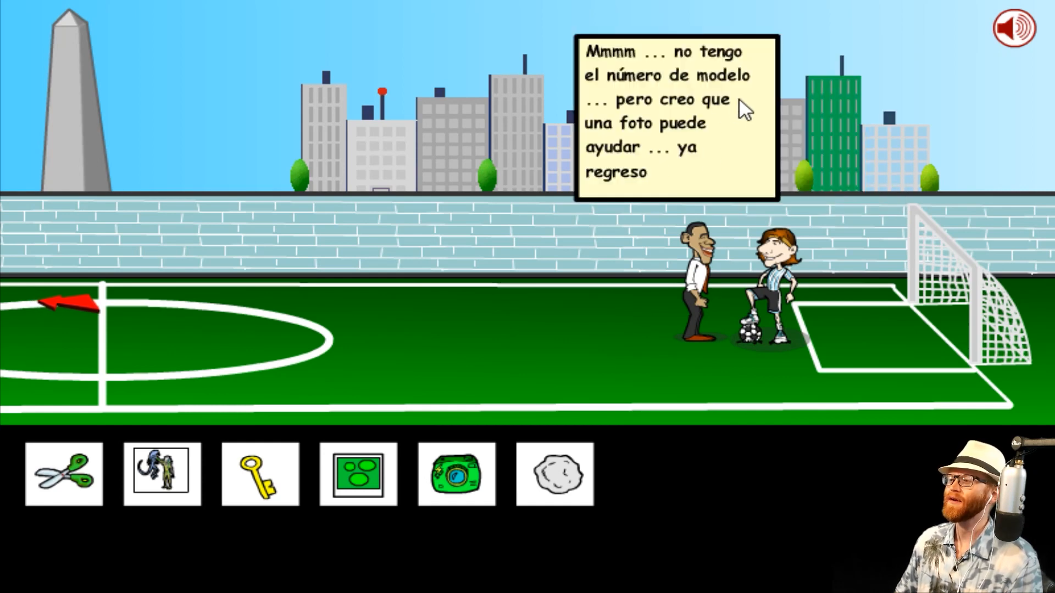
mouse_move(687, 178)
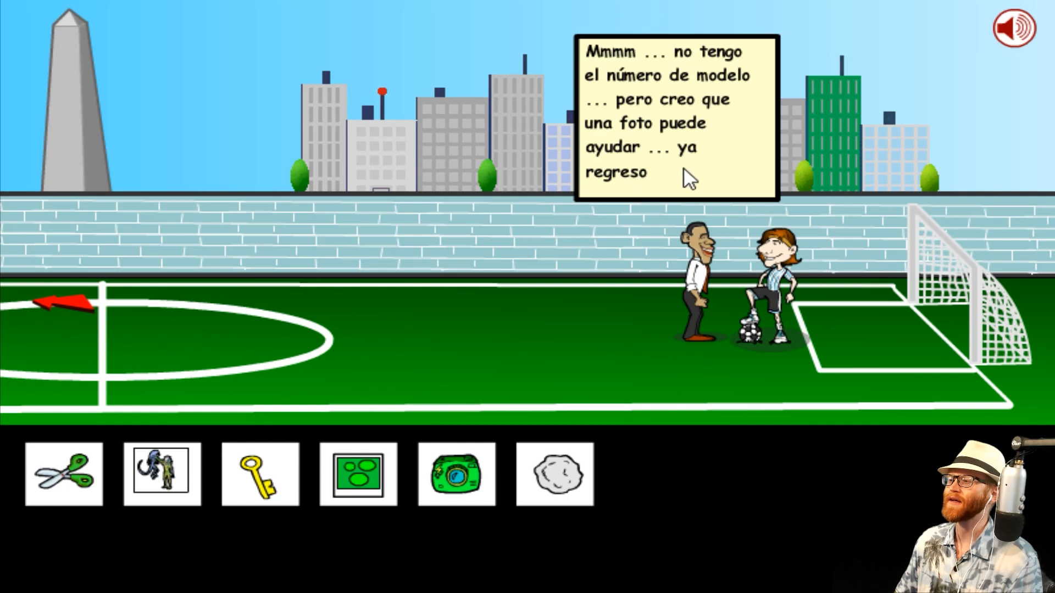
click(676, 175)
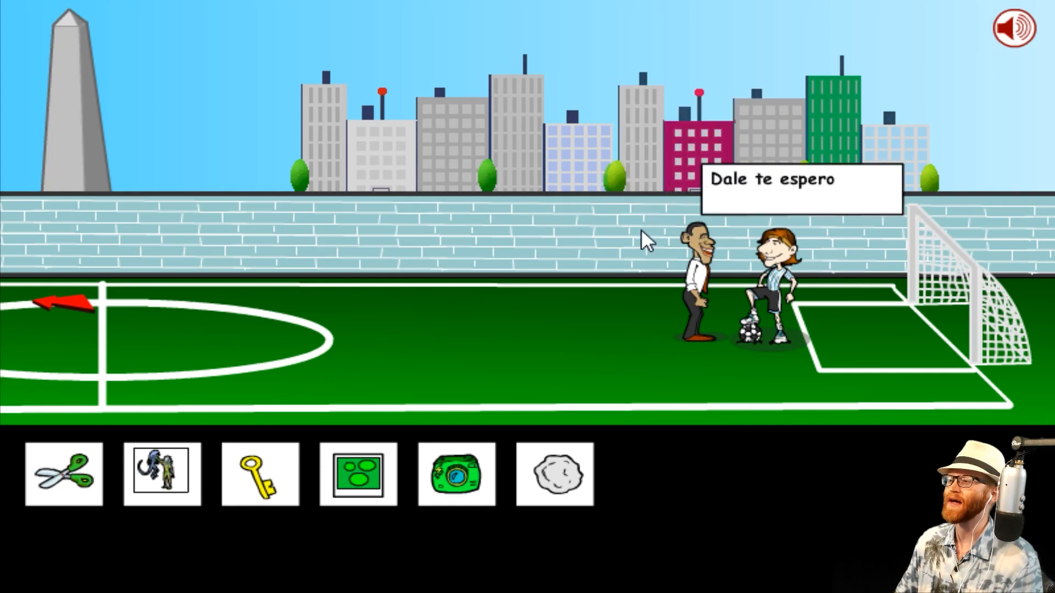
click(767, 283)
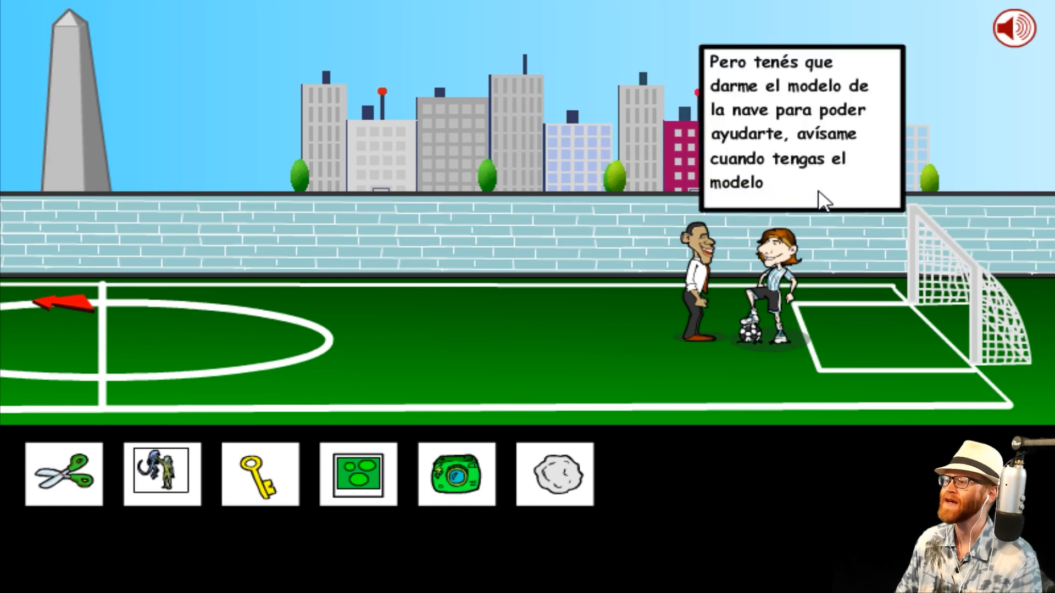
mouse_move(552, 279)
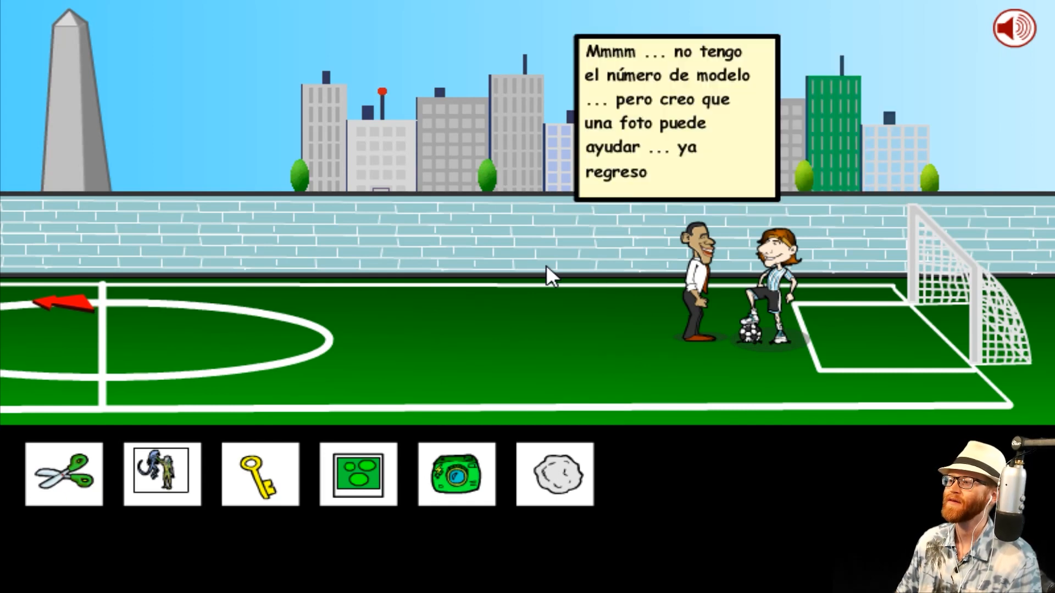
mouse_move(579, 263)
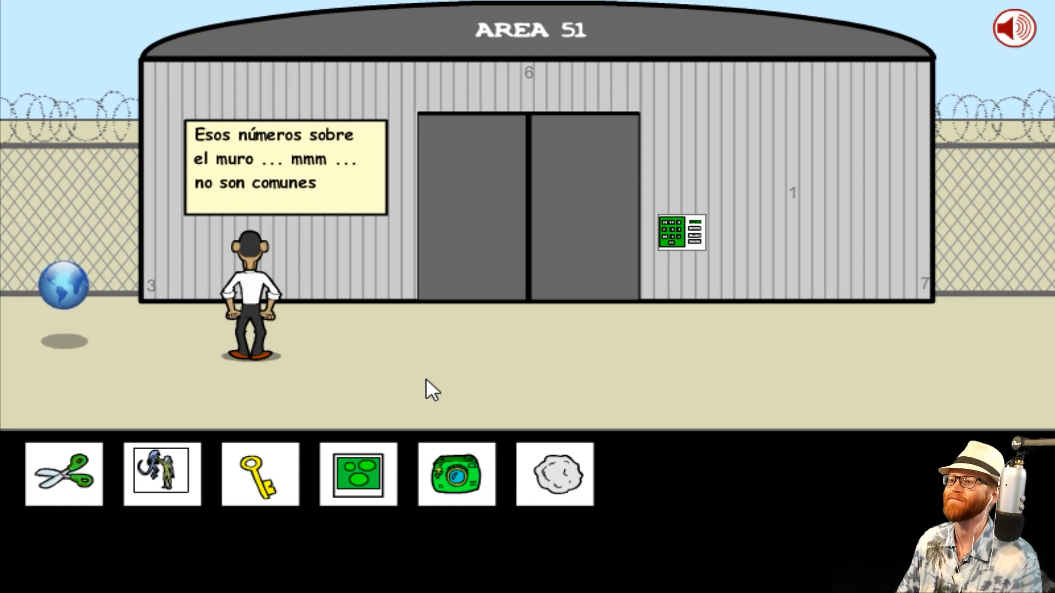
Step: Enter the wall-number code on the door keypad to open the Area 51 hangar, then walk in
click(431, 390)
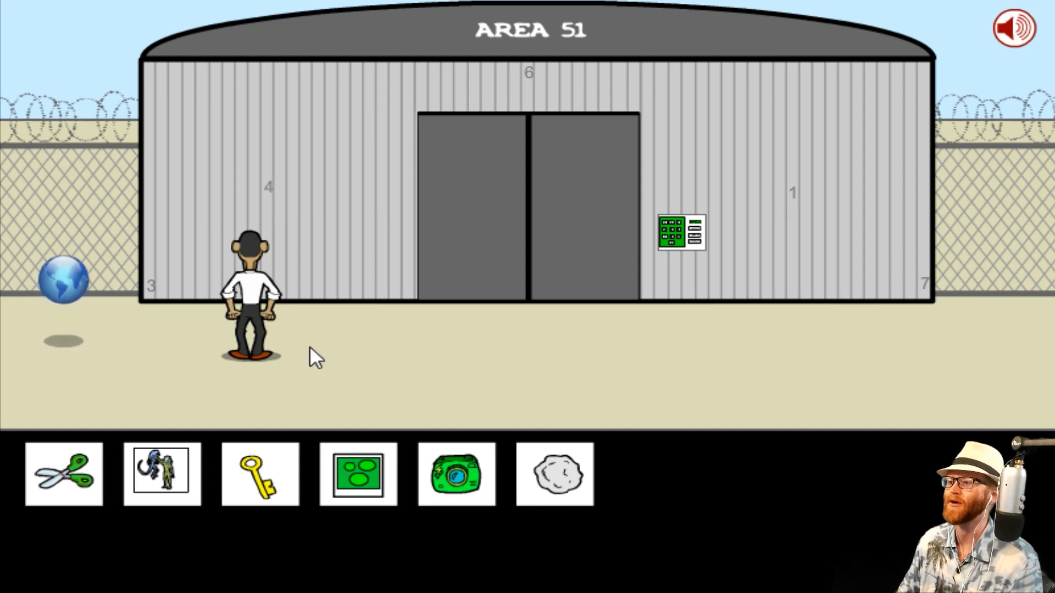
mouse_move(857, 355)
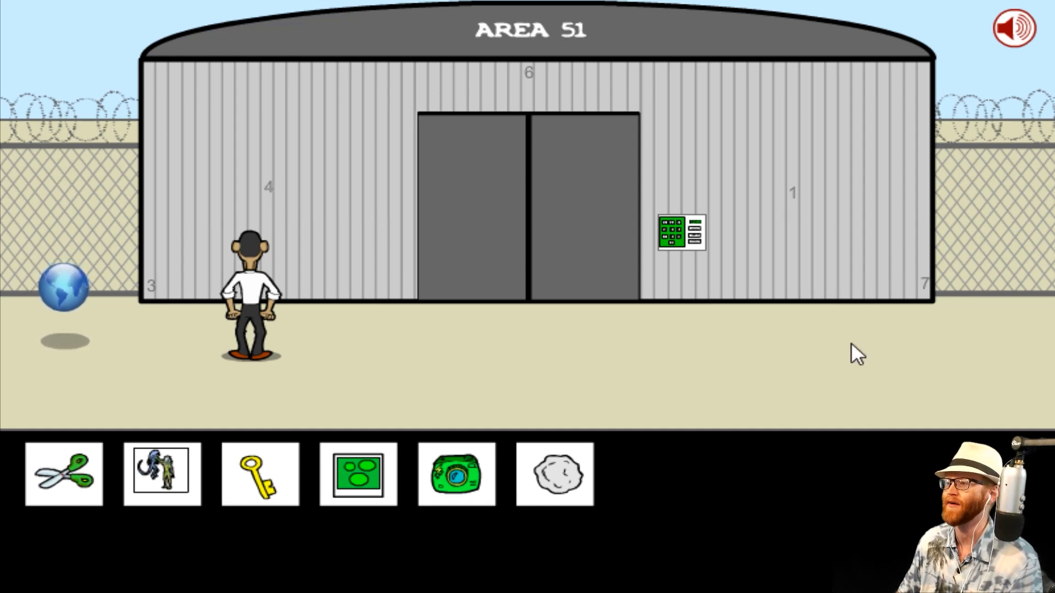
mouse_move(845, 340)
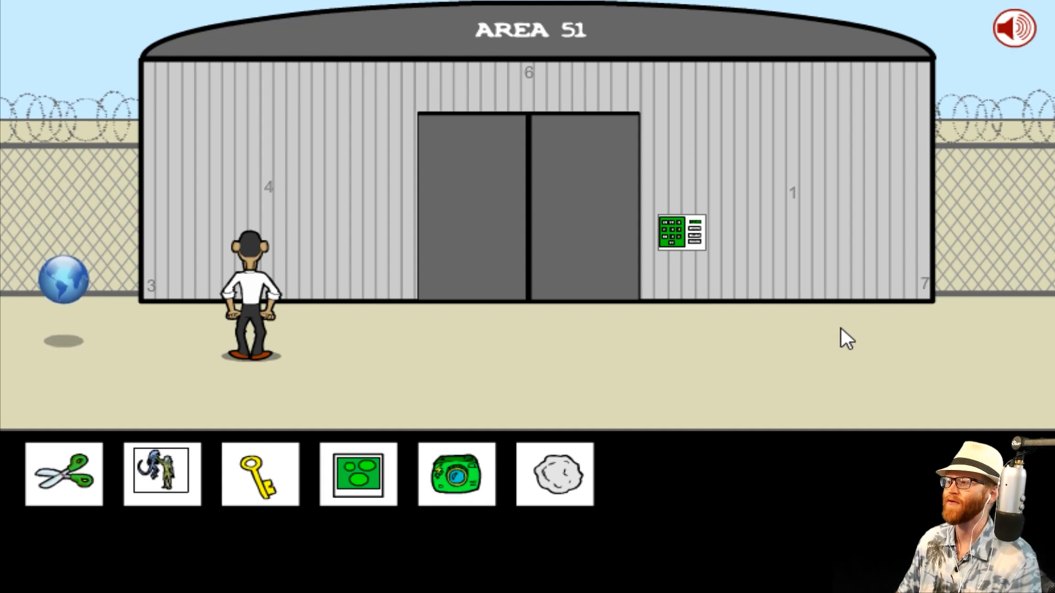
click(681, 232)
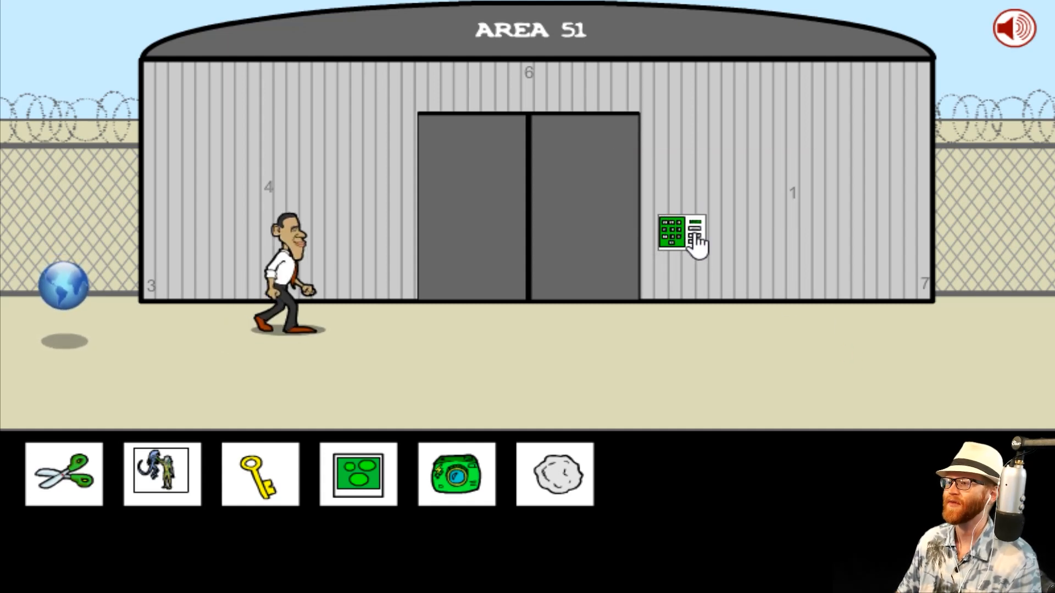
click(680, 233)
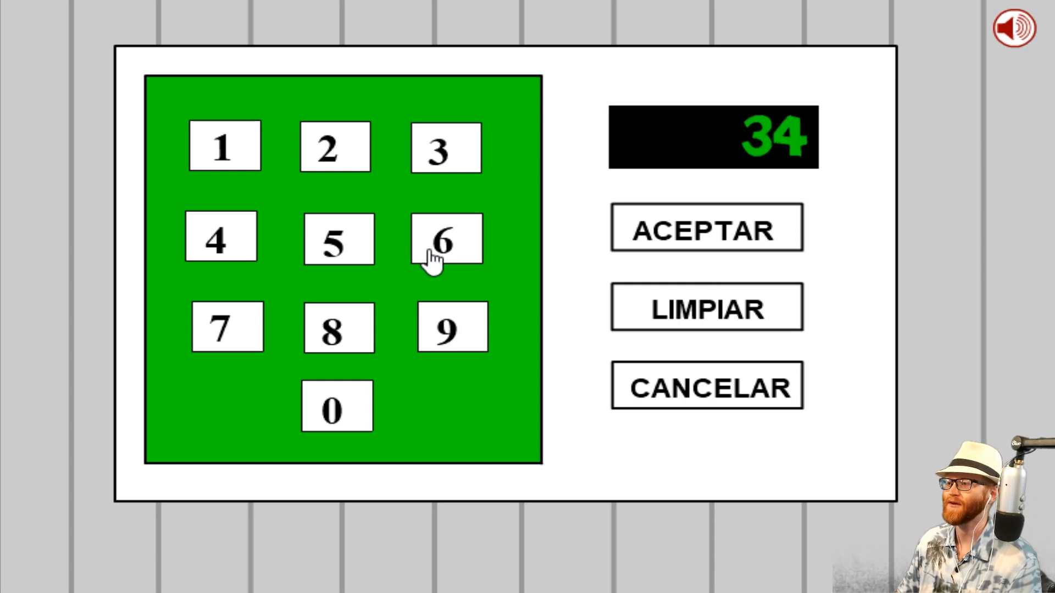
click(705, 228)
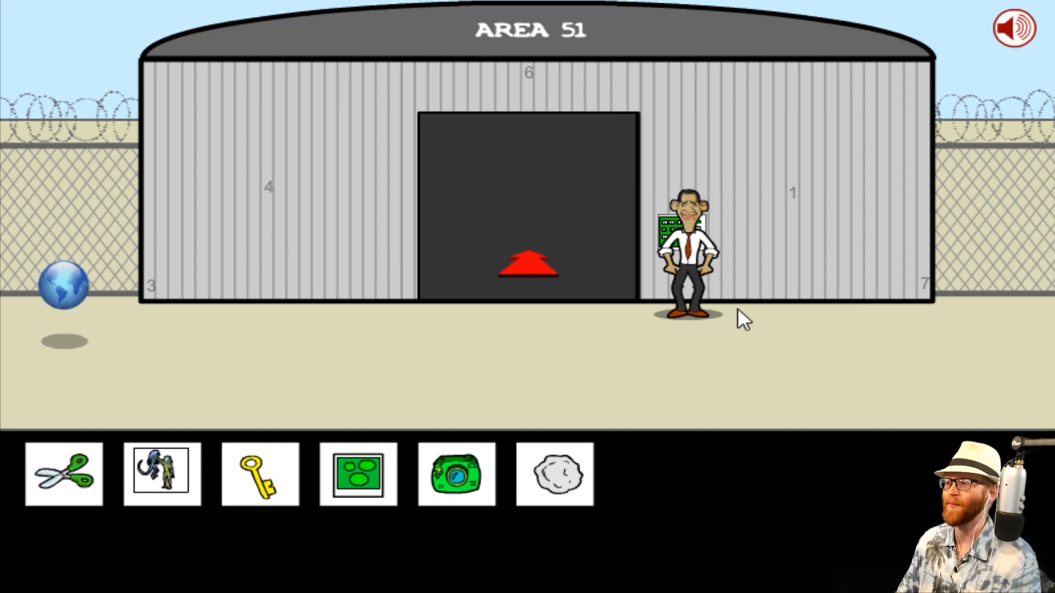
click(380, 222)
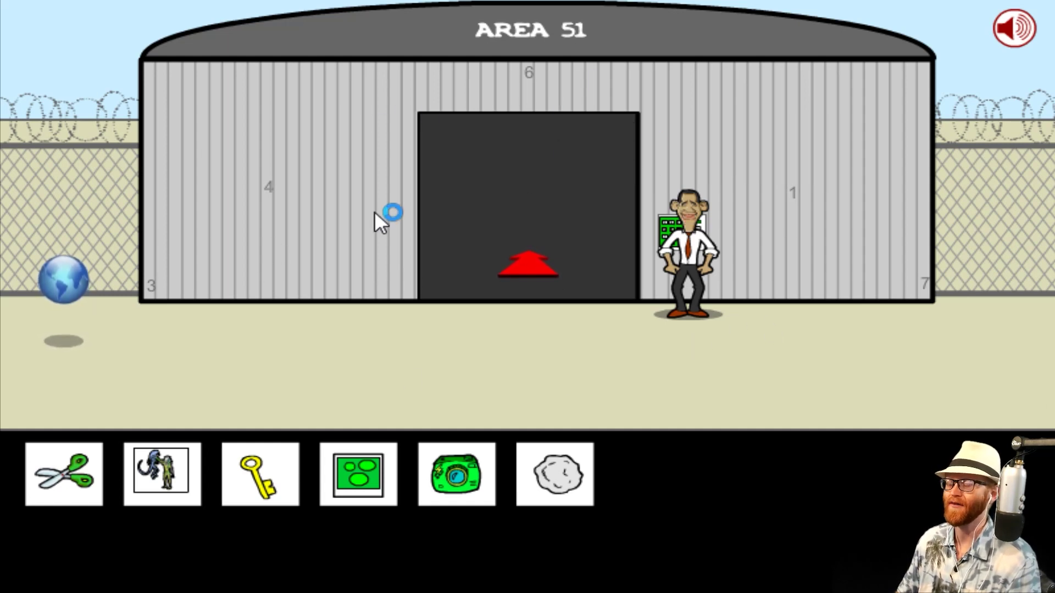
mouse_move(663, 134)
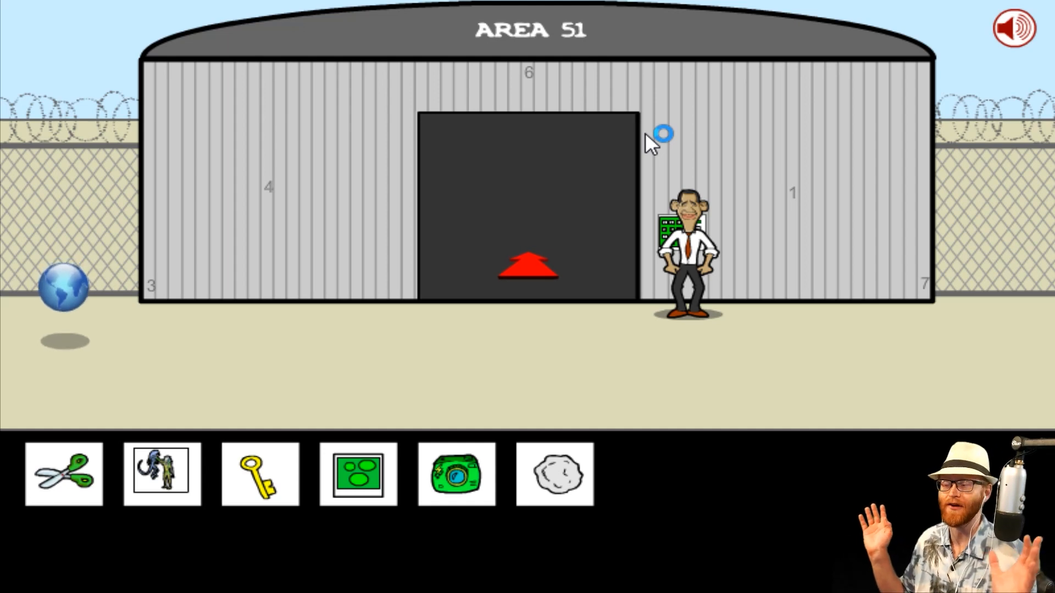
mouse_move(271, 156)
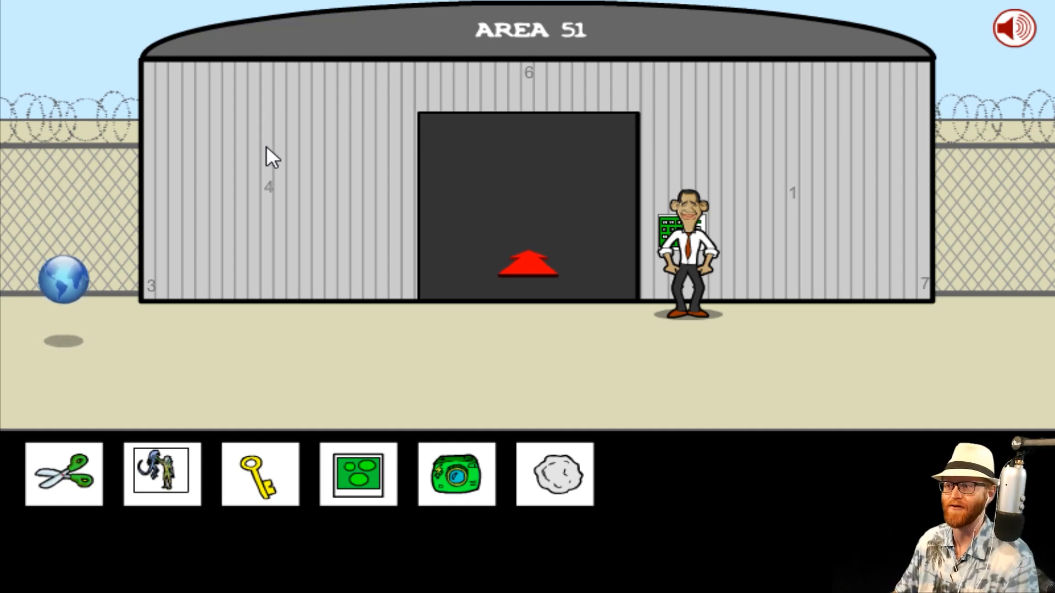
click(527, 269)
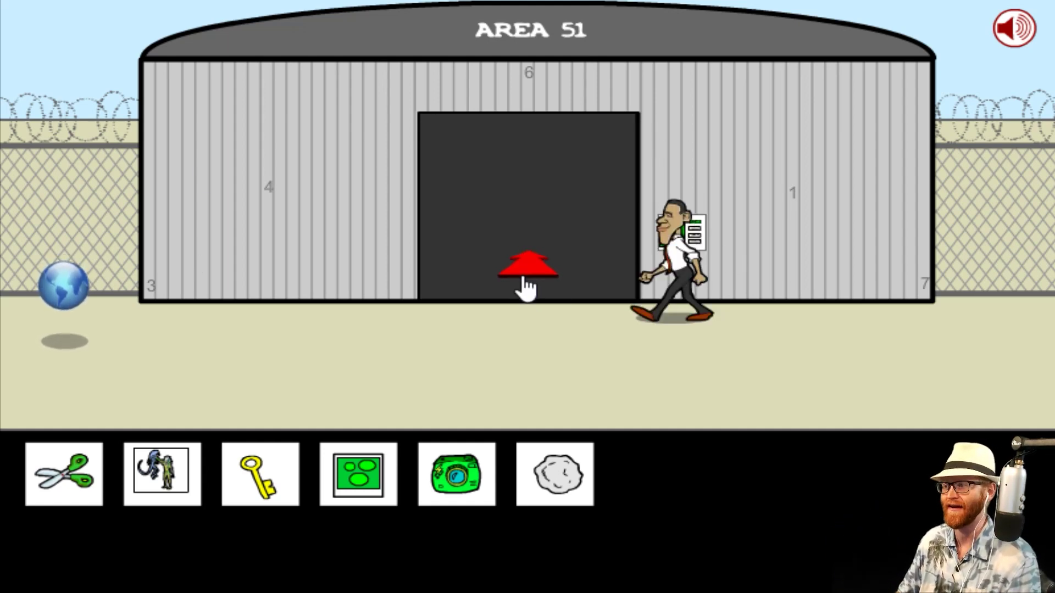
Step: Go into the hangar and photograph the alien ship with the camera
click(527, 270)
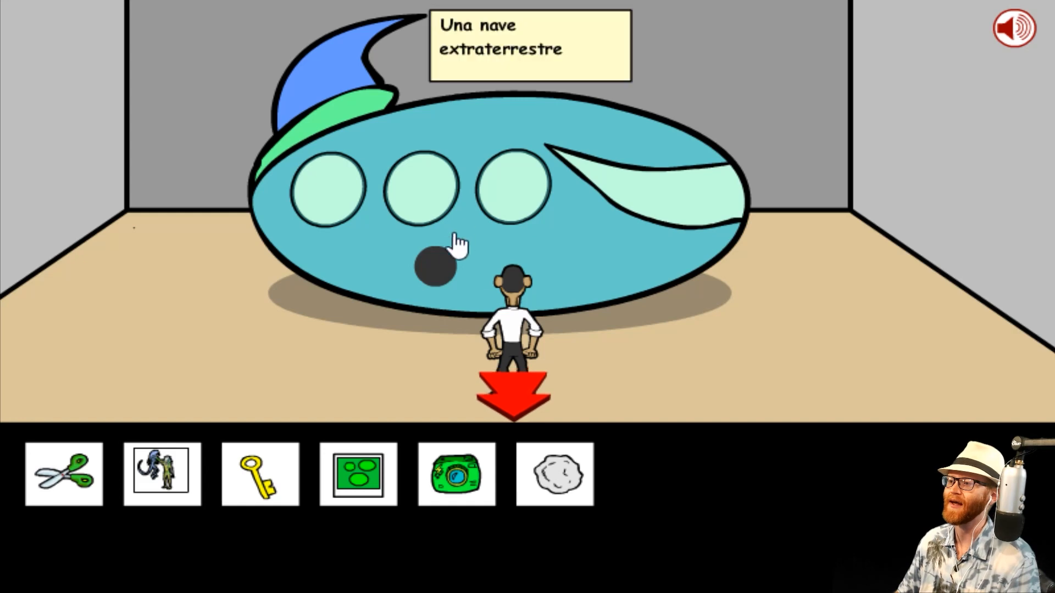
mouse_move(483, 232)
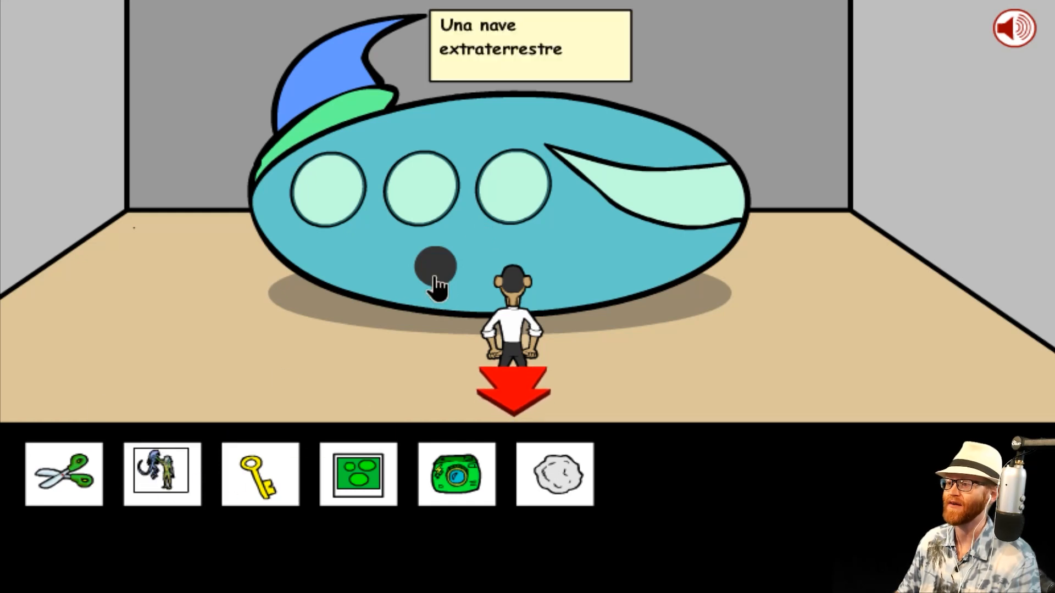
click(435, 264)
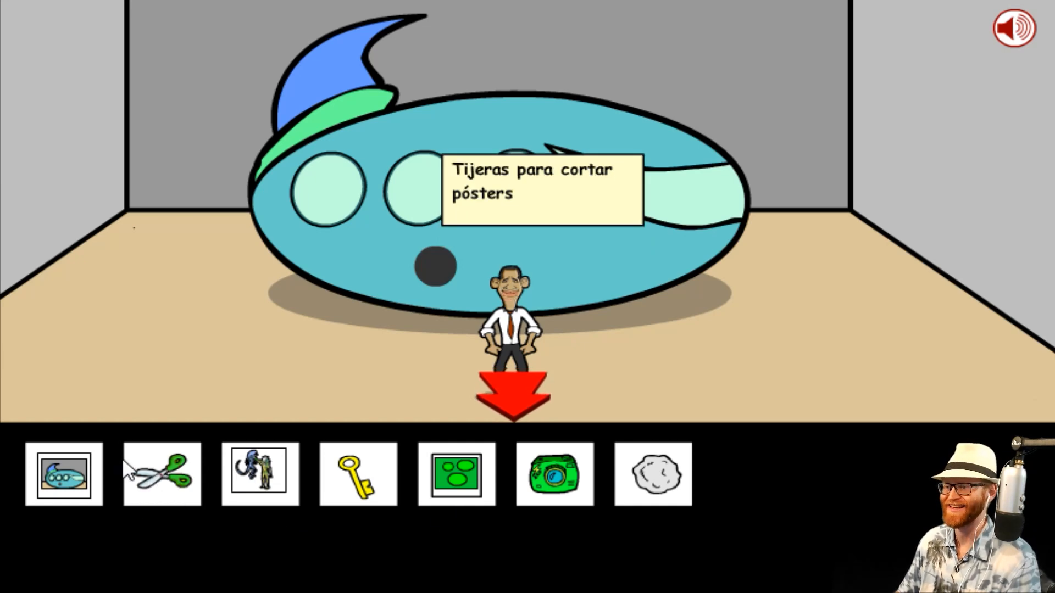
click(64, 475)
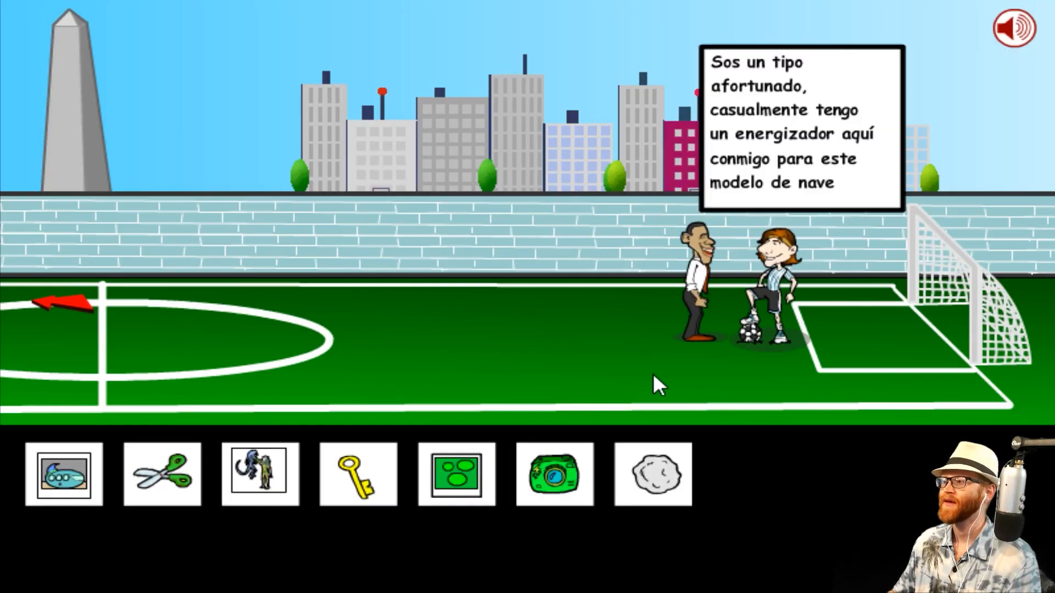
mouse_move(673, 397)
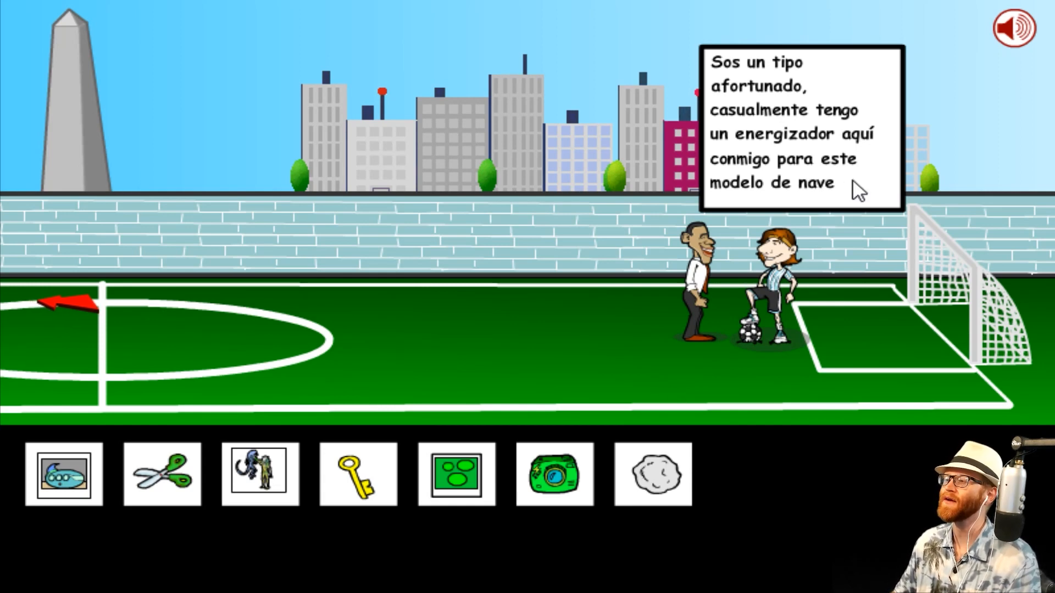
Step: Continue the footballer's dialogue until 'Energizador para naves ET' lands in the inventory
click(800, 134)
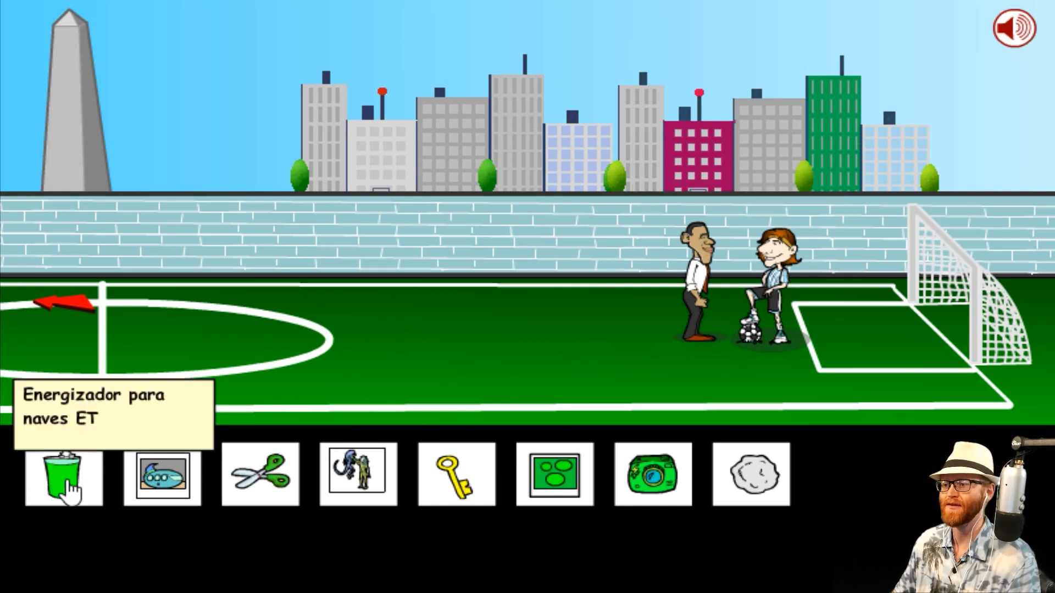
mouse_move(693, 355)
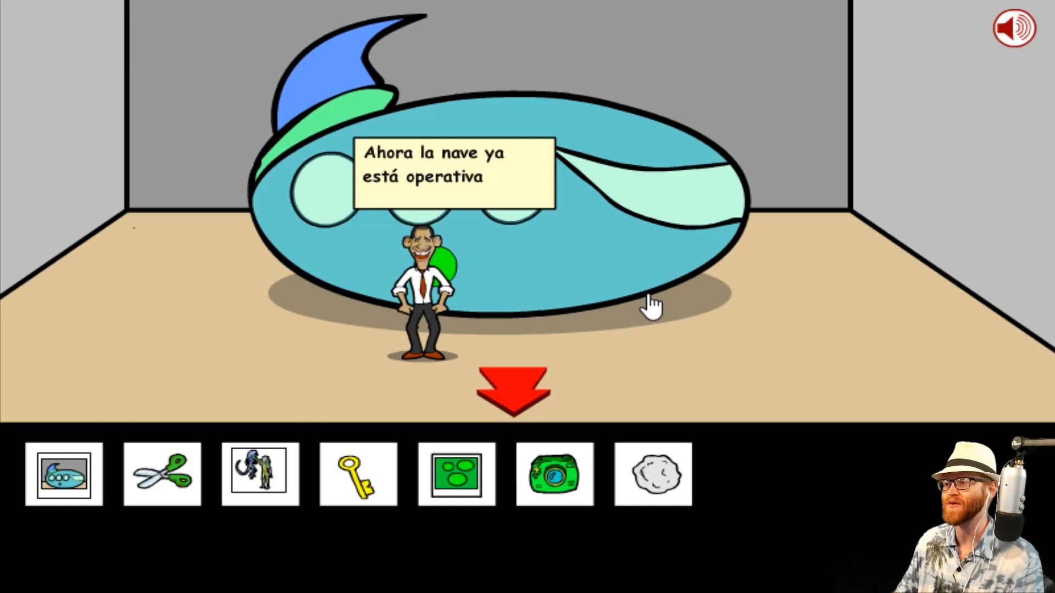
mouse_move(671, 294)
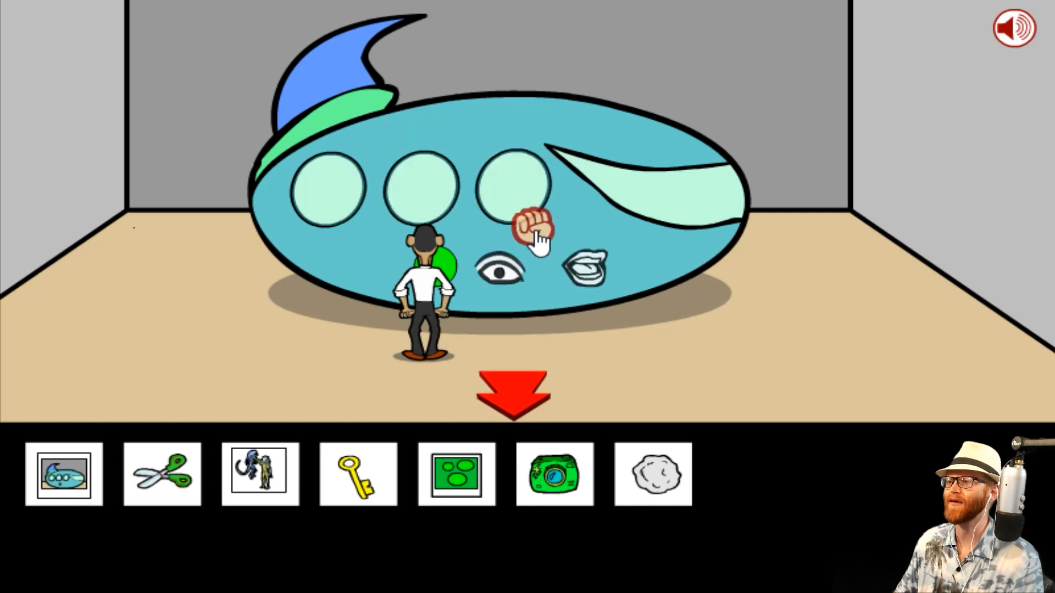
Step: Try boarding the energized ship, then leave the hangar back to the street
click(528, 222)
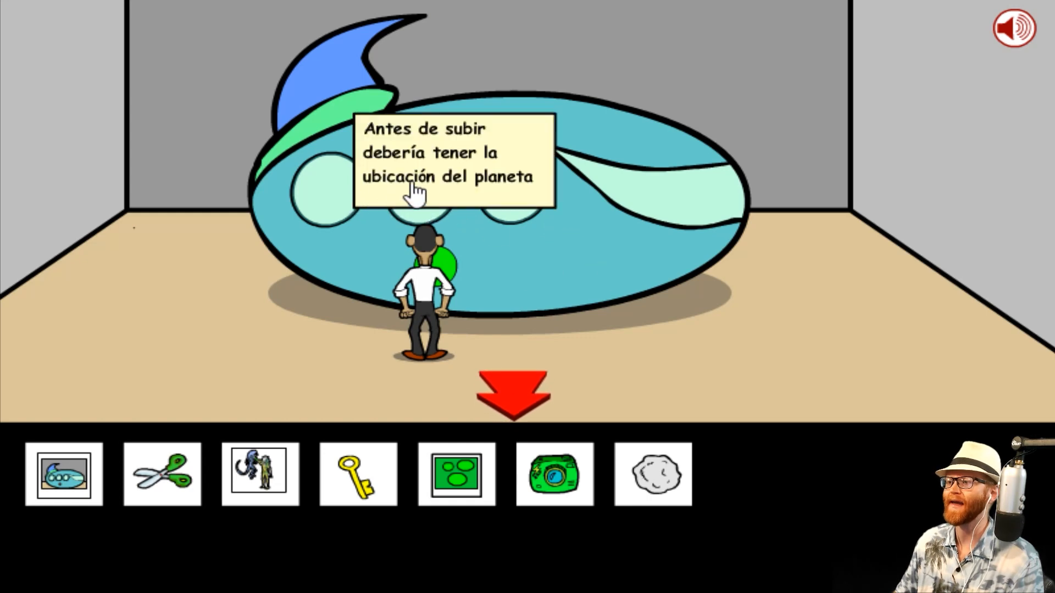
mouse_move(599, 380)
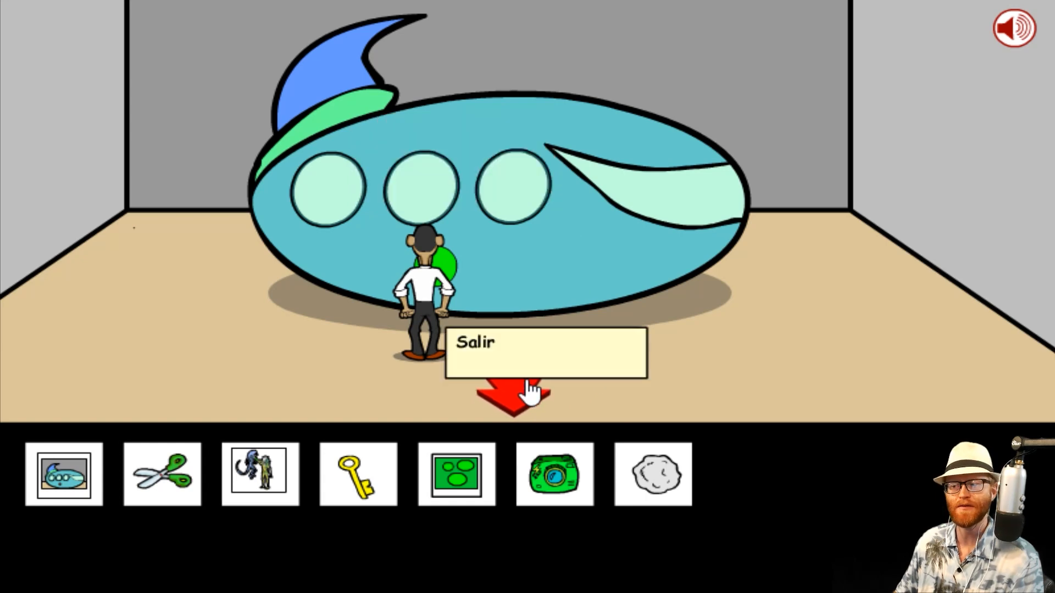
click(515, 396)
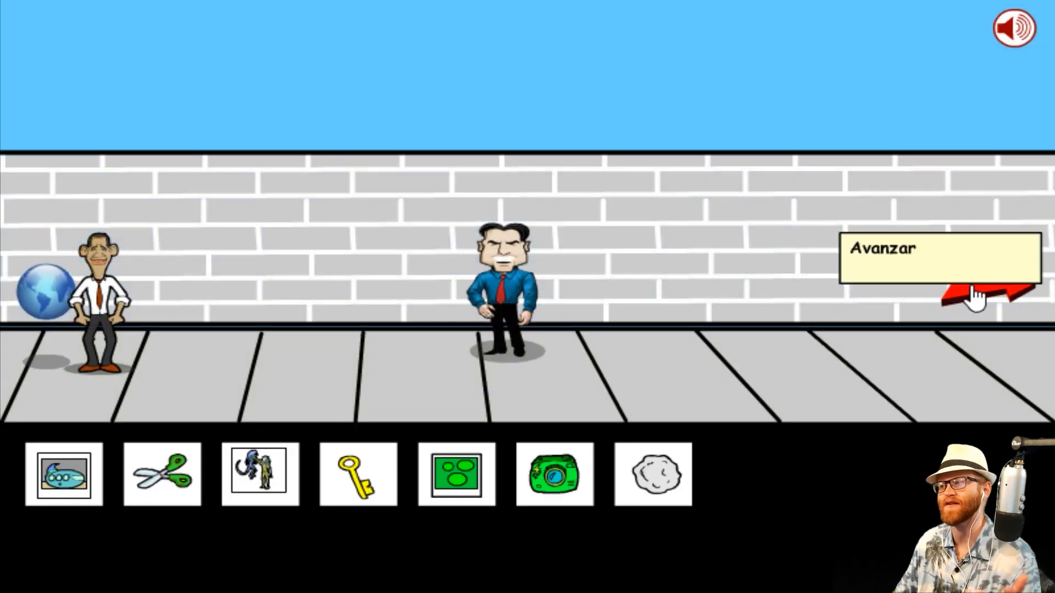
Step: Walk down the street into the MIB building and approach the agent to talk
click(979, 293)
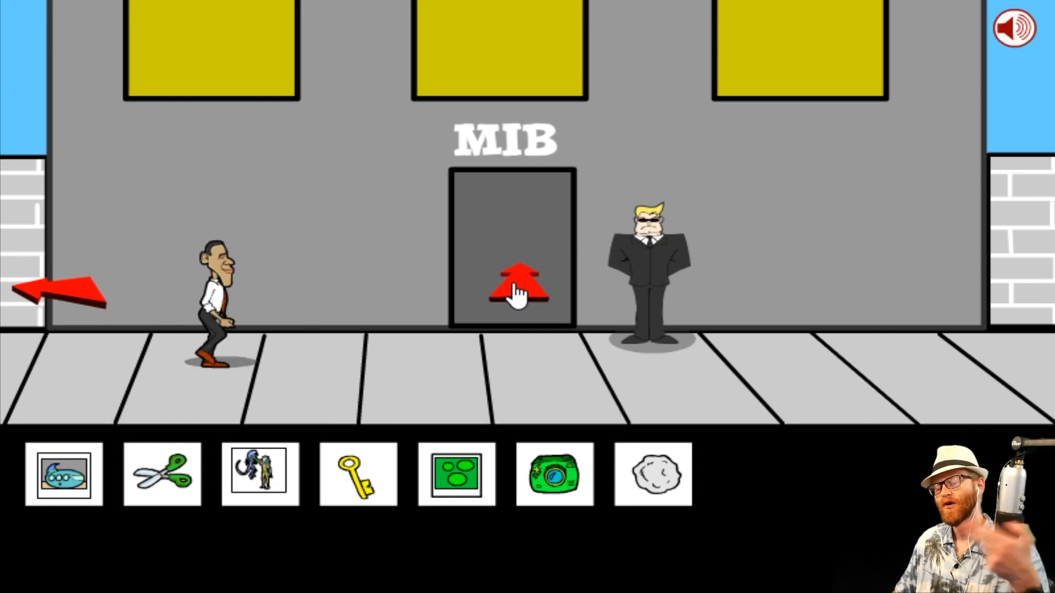
click(516, 290)
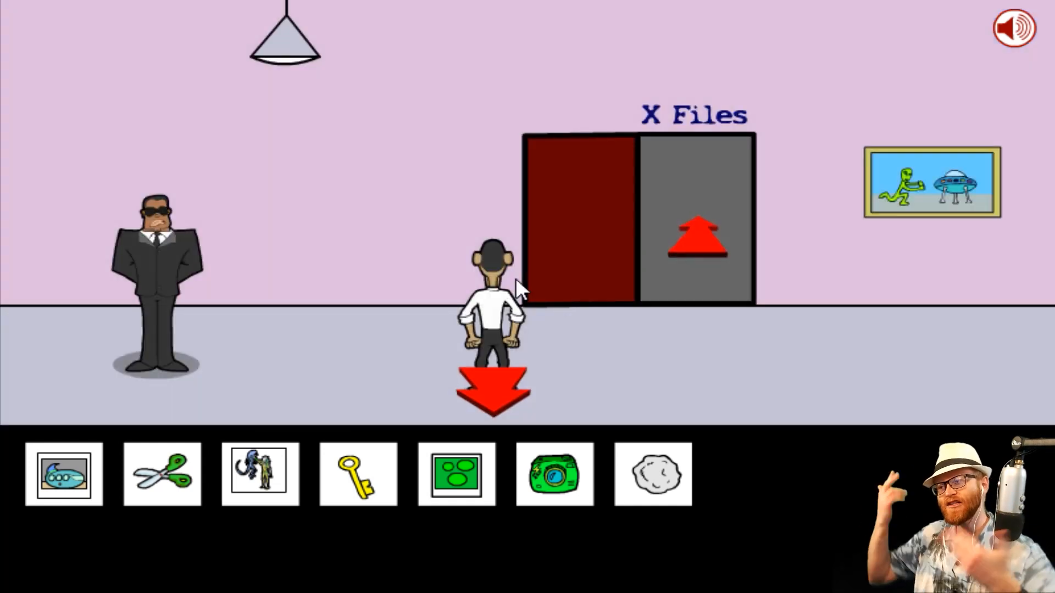
click(156, 269)
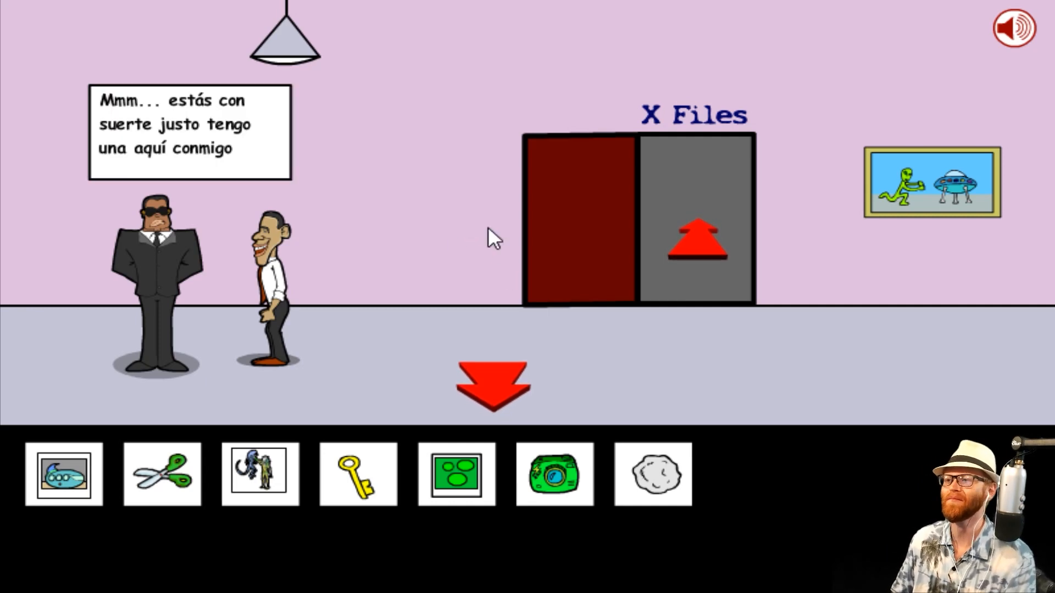
mouse_move(276, 162)
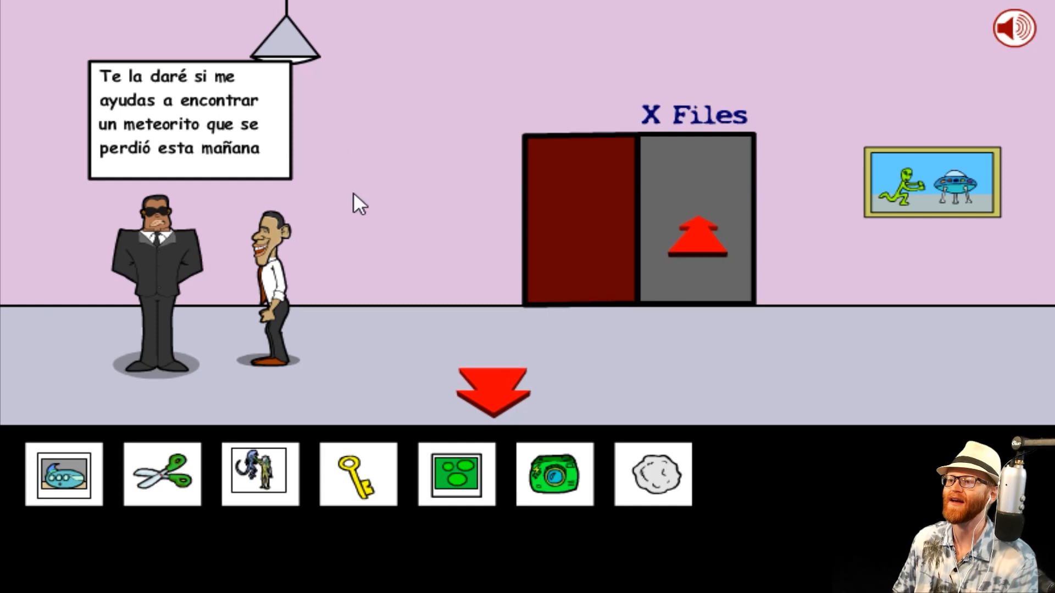
mouse_move(404, 211)
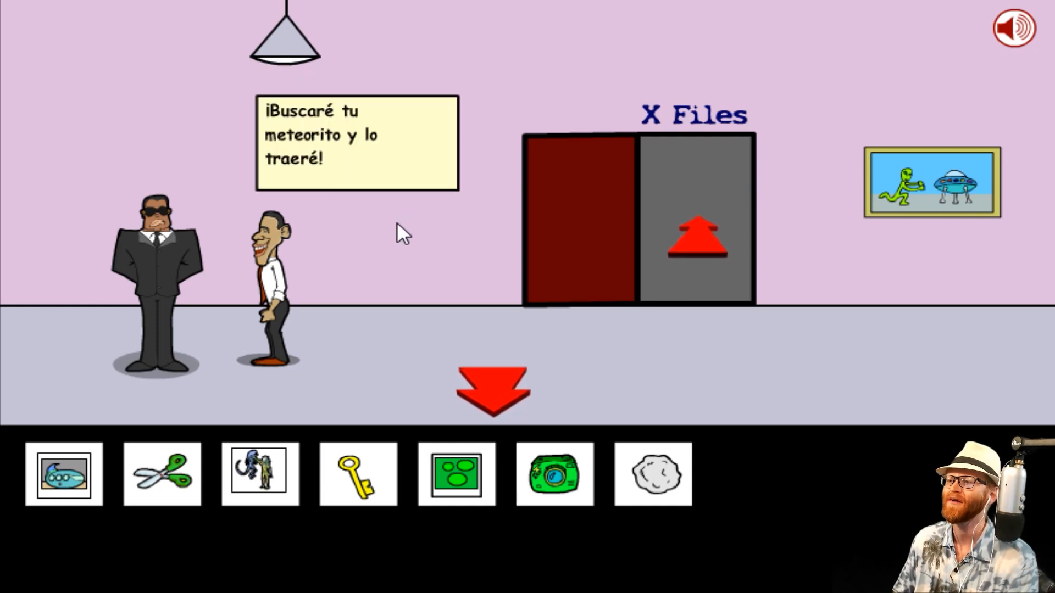
mouse_move(404, 219)
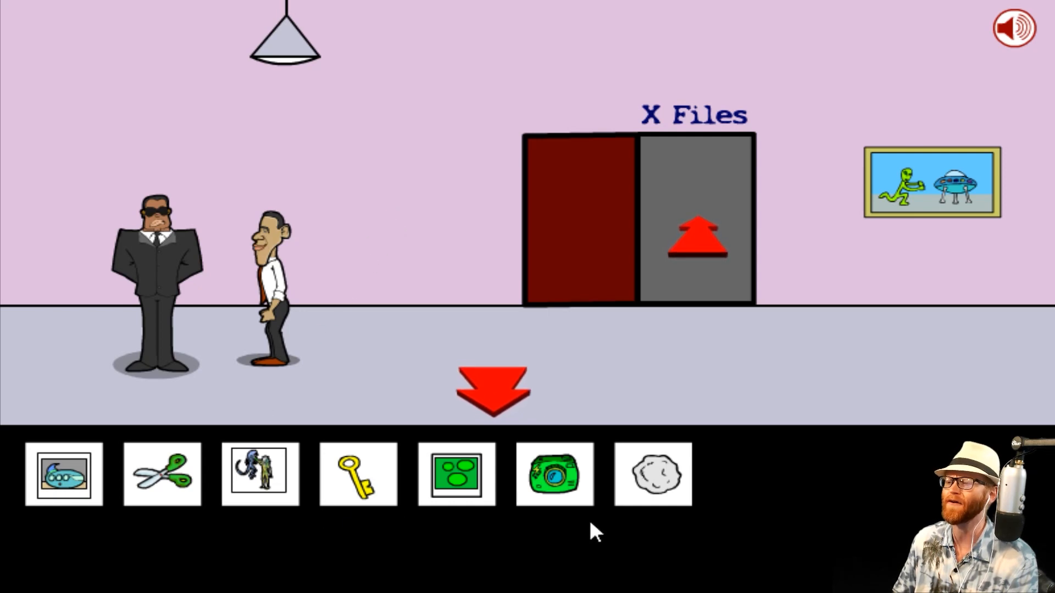
Step: Trade the meteorite to the agent for a visa and exit the MIB building
click(652, 473)
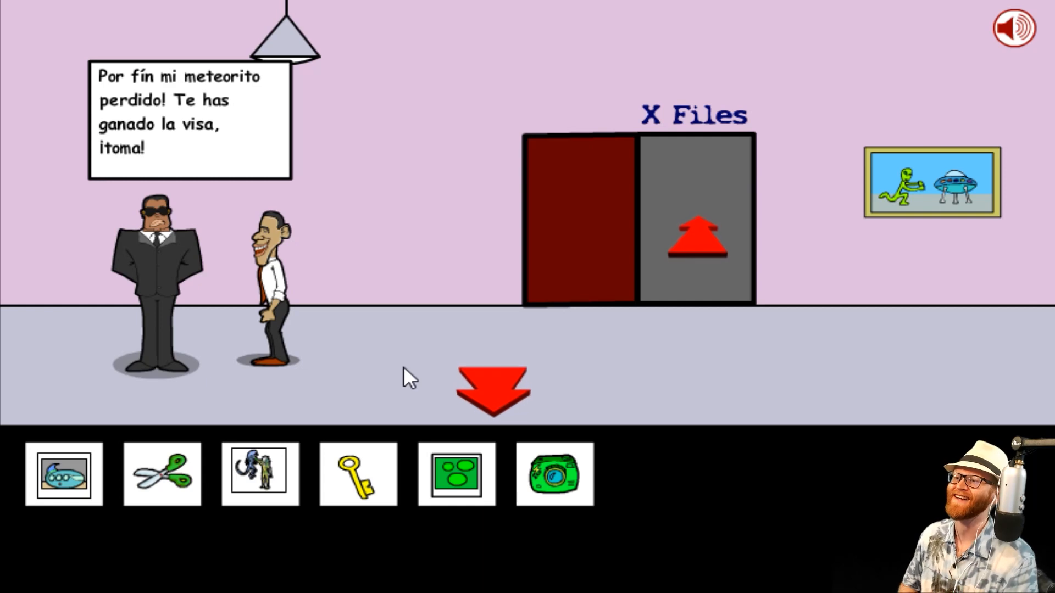
mouse_move(438, 306)
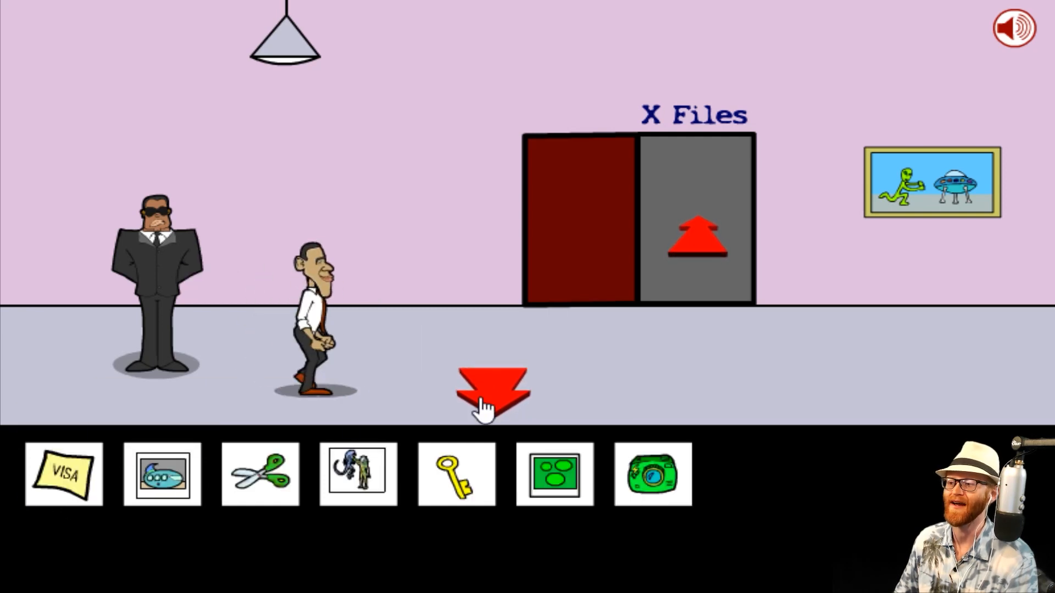
click(492, 393)
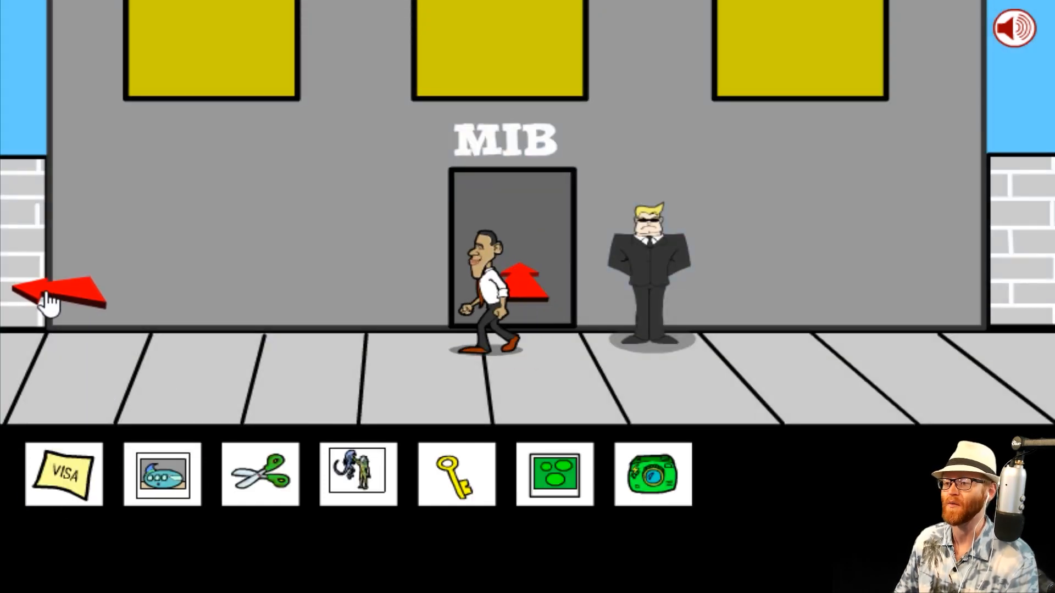
Step: Return to the tennis court, give the player the visa, and use the globe
click(59, 299)
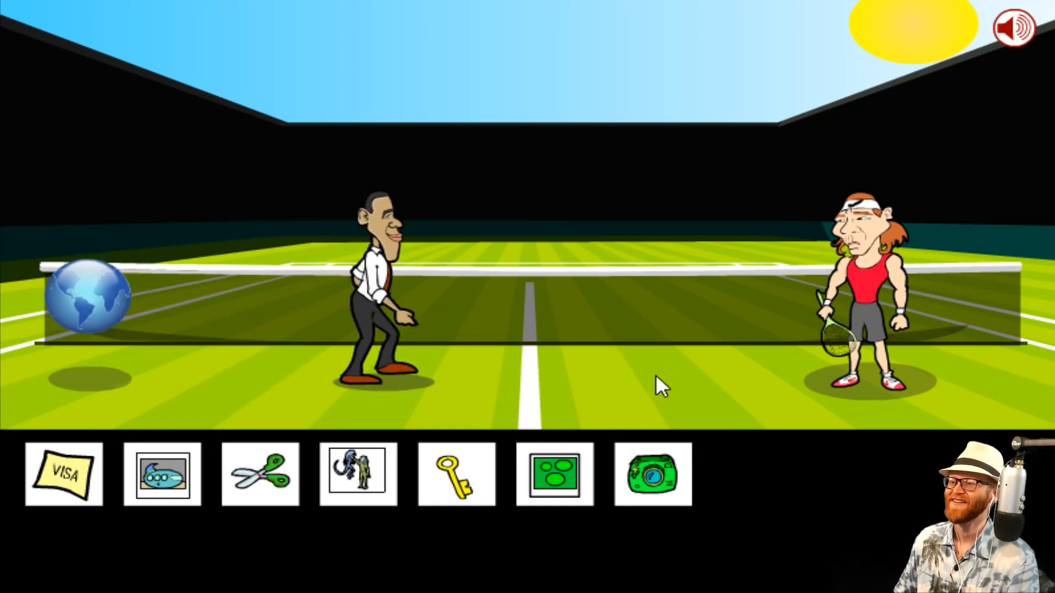
click(63, 473)
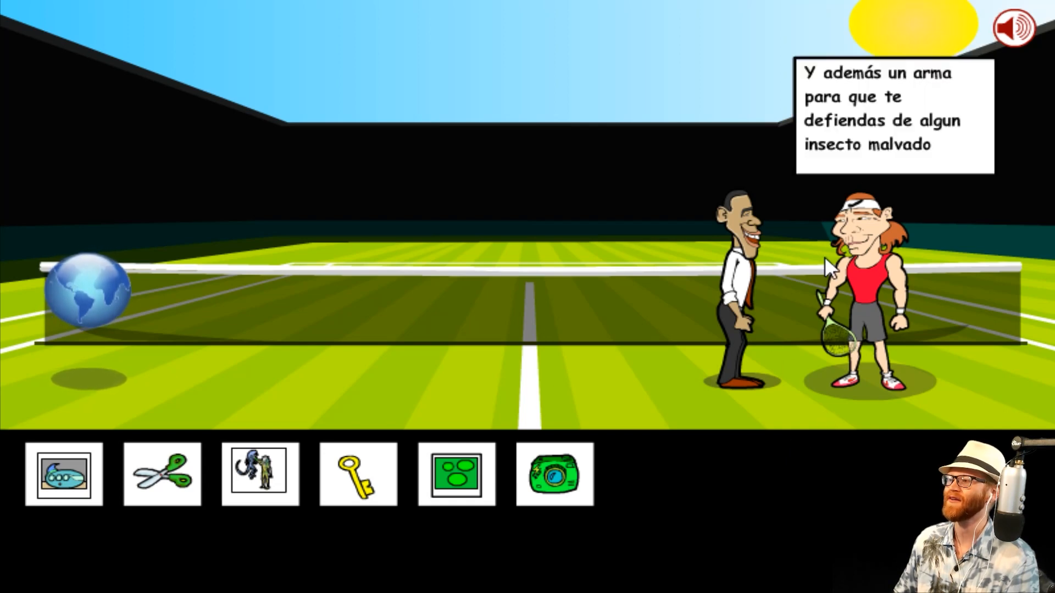
mouse_move(858, 327)
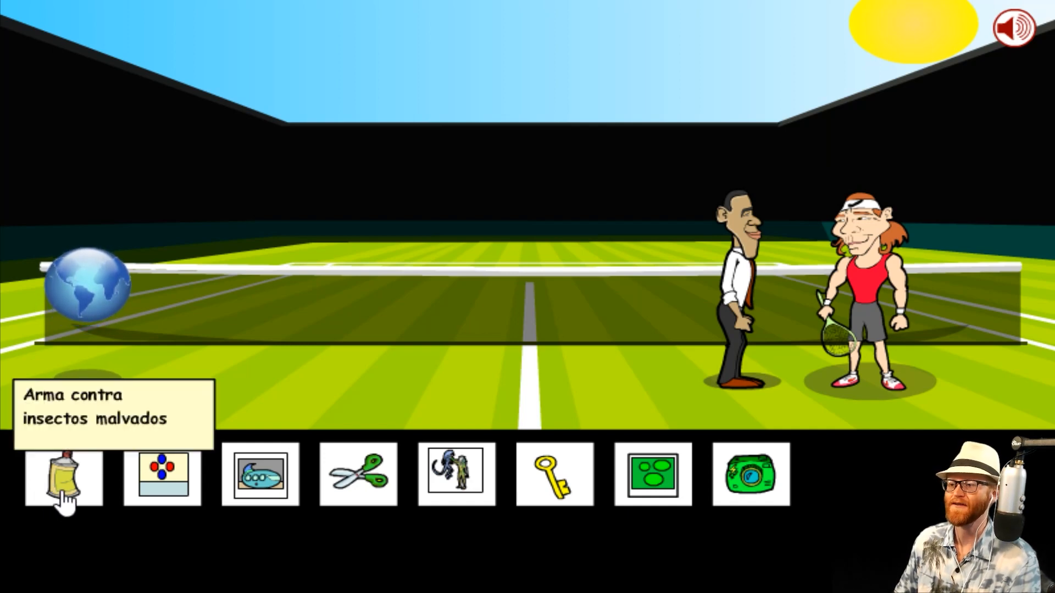
mouse_move(162, 477)
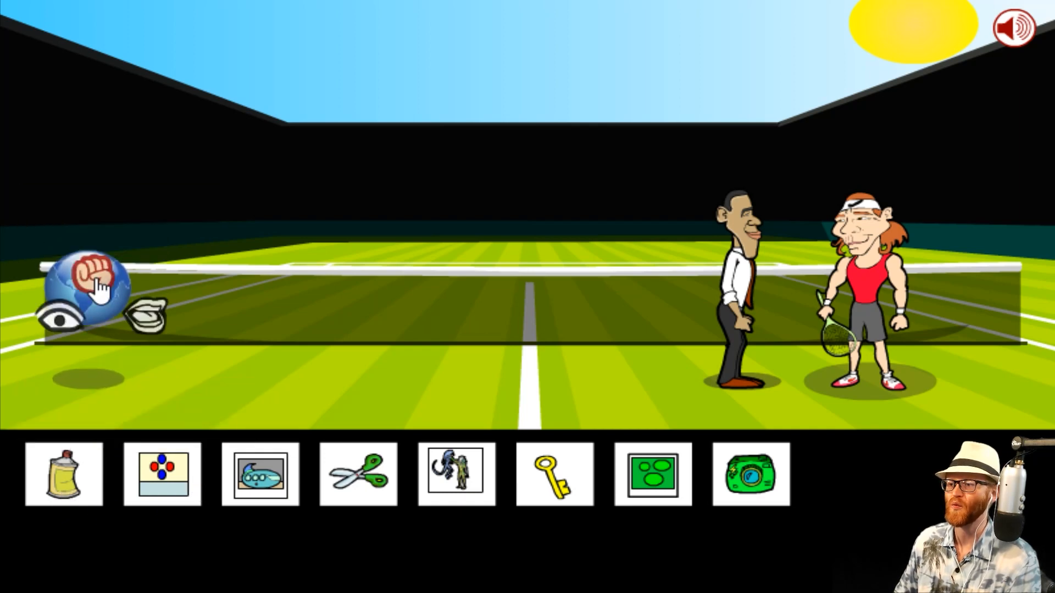
click(91, 279)
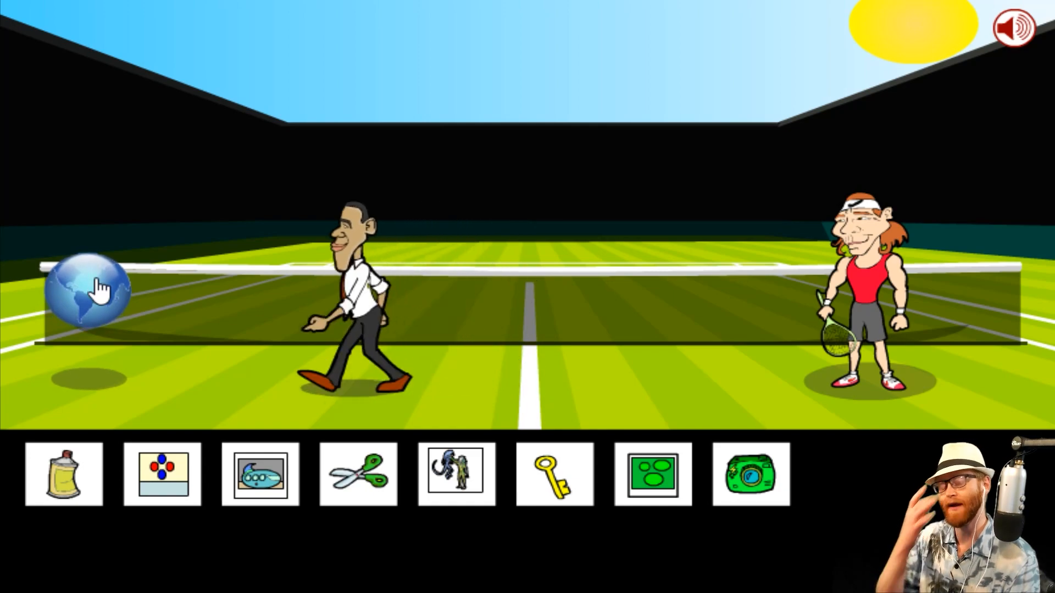
Step: Pick the hangar on the globe to return to the powered-up alien ship
click(87, 286)
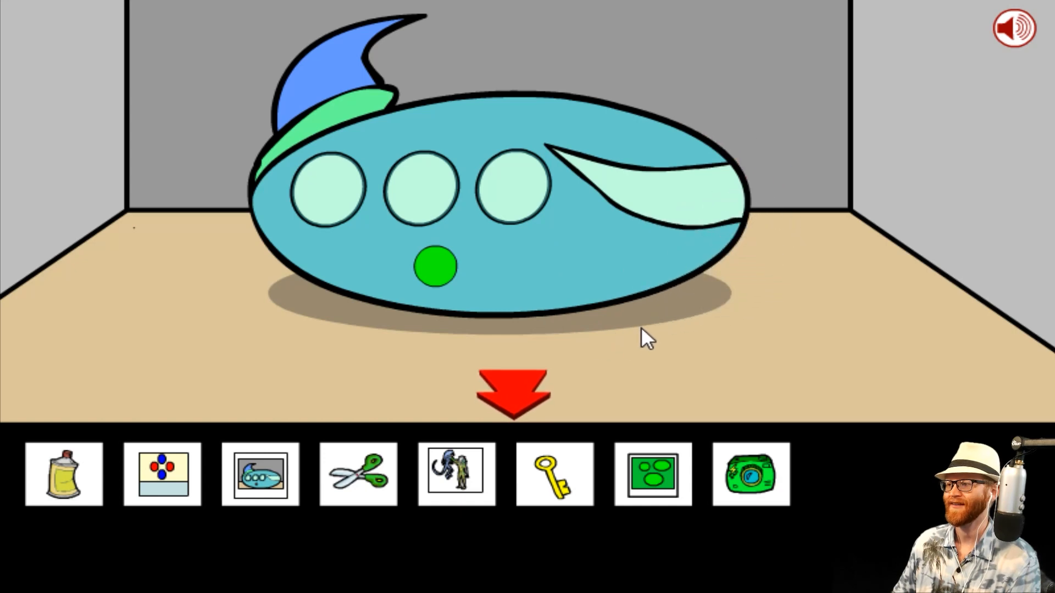
Step: Board the ship, choose planet X12 and press the red console button to match the code
click(513, 393)
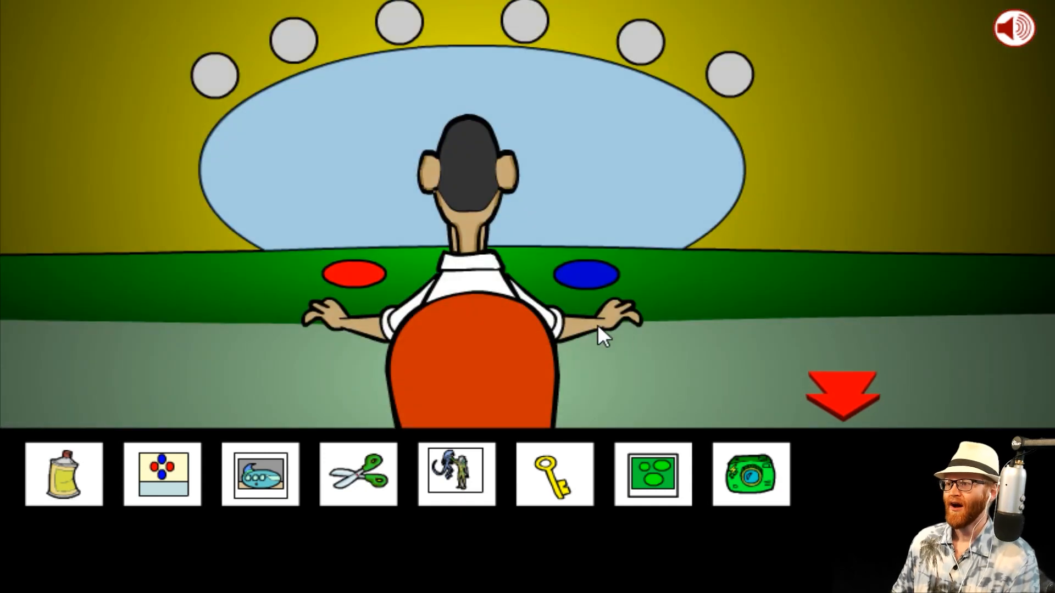
mouse_move(431, 296)
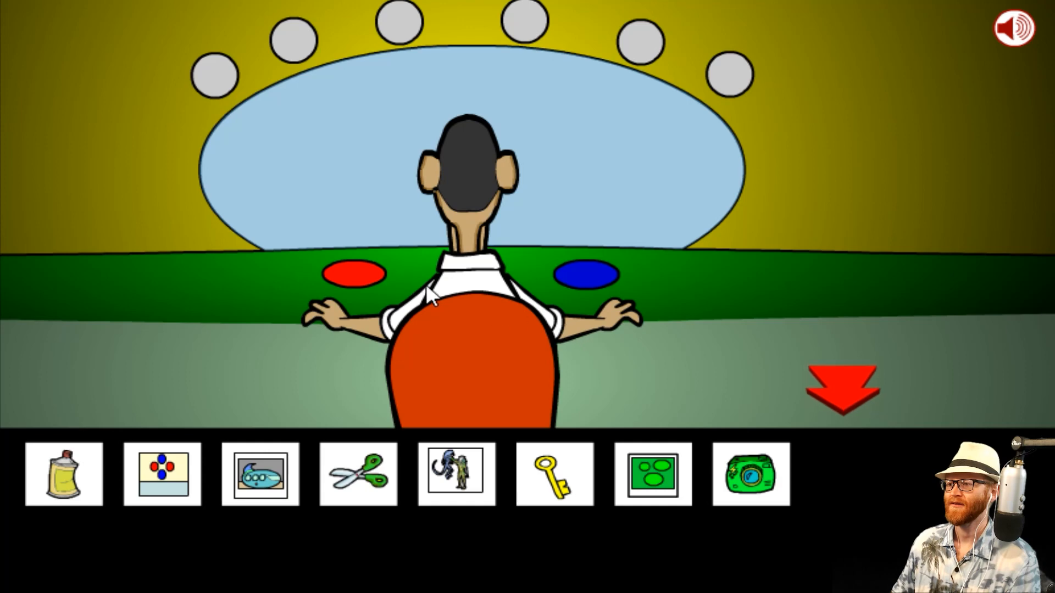
mouse_move(268, 396)
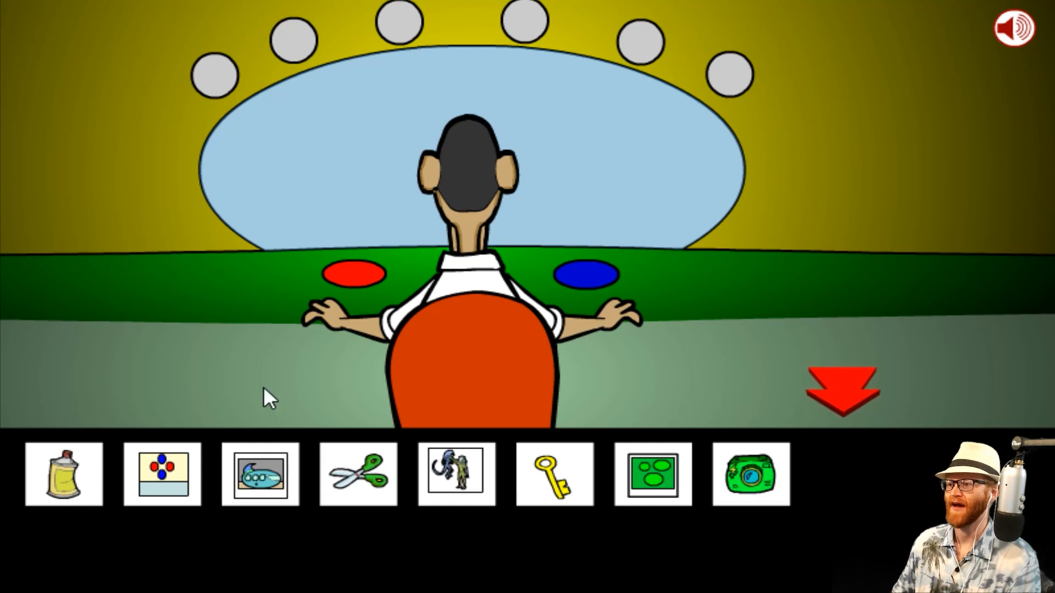
mouse_move(161, 474)
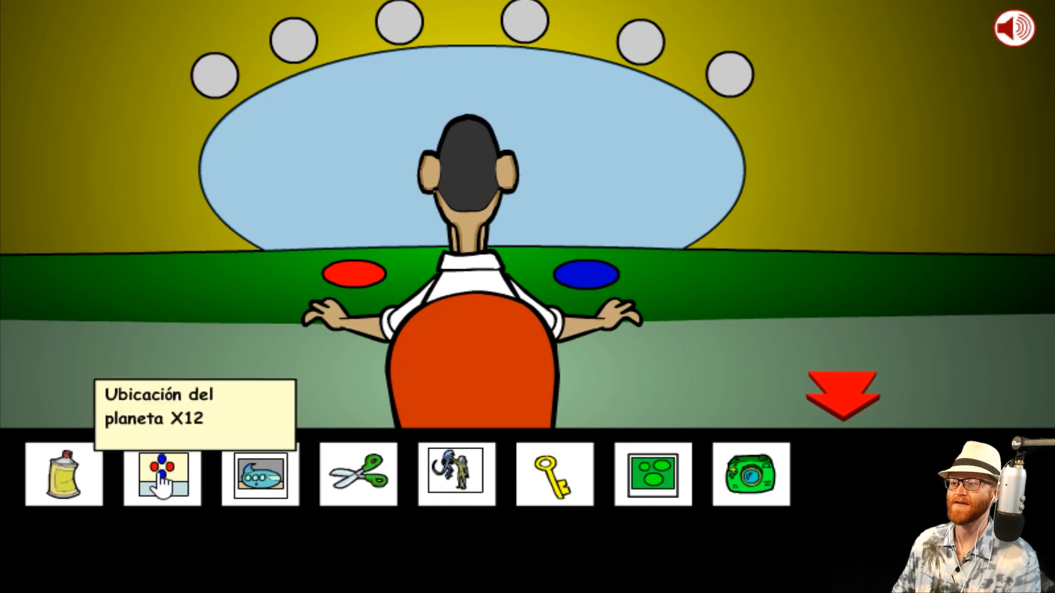
click(351, 275)
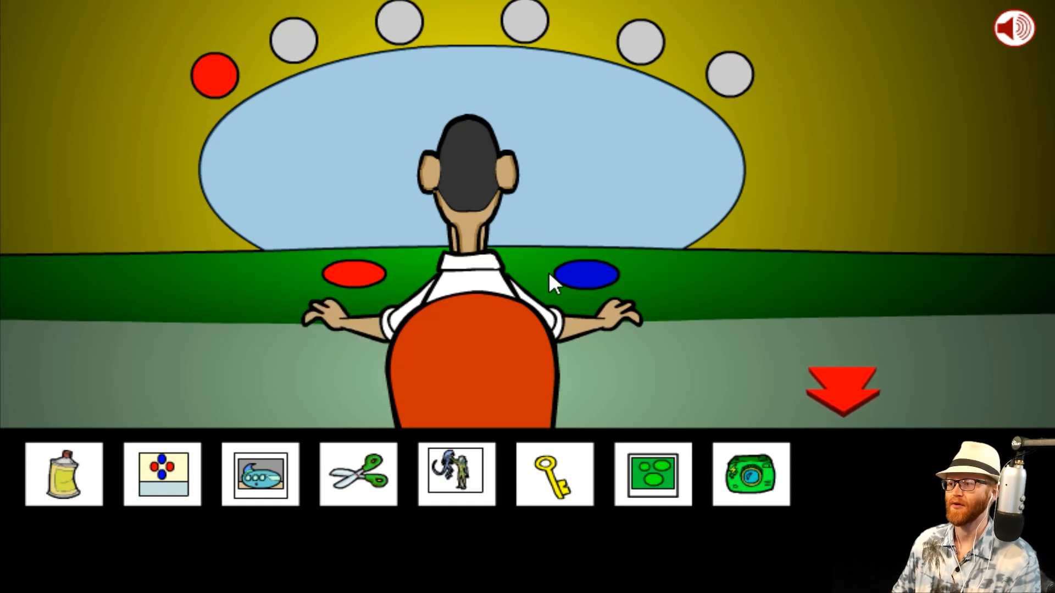
click(587, 275)
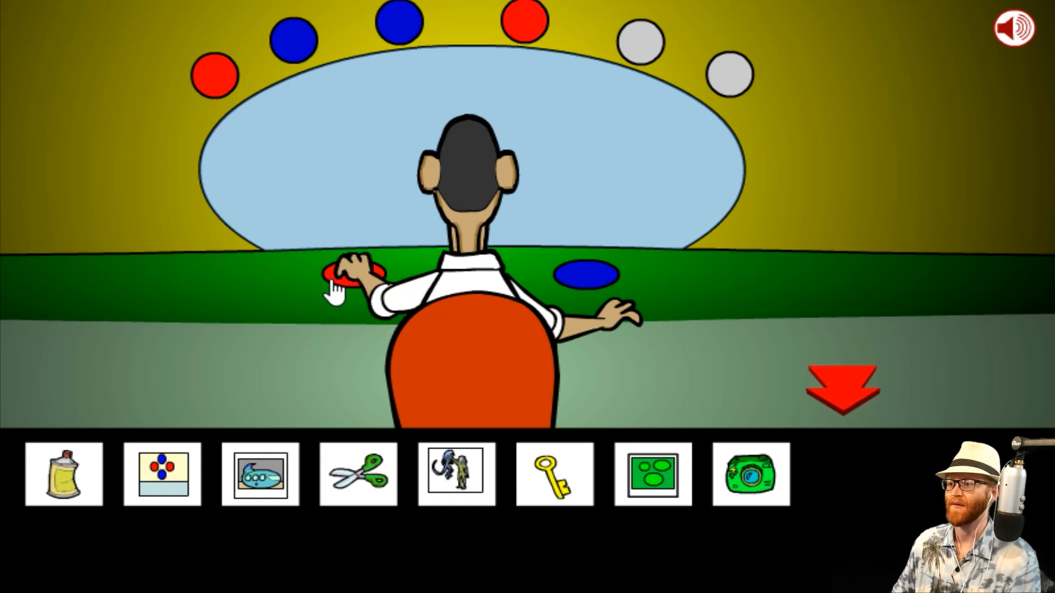
click(353, 272)
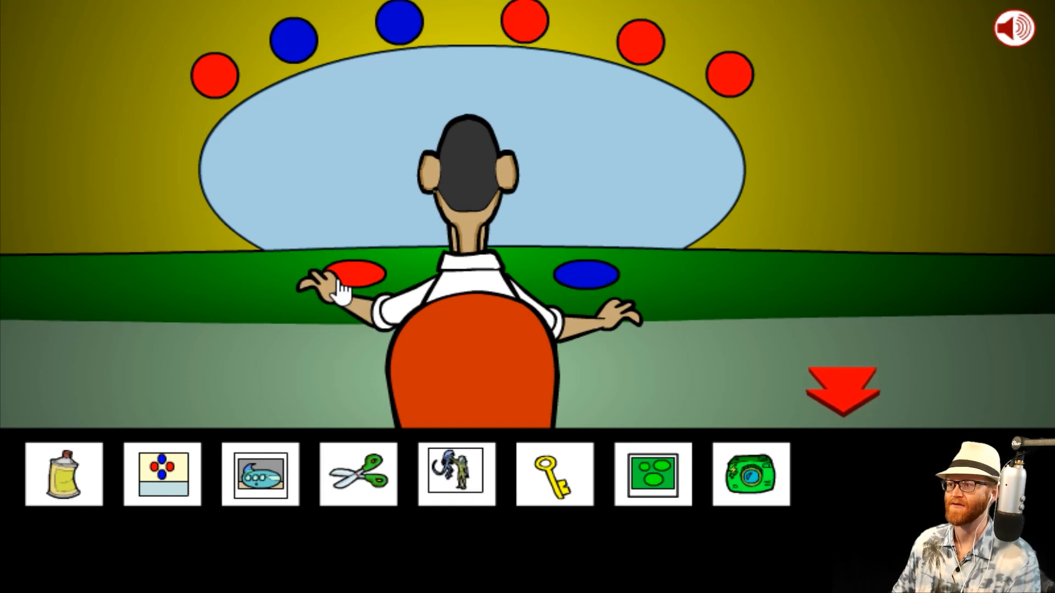
click(841, 386)
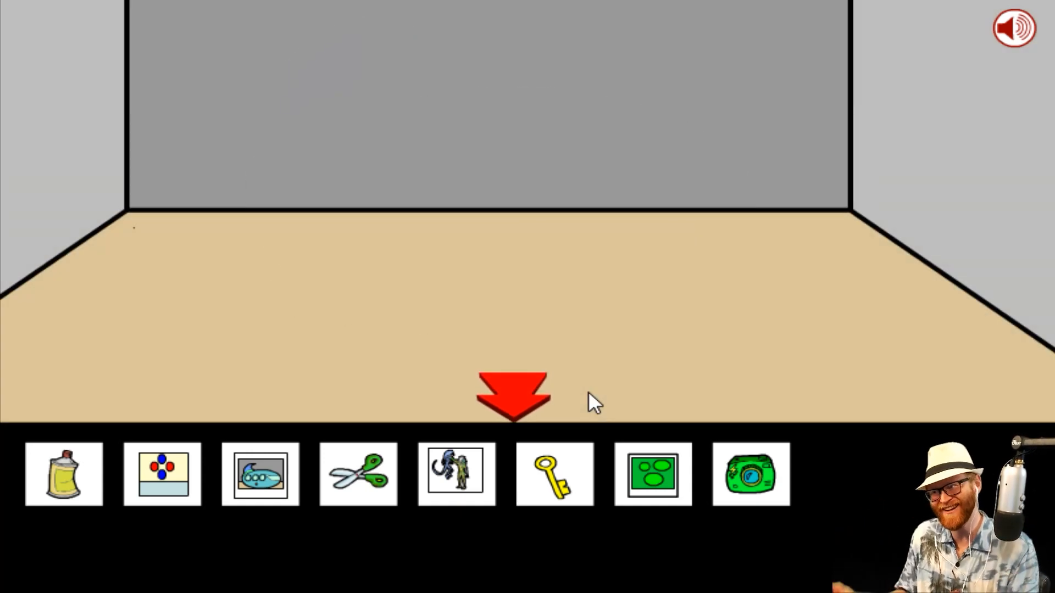
Step: Step out of the landed ship onto the starry, sandy planet surface
click(513, 394)
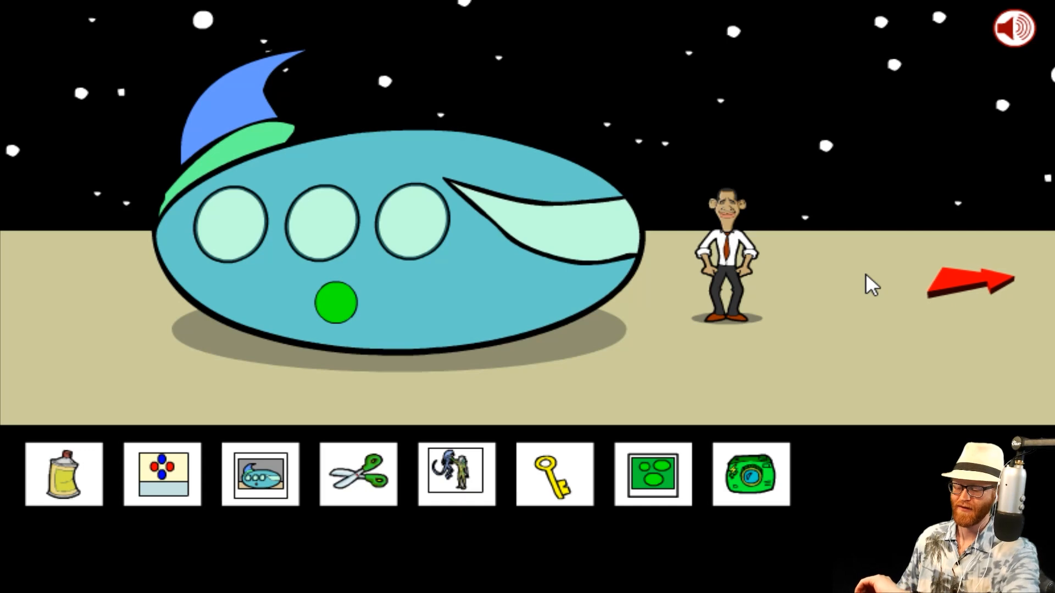
mouse_move(493, 384)
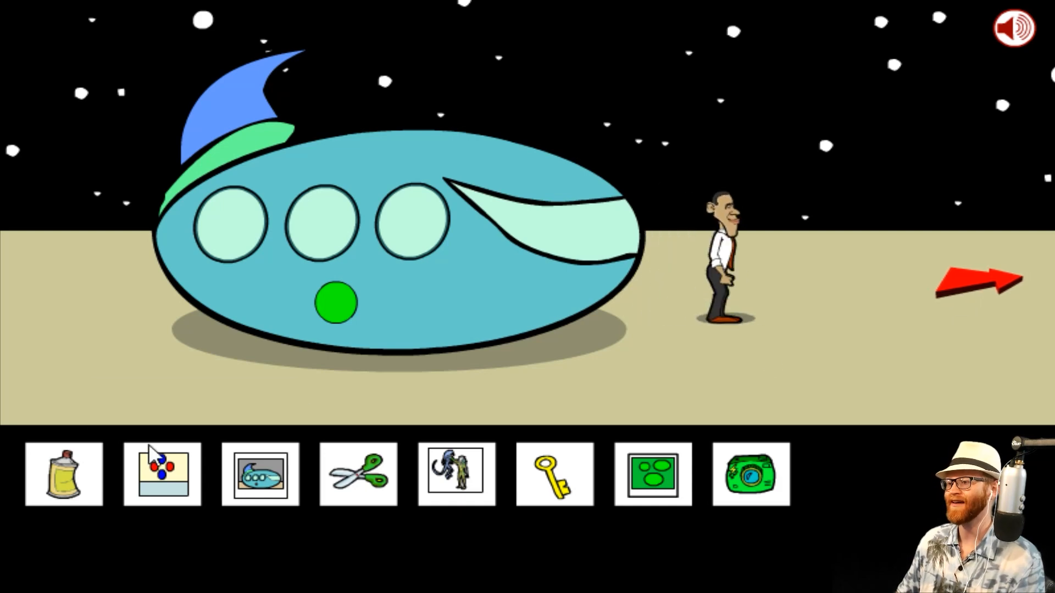
mouse_move(64, 473)
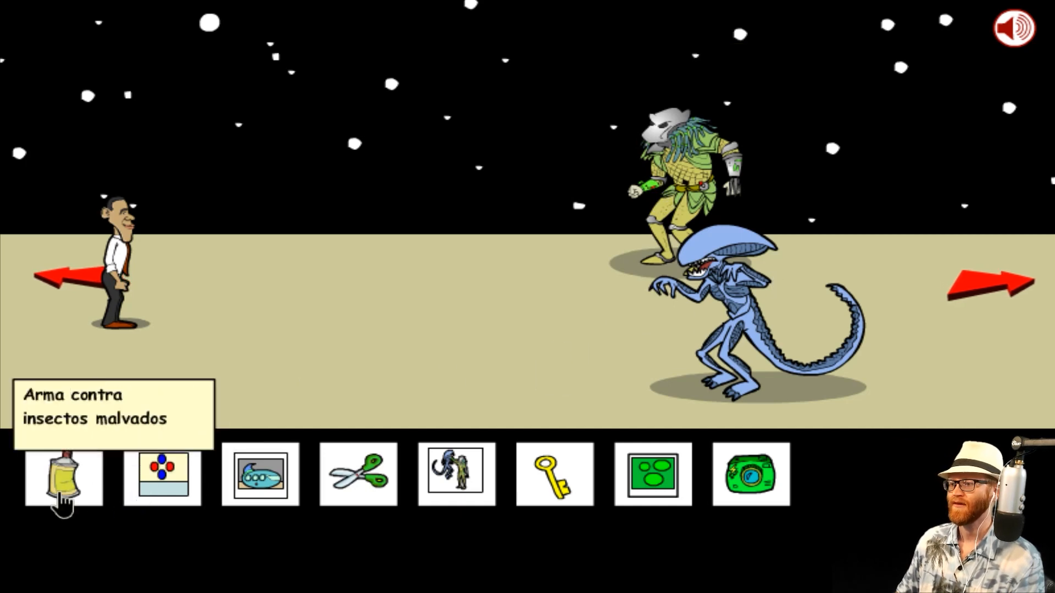
mouse_move(236, 377)
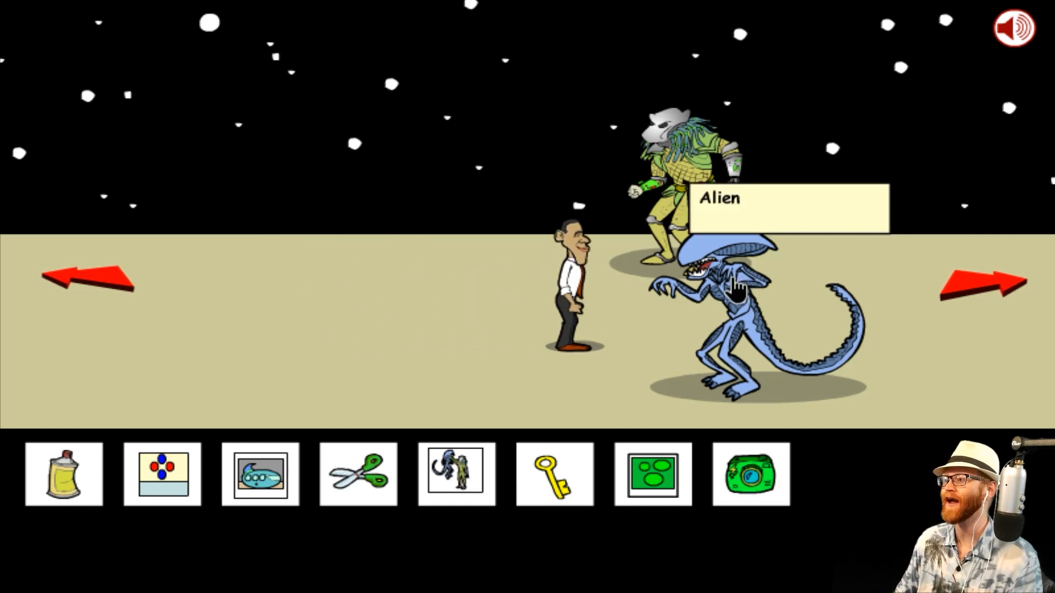
Step: Talk to the Alien and Predator, then hand over the alien-and-predator picture
click(733, 290)
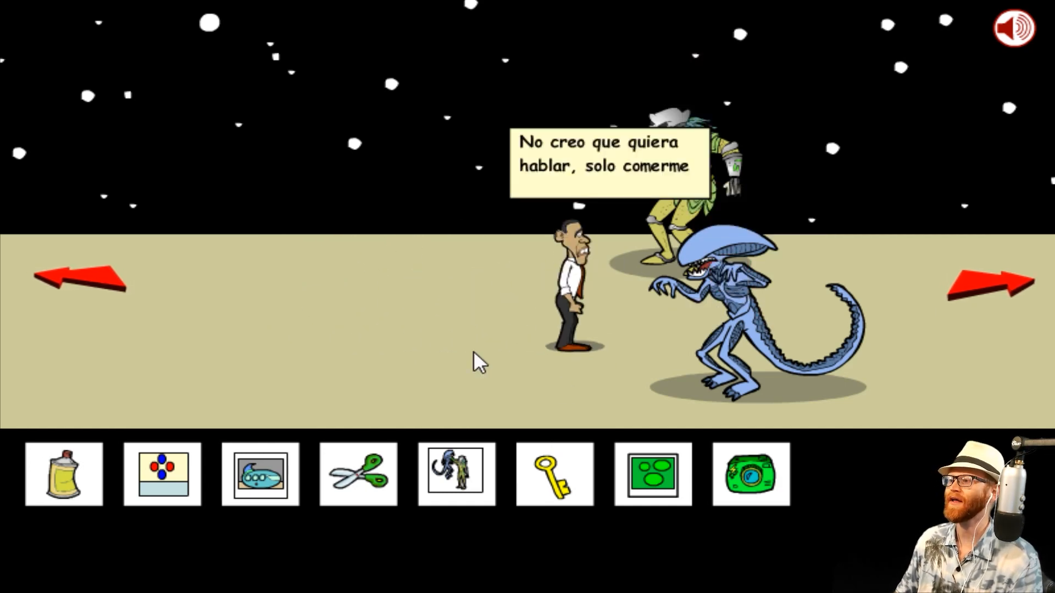
mouse_move(636, 365)
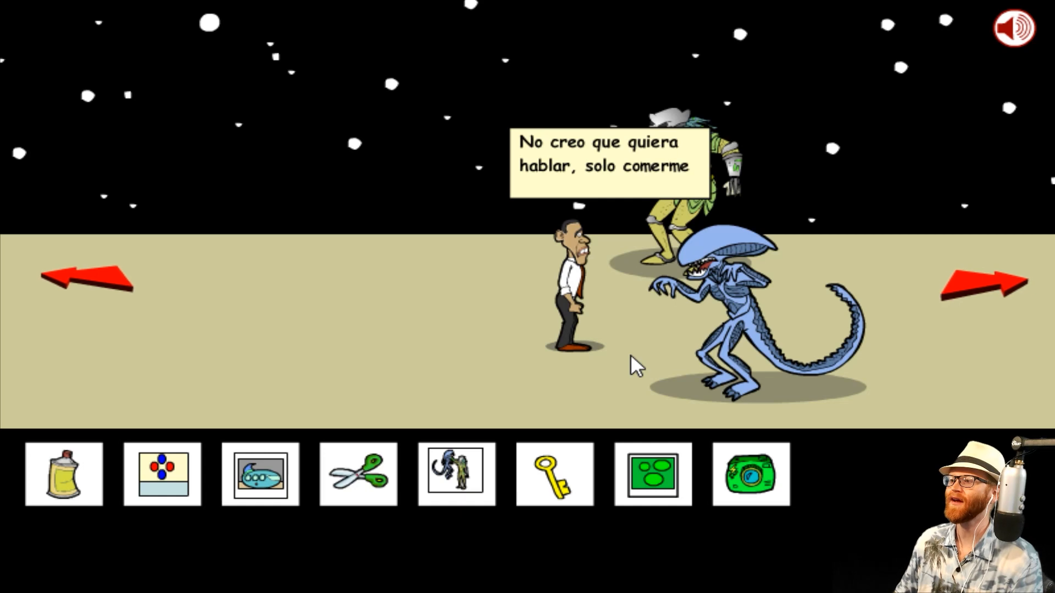
click(734, 188)
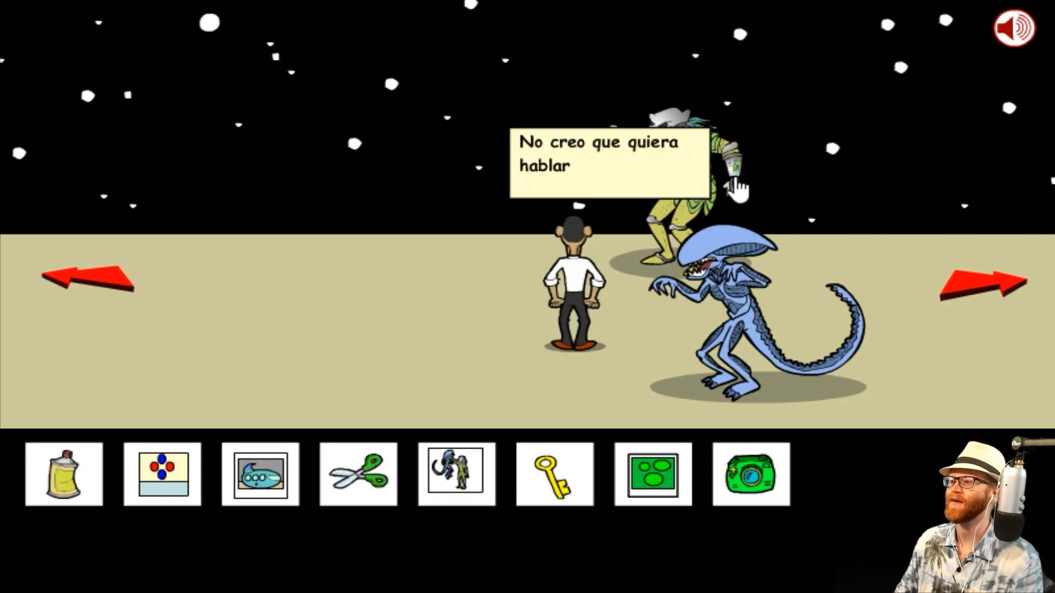
mouse_move(561, 177)
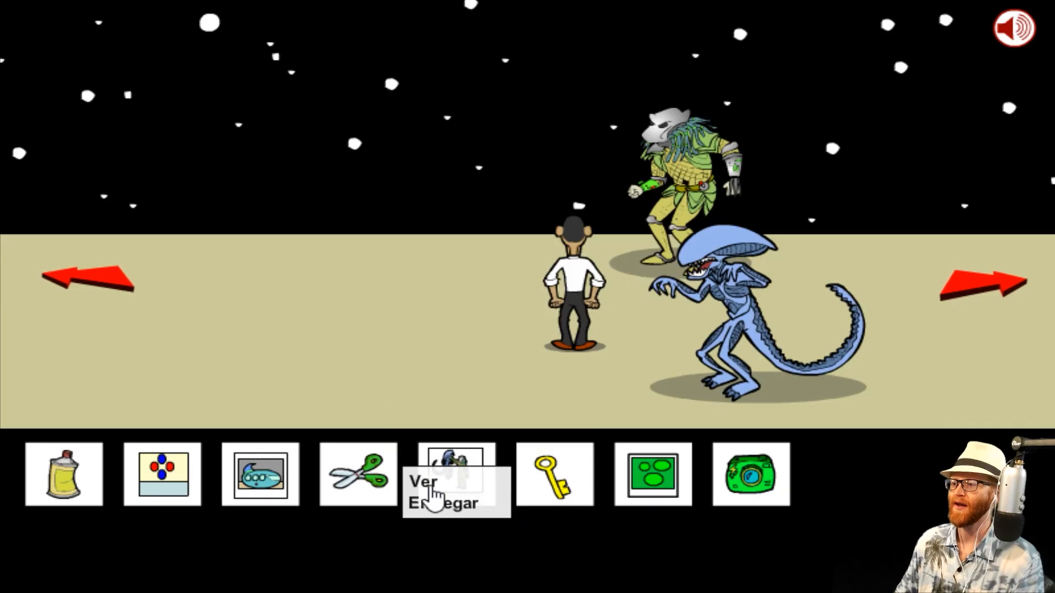
click(420, 482)
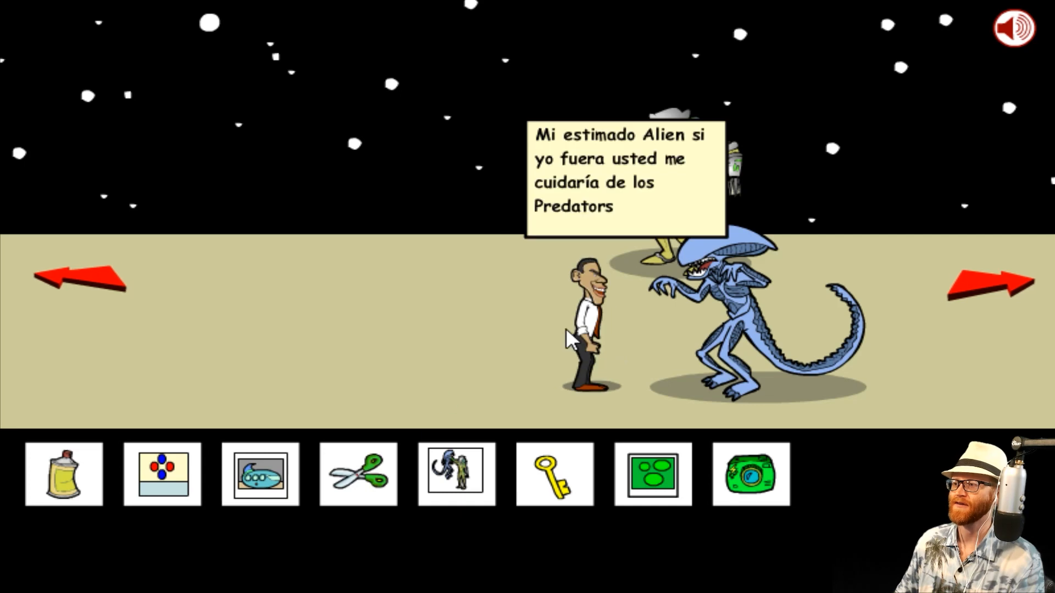
mouse_move(444, 349)
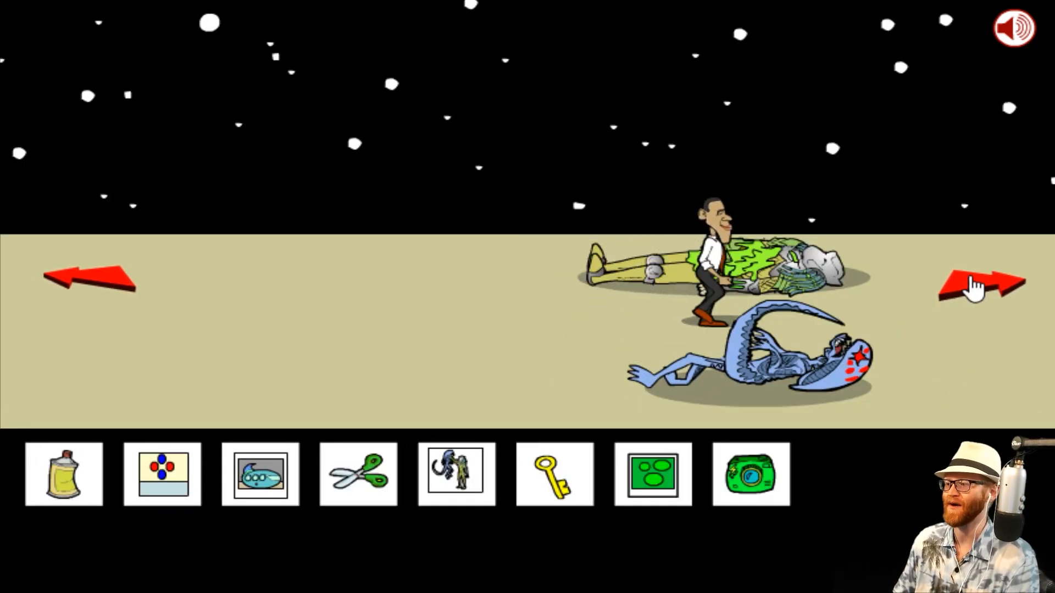
Step: Walk right past the dead Alien and Predator to the Defeat Bugbush briefing
click(982, 281)
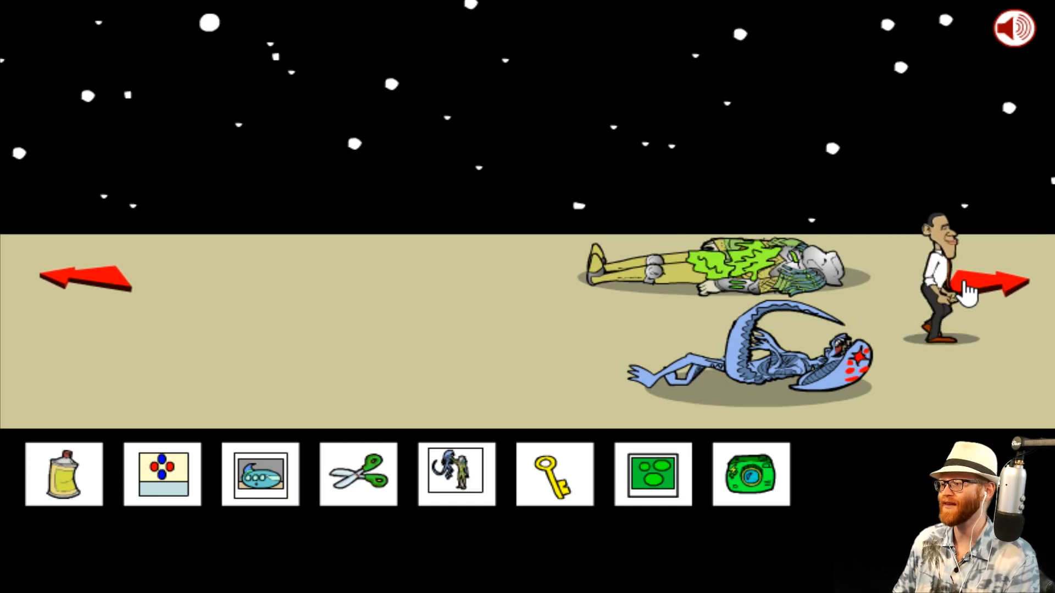
click(996, 282)
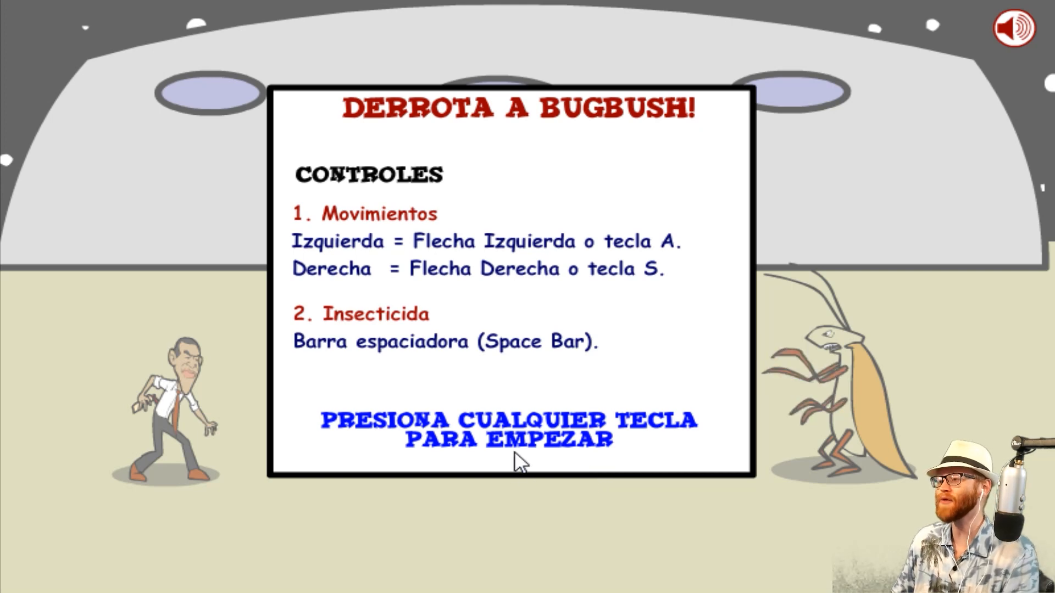
mouse_move(581, 375)
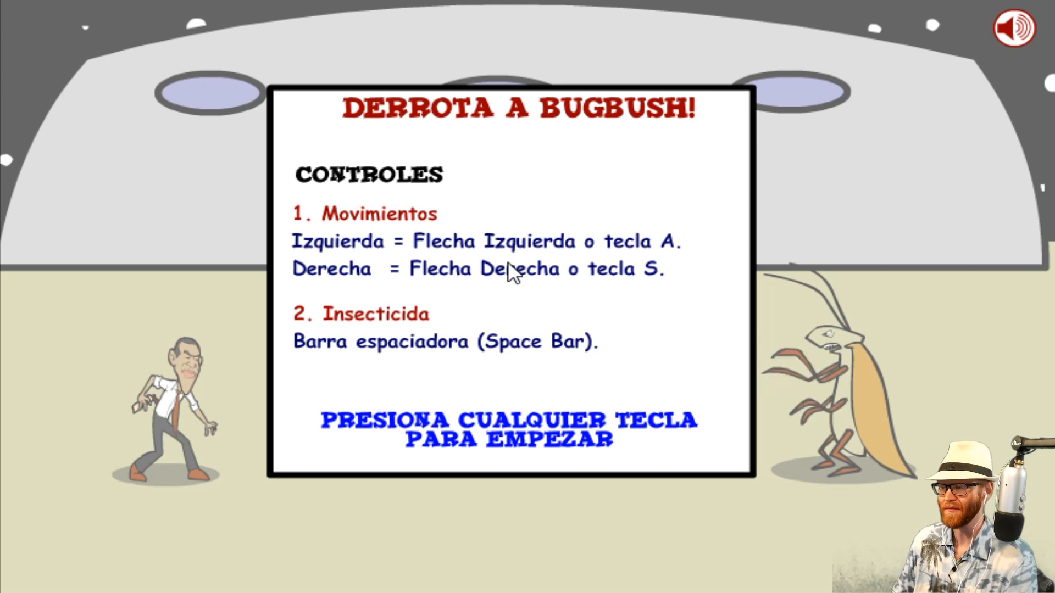
mouse_move(343, 259)
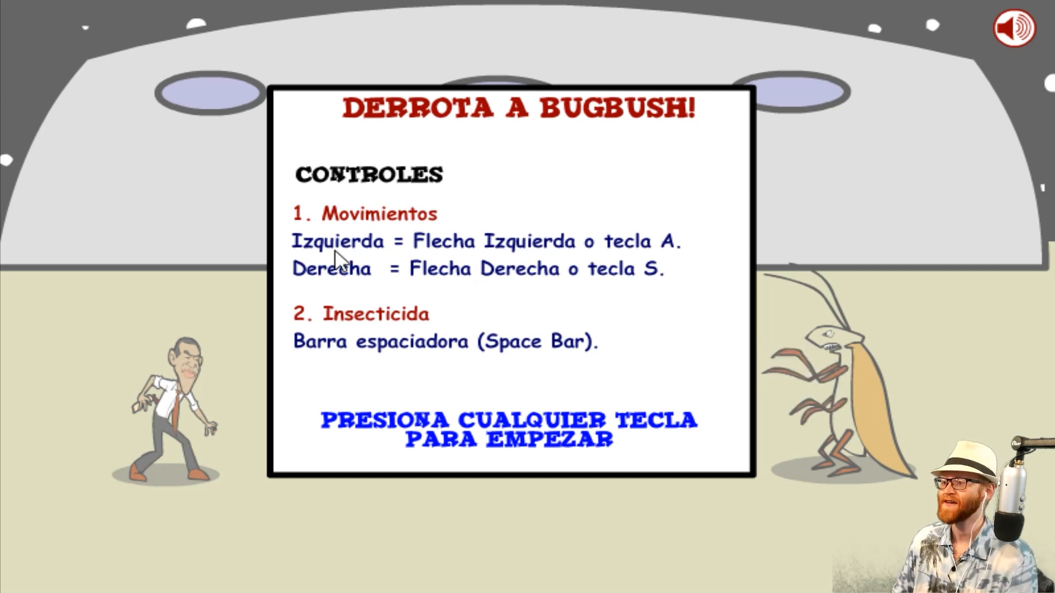
mouse_move(531, 258)
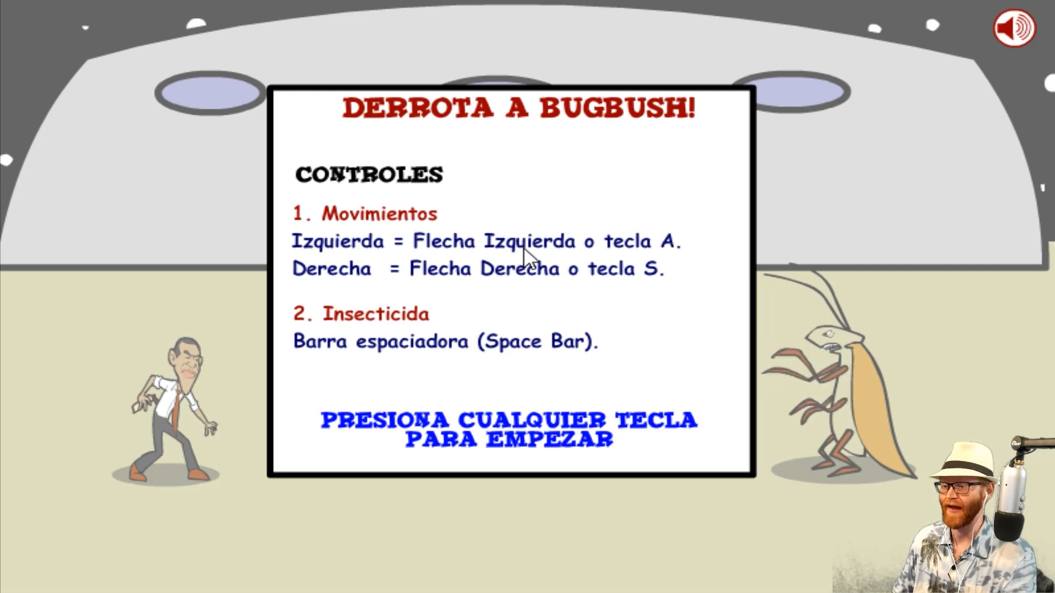
mouse_move(350, 290)
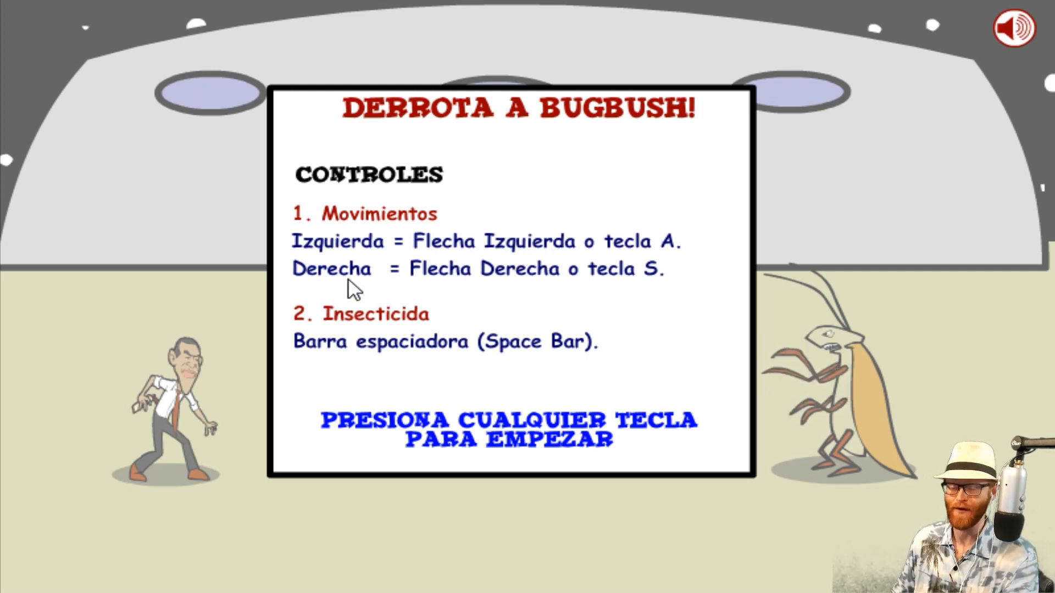
mouse_move(441, 293)
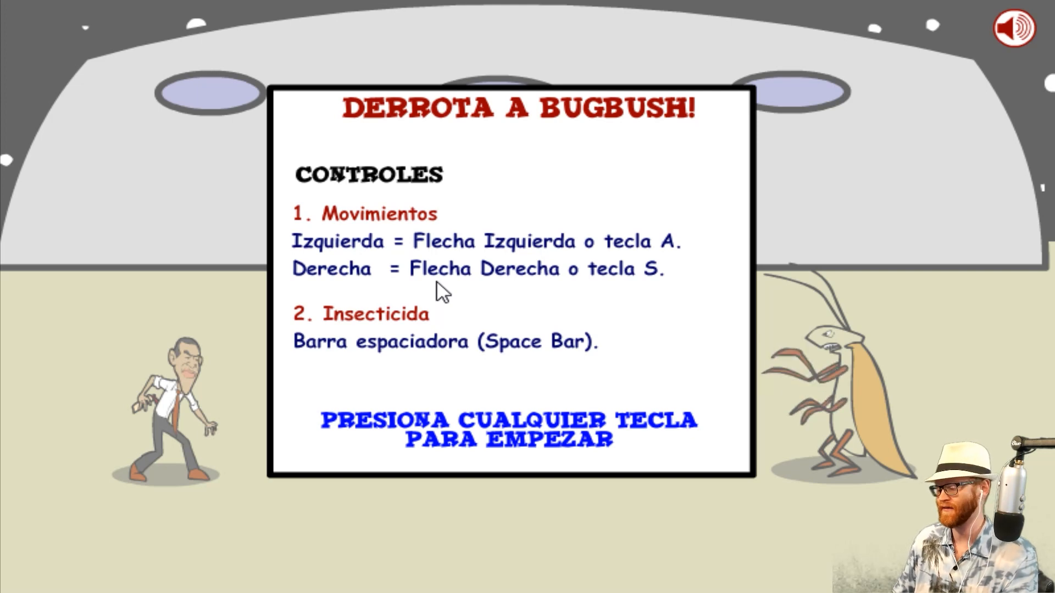
mouse_move(413, 368)
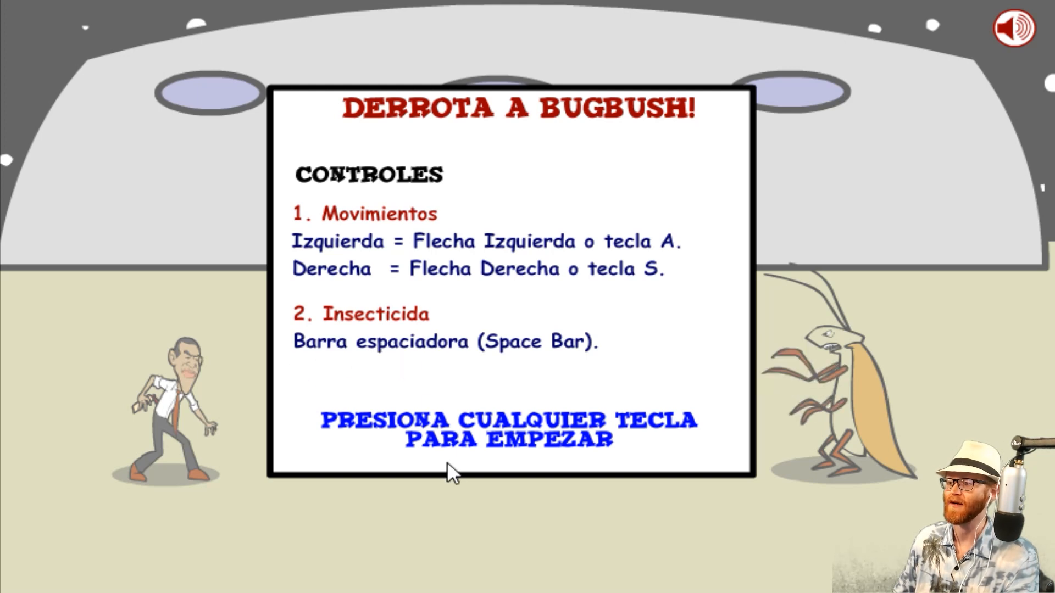
mouse_move(595, 431)
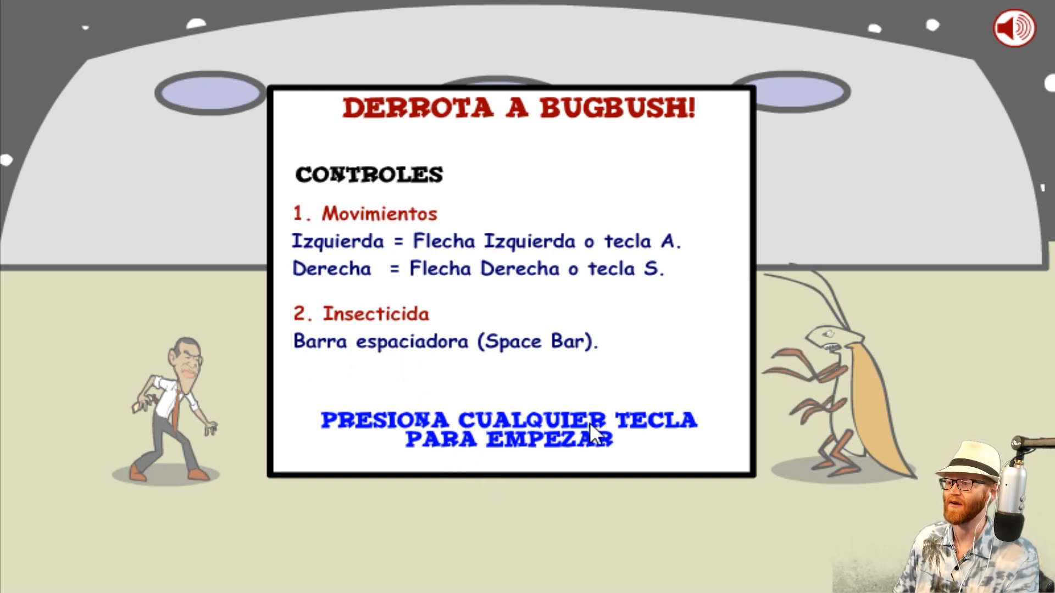
Step: Press space on the controls screen to start the BugBush battle
key(space)
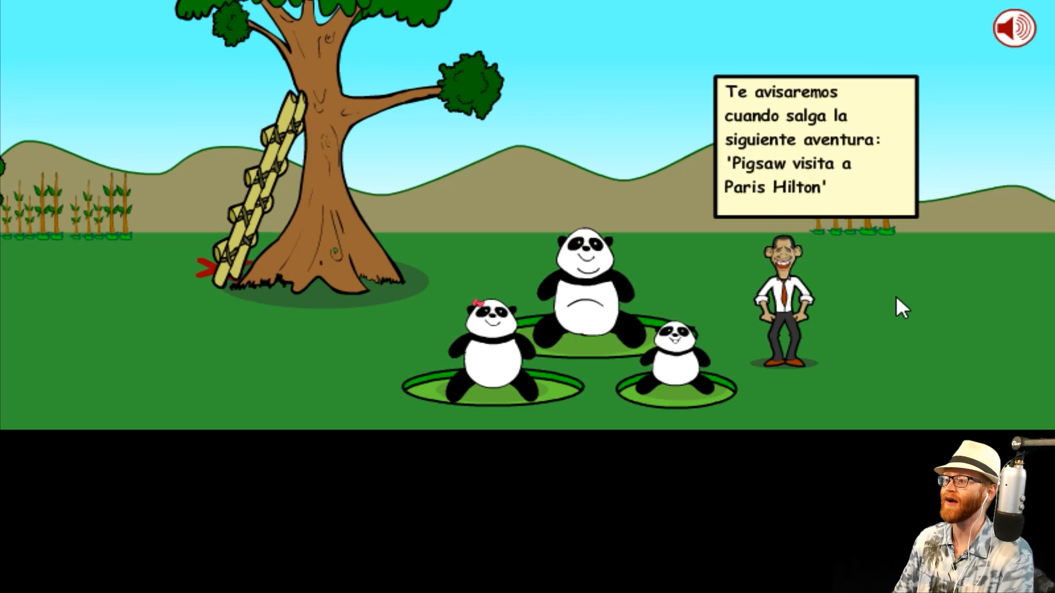
mouse_move(871, 287)
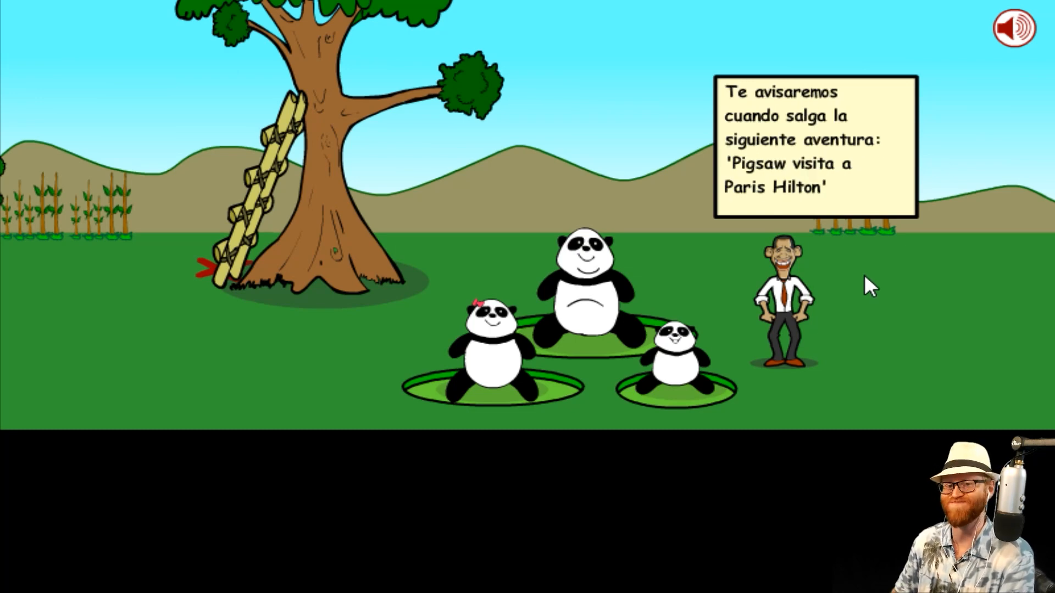